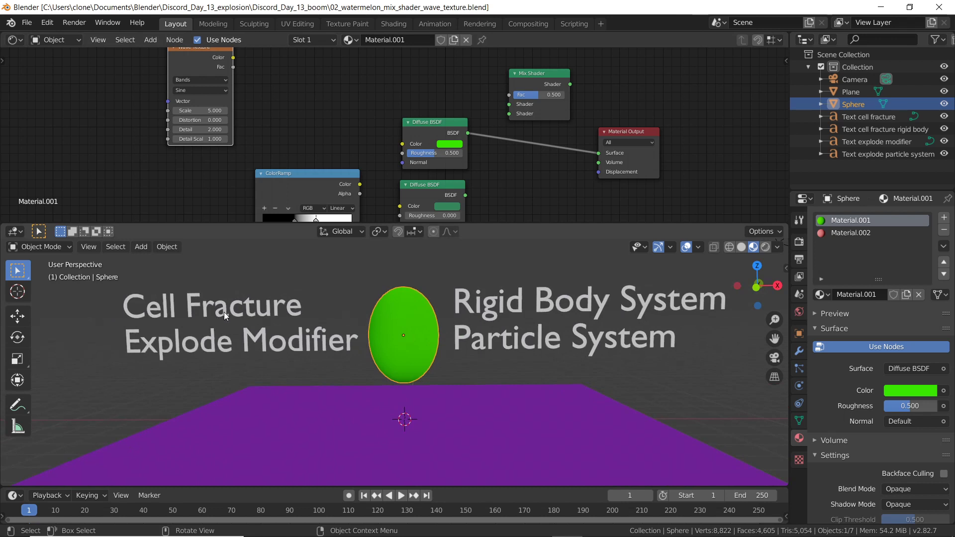
{"action": "mouse_move", "coordinate": [520, 310]}
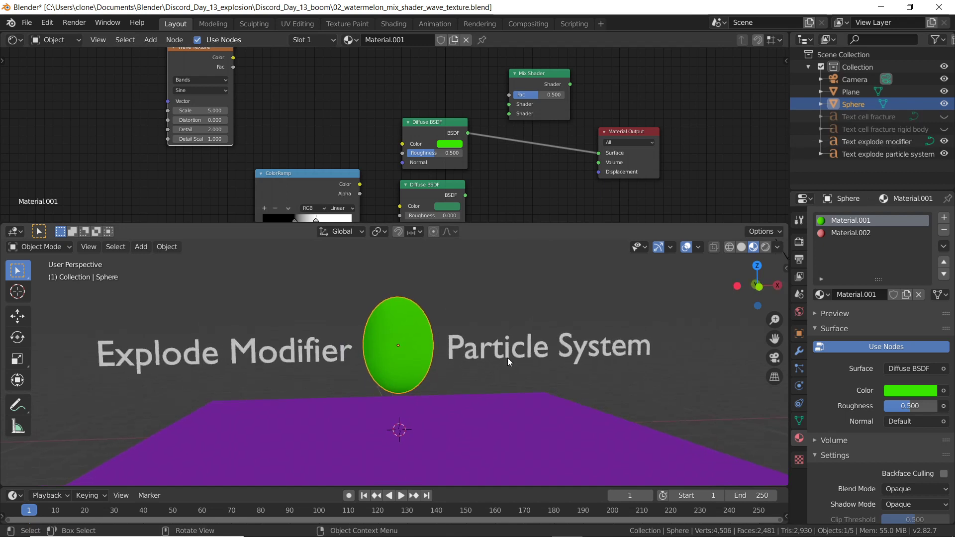
{"action": "mouse_move", "coordinate": [549, 320]}
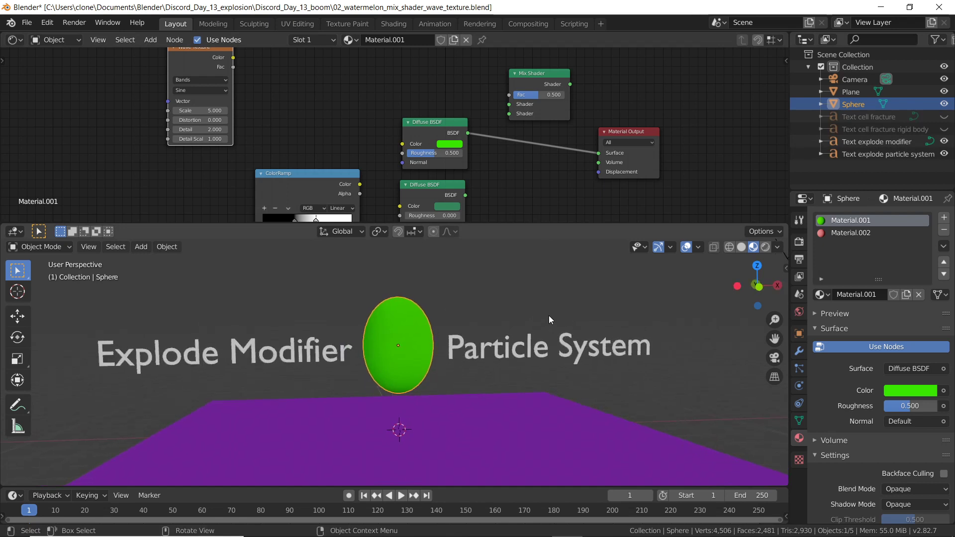
{"action": "mouse_move", "coordinate": [942, 146]}
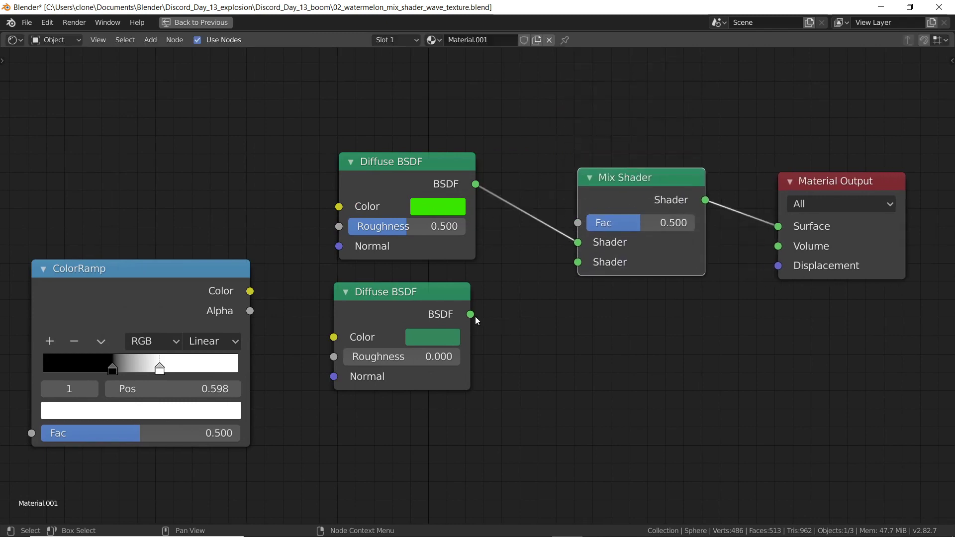
Link the second Diffuse BSDF into the Mix Shader and drive its factor with the Wave Texture colour
{"action": "left_click_drag", "start_coordinate": [469, 314], "coordinate": [576, 261]}
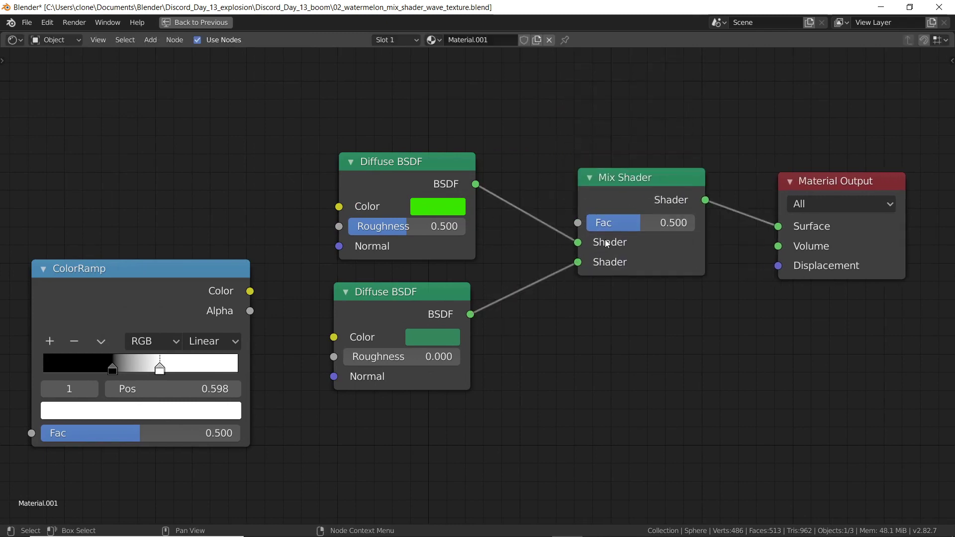
{"action": "left_click_drag", "start_coordinate": [609, 221], "coordinate": [627, 222]}
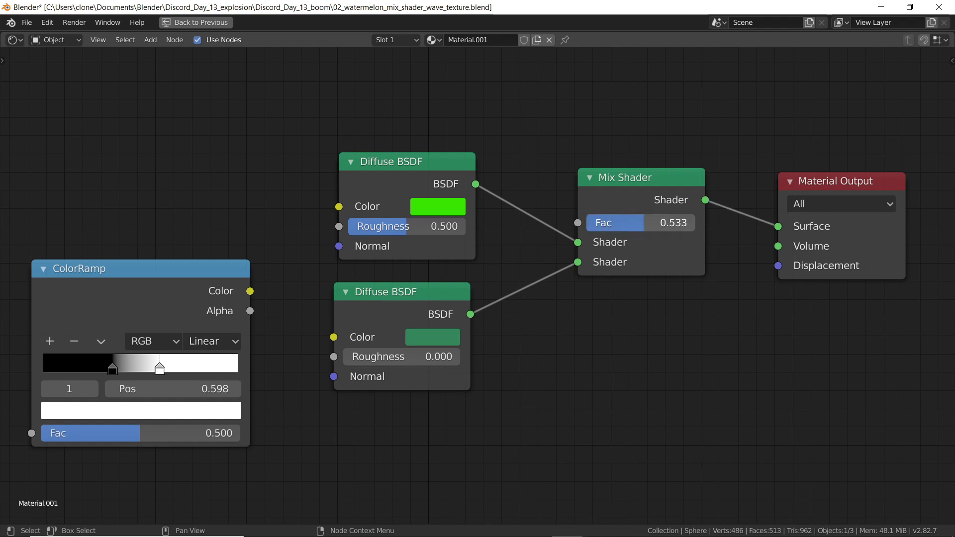
{"action": "left_click", "coordinate": [195, 22]}
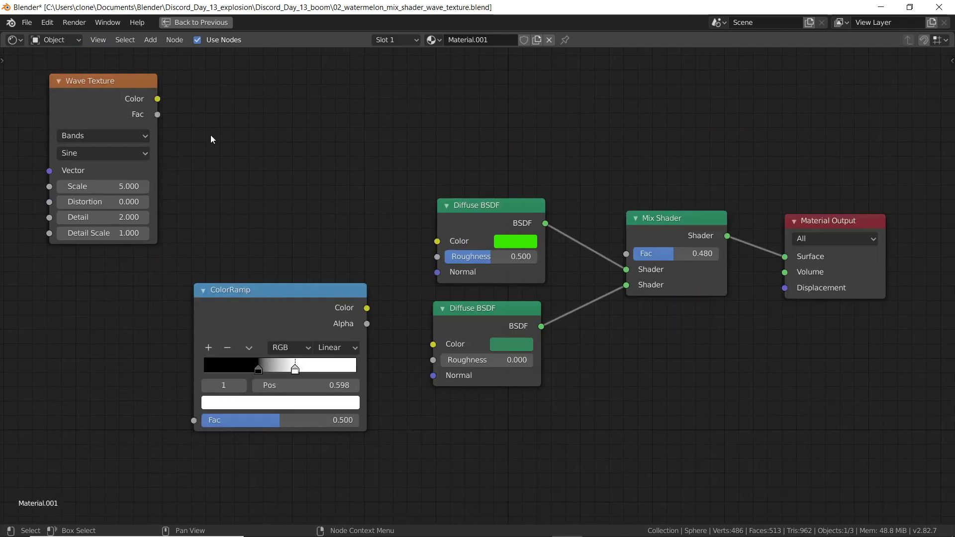
{"action": "left_click_drag", "start_coordinate": [157, 99], "coordinate": [625, 238]}
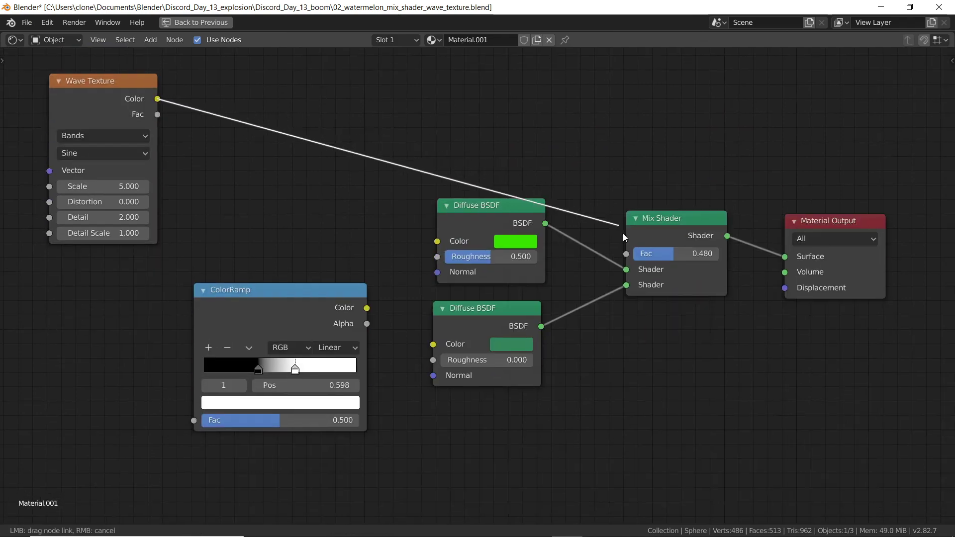
{"action": "left_click", "coordinate": [175, 23]}
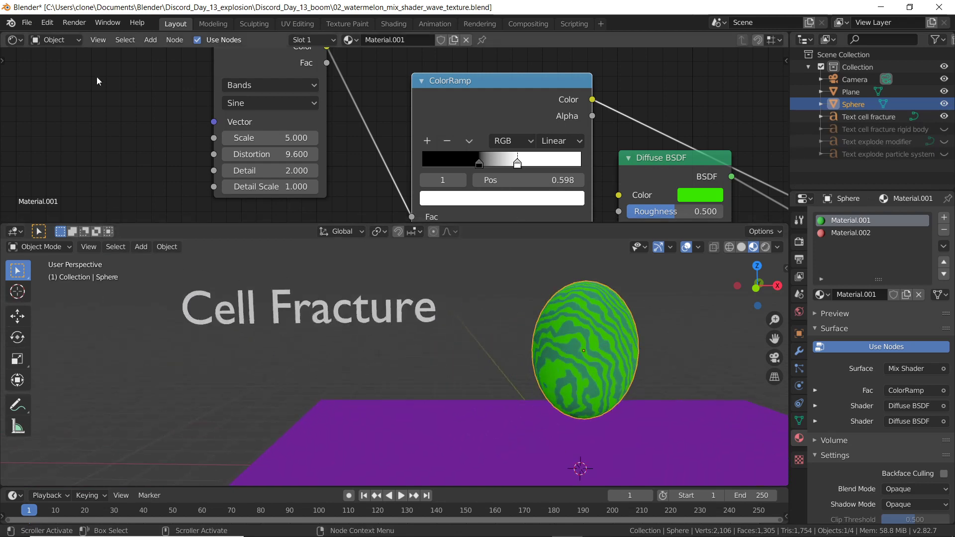
{"action": "left_click", "coordinate": [47, 23]}
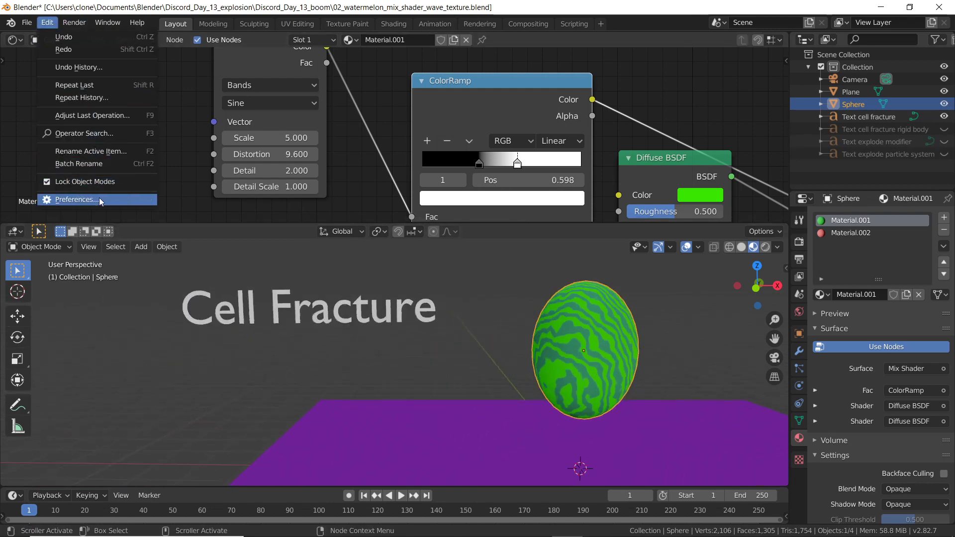
{"action": "left_click", "coordinate": [75, 199]}
{"action": "type", "text": "c"}
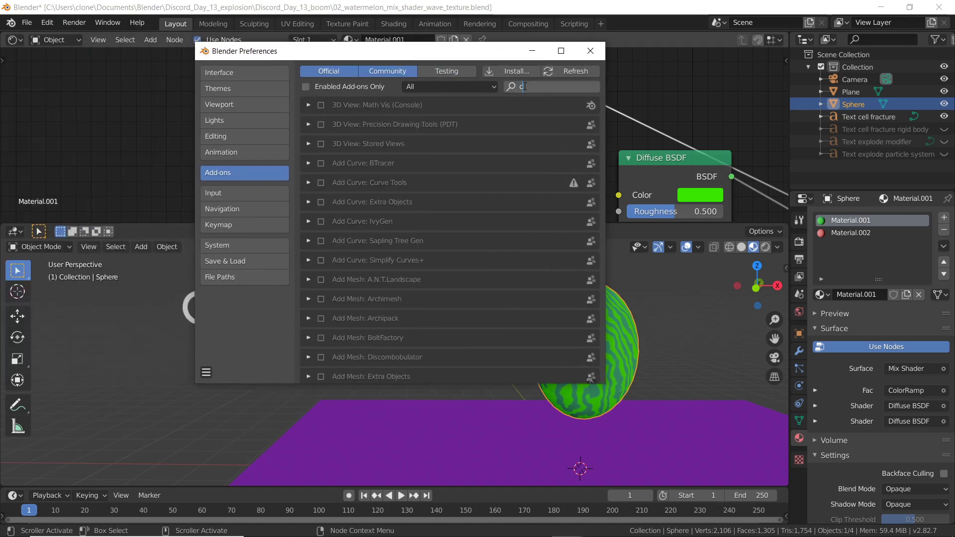
{"action": "type", "text": "ell"}
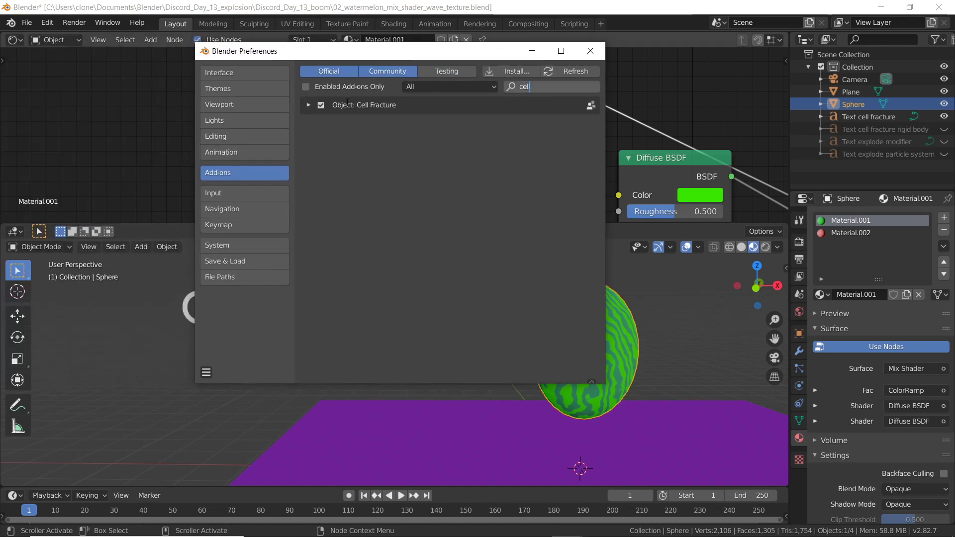
{"action": "mouse_move", "coordinate": [590, 51]}
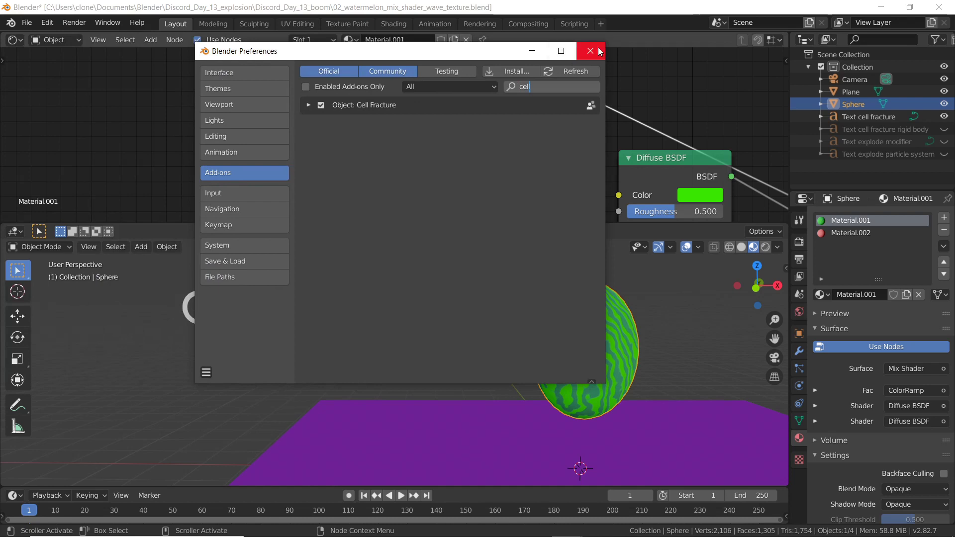
{"action": "left_click", "coordinate": [588, 51]}
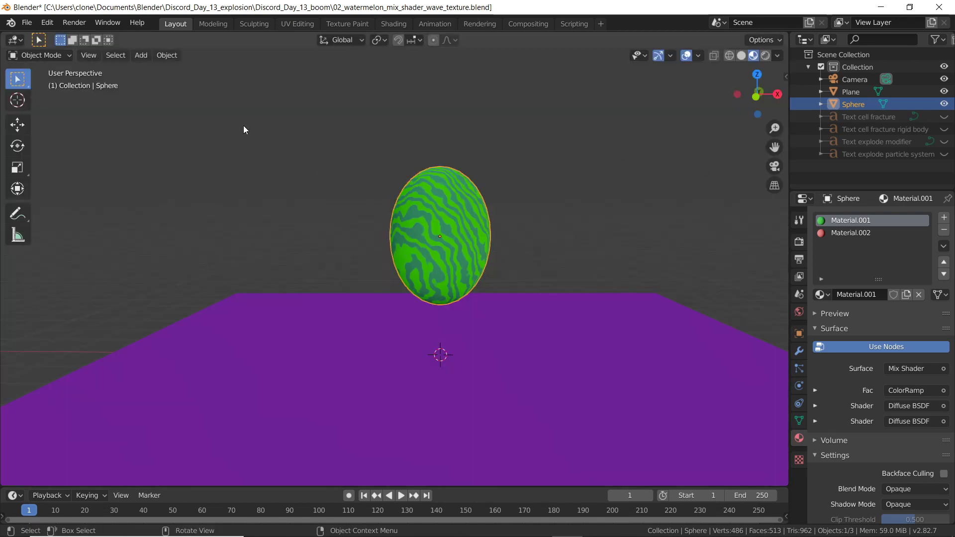
Run Cell Fracture on the sphere with Source Limit 100 and interior material index 1
{"action": "left_click", "coordinate": [166, 55]}
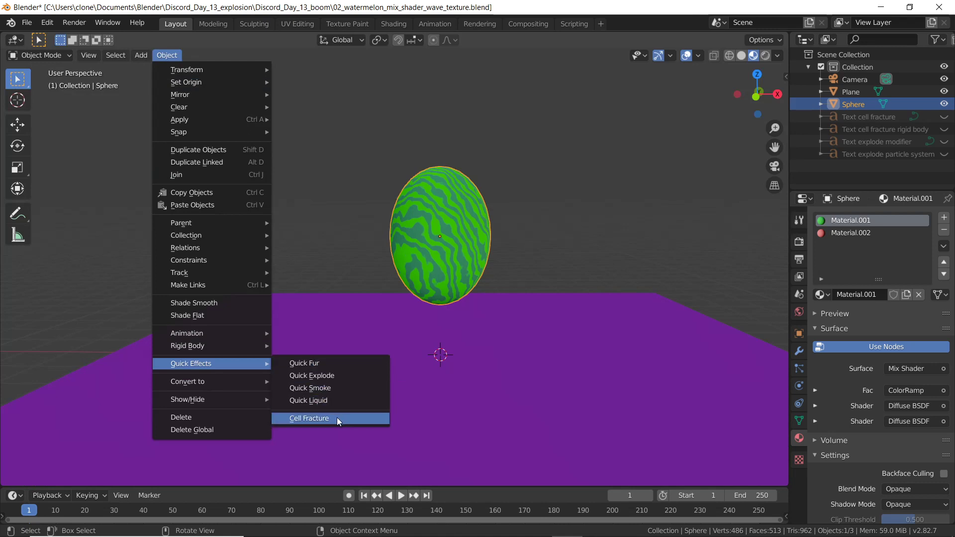
{"action": "mouse_move", "coordinate": [329, 400]}
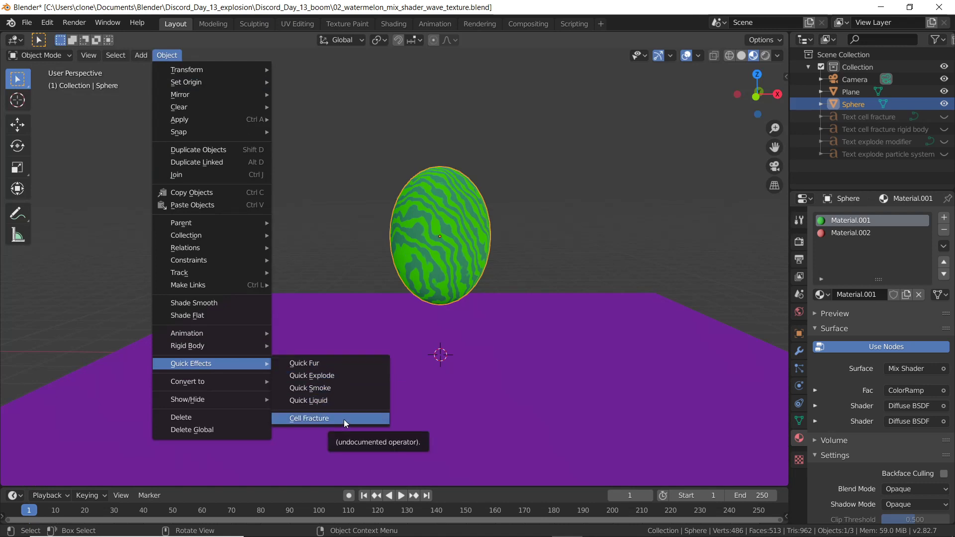
{"action": "left_click", "coordinate": [309, 417]}
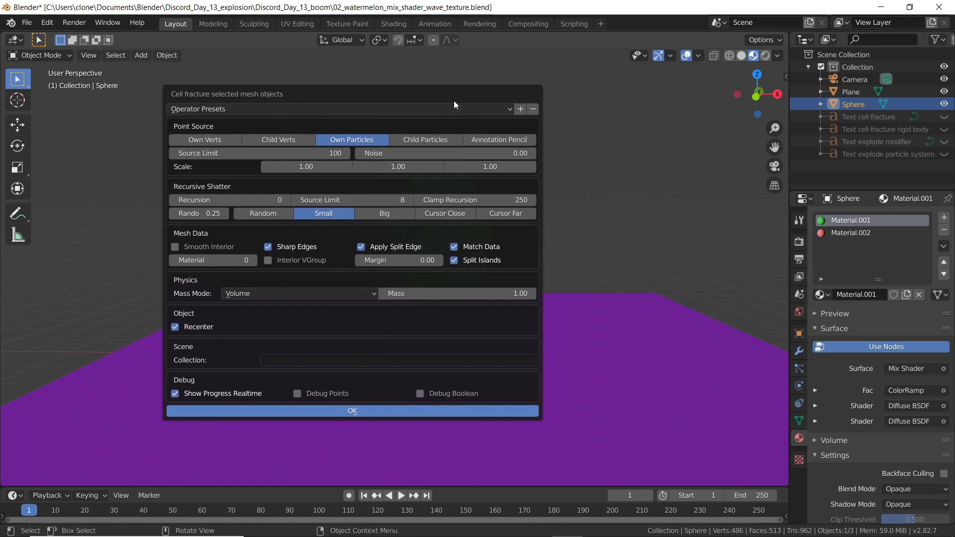
{"action": "mouse_move", "coordinate": [316, 245]}
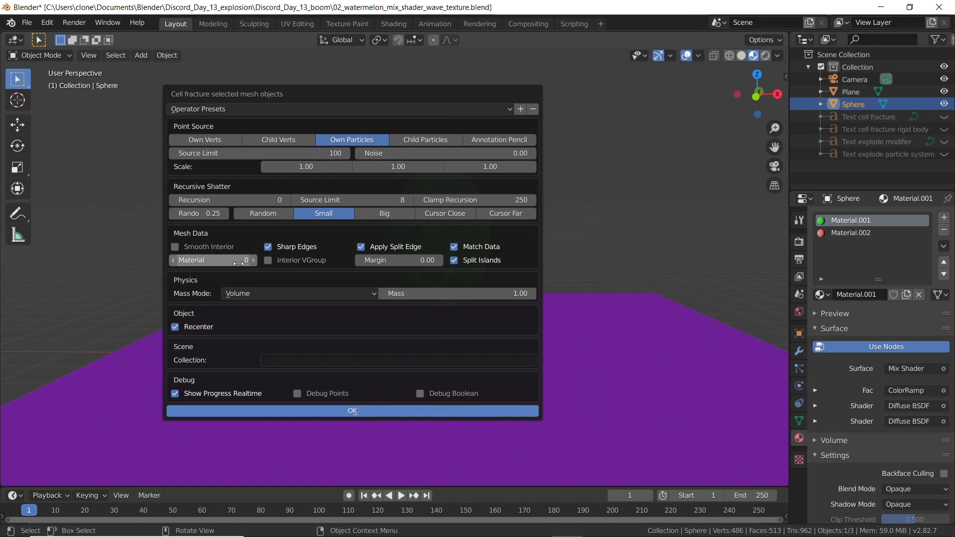
{"action": "left_click", "coordinate": [252, 260]}
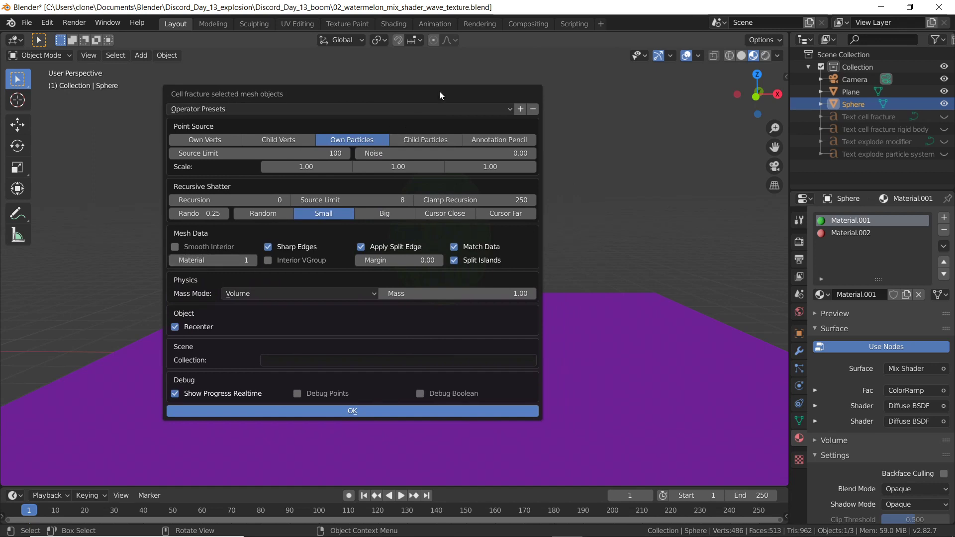
{"action": "mouse_move", "coordinate": [872, 253]}
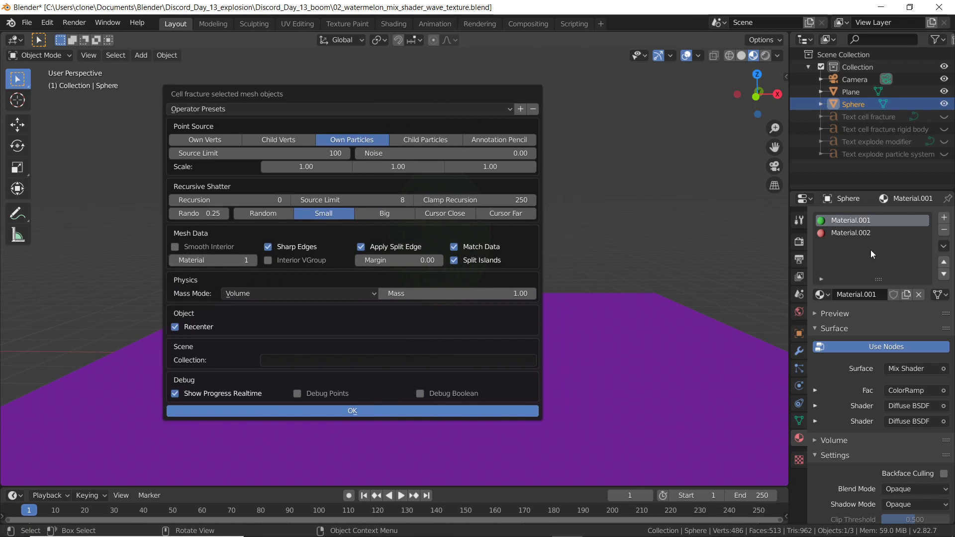
{"action": "mouse_move", "coordinate": [845, 244]}
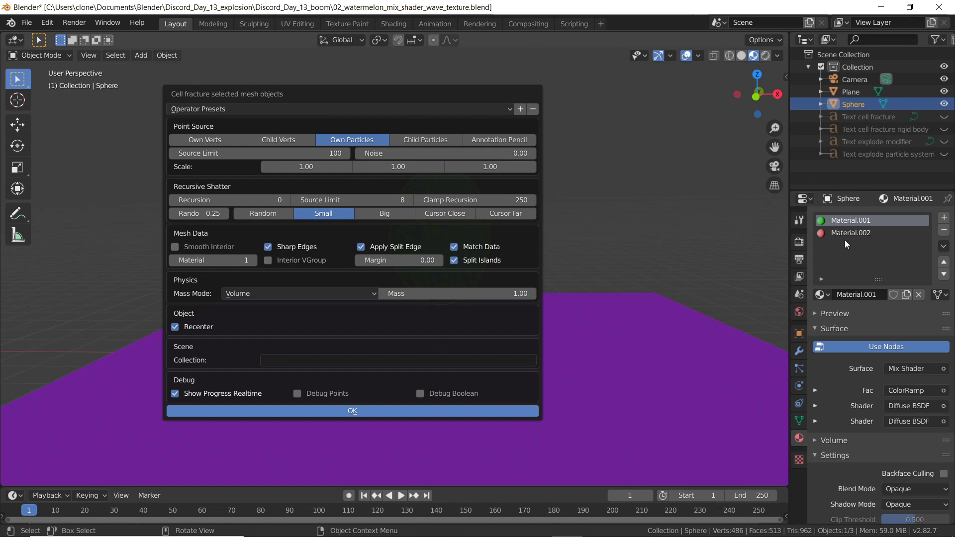
{"action": "mouse_move", "coordinate": [862, 237]}
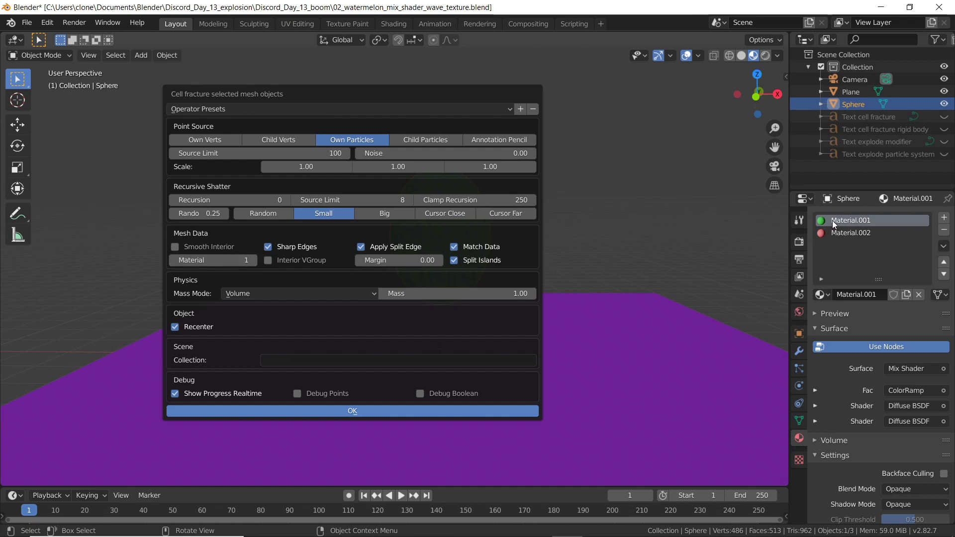
{"action": "mouse_move", "coordinate": [479, 98]}
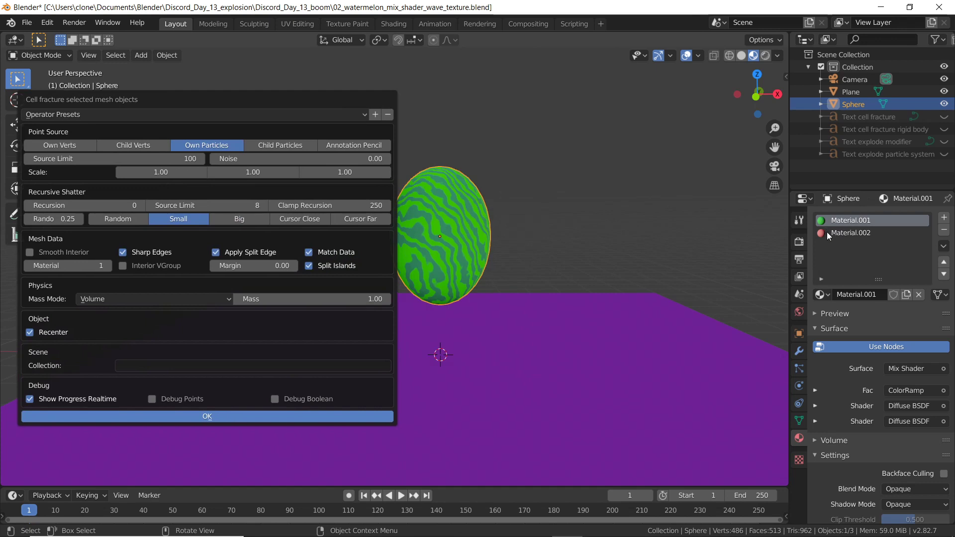
{"action": "mouse_move", "coordinate": [853, 234]}
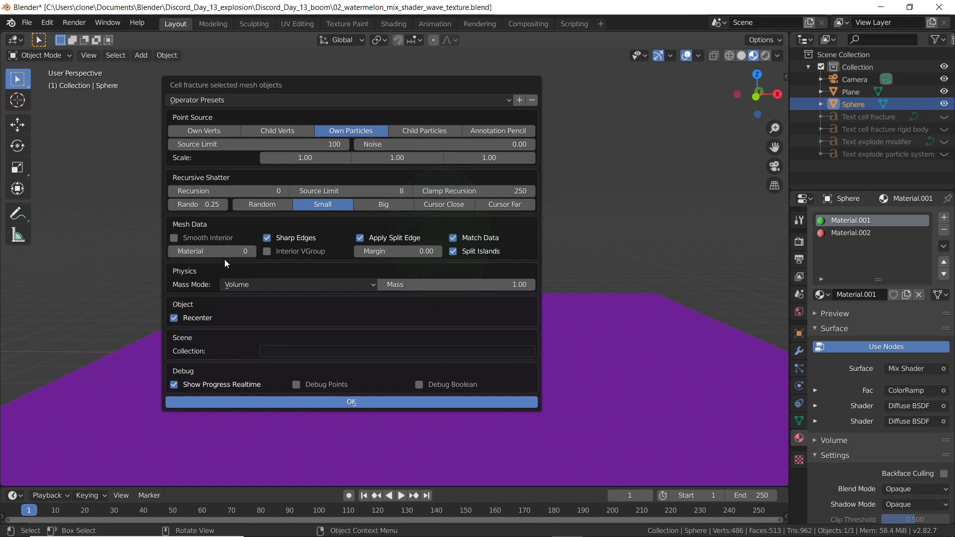
{"action": "mouse_move", "coordinate": [247, 269]}
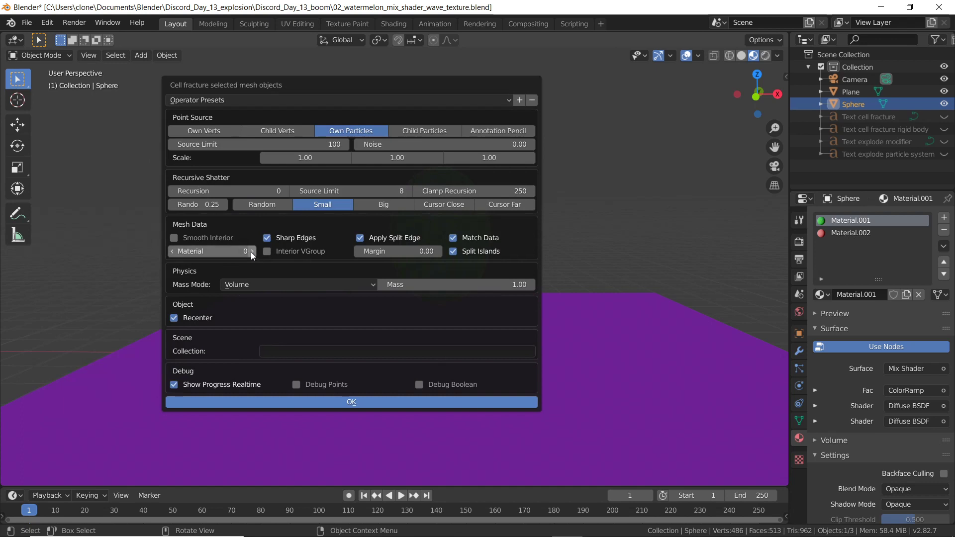
{"action": "left_click", "coordinate": [248, 251]}
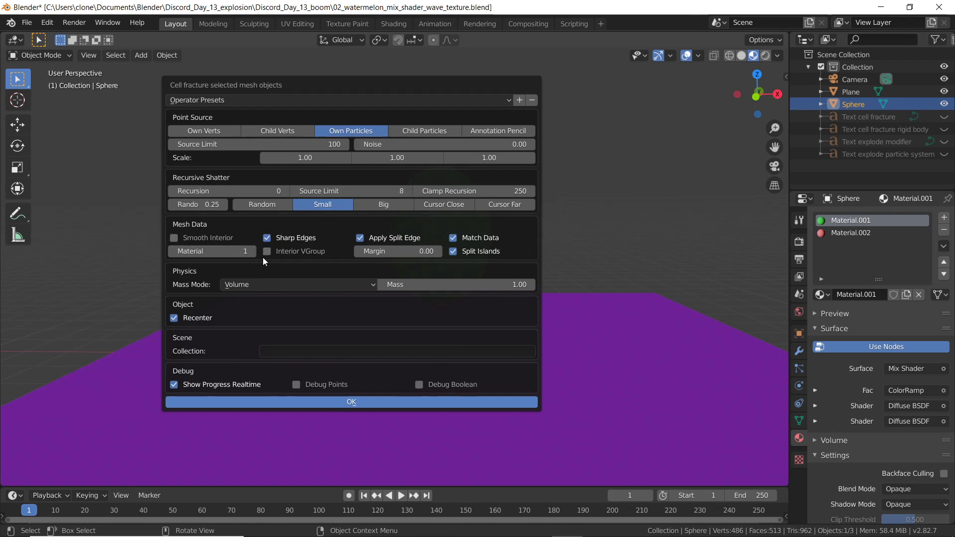
{"action": "mouse_move", "coordinate": [384, 91]}
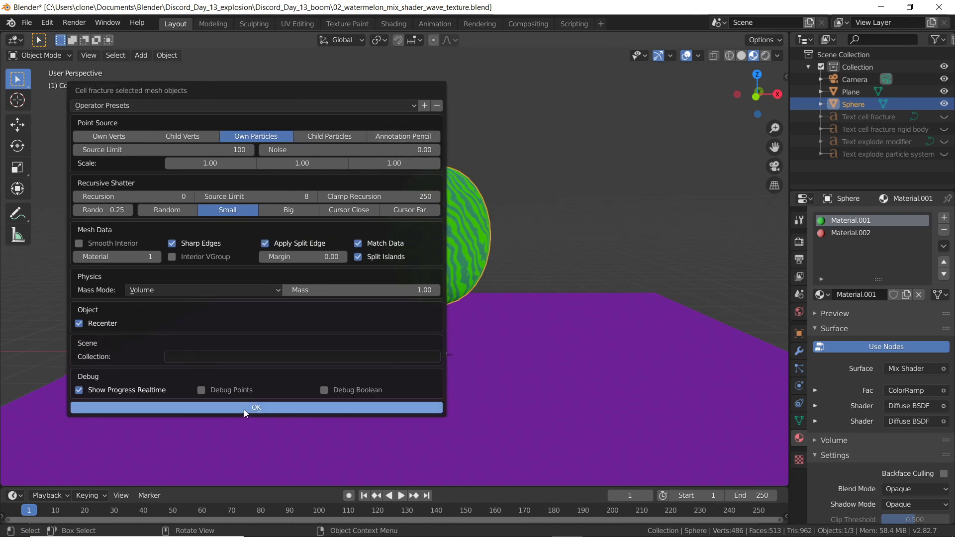
{"action": "left_click", "coordinate": [256, 406]}
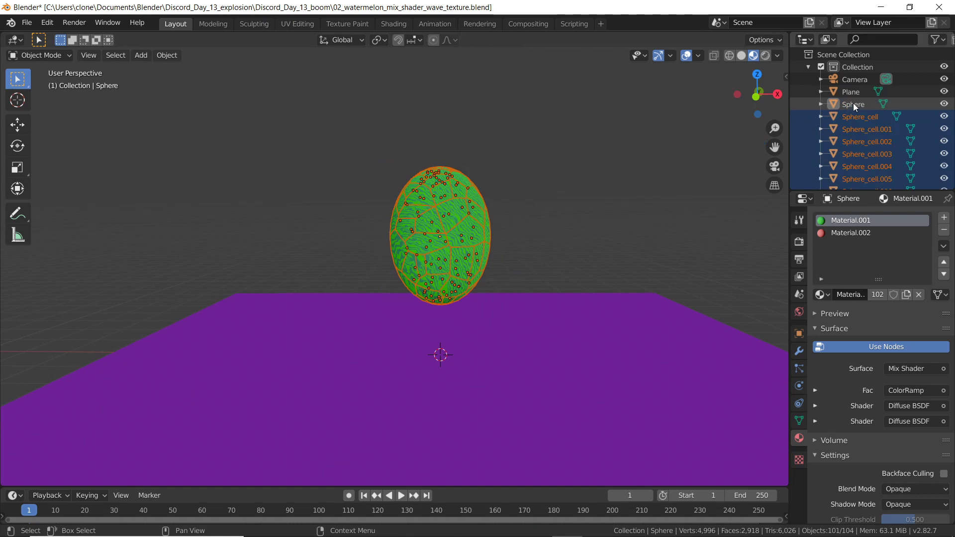
Hide the original Sphere in the Outliner and return to the 3D view of the Sphere_cell pieces
{"action": "left_click", "coordinate": [853, 104]}
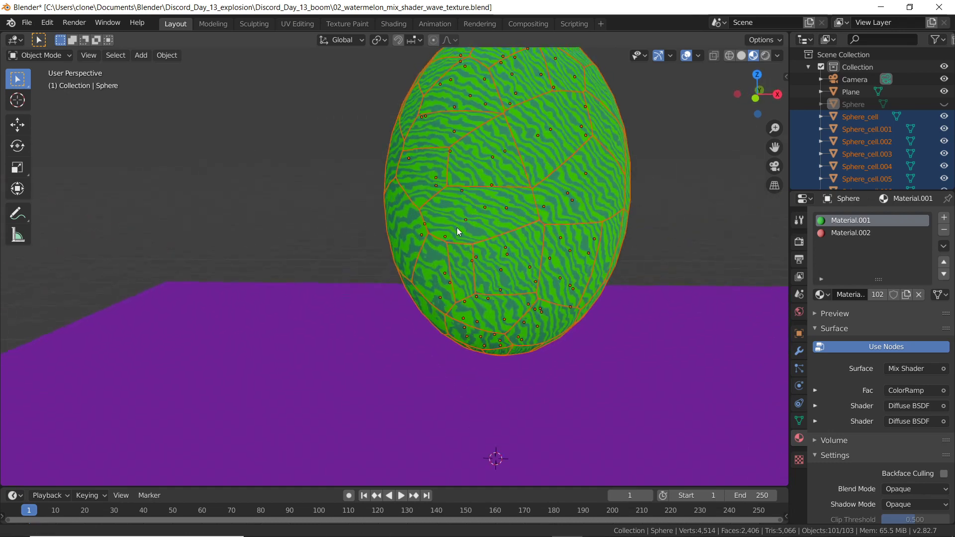
{"action": "scroll", "scroll_direction": "down", "scroll_amount": 3}
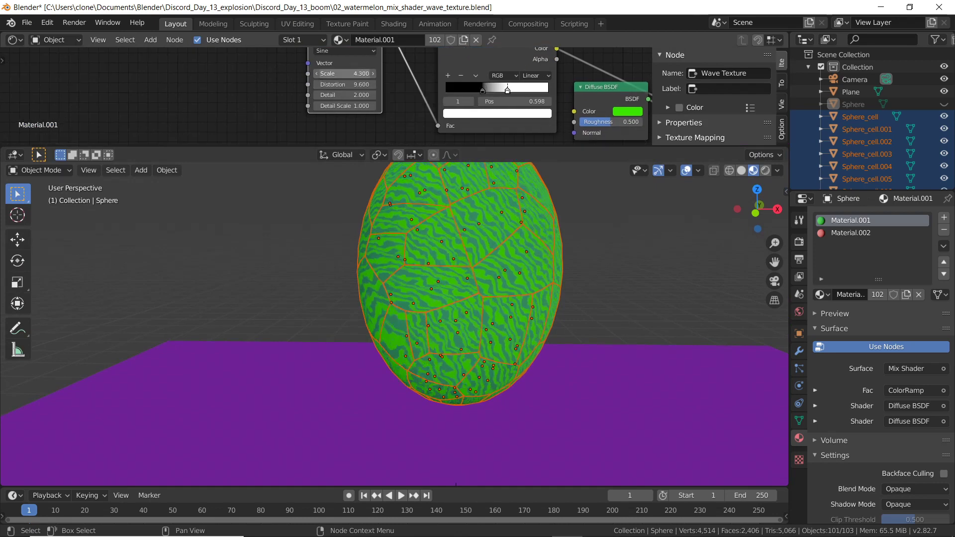
{"action": "left_click", "coordinate": [347, 72]}
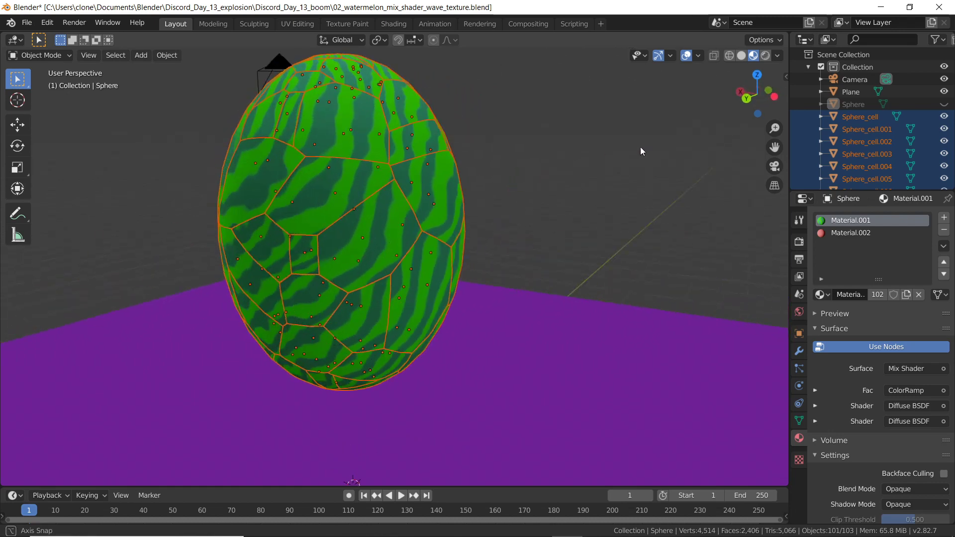
Add active rigid bodies to the selected cells and play the timeline to watch them fall
{"action": "left_click", "coordinate": [166, 55]}
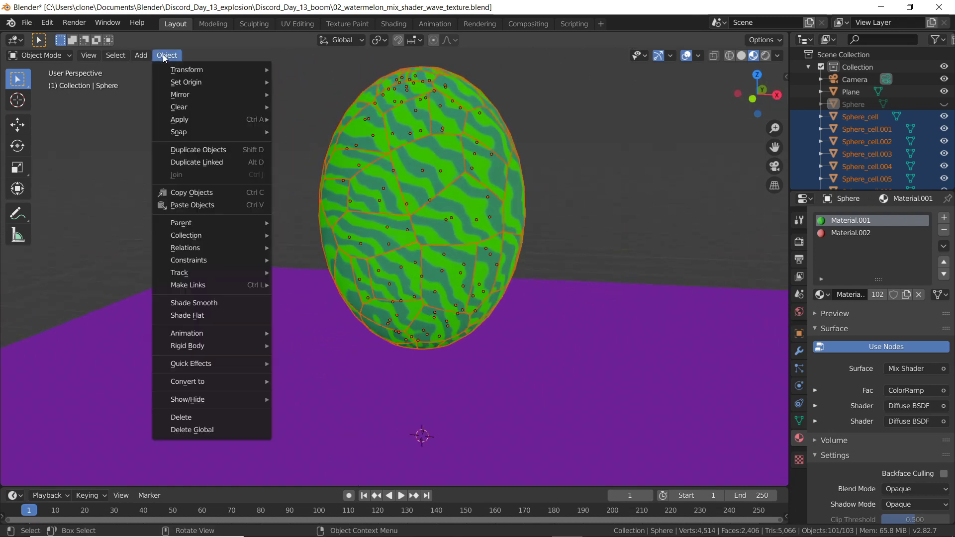
{"action": "mouse_move", "coordinate": [188, 346]}
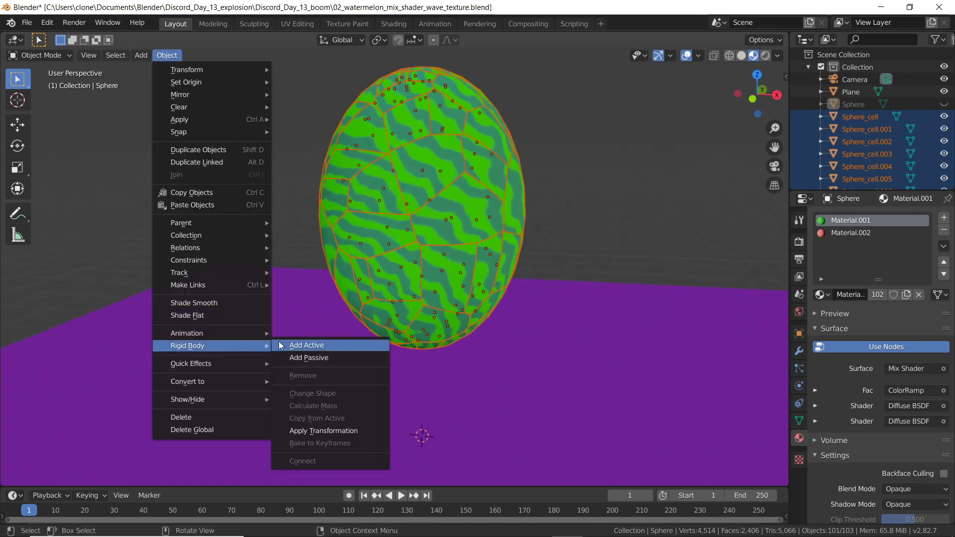
{"action": "mouse_move", "coordinate": [306, 345]}
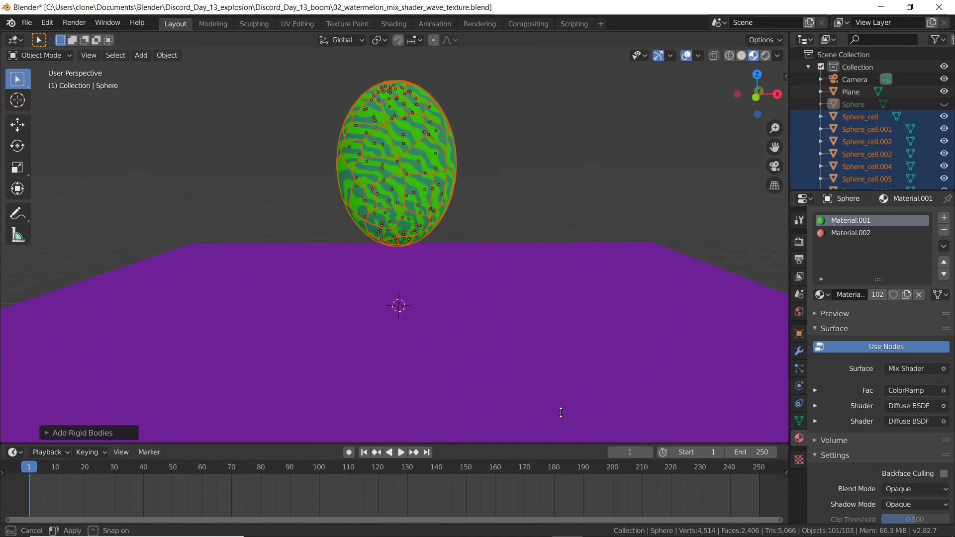
{"action": "left_click", "coordinate": [399, 451]}
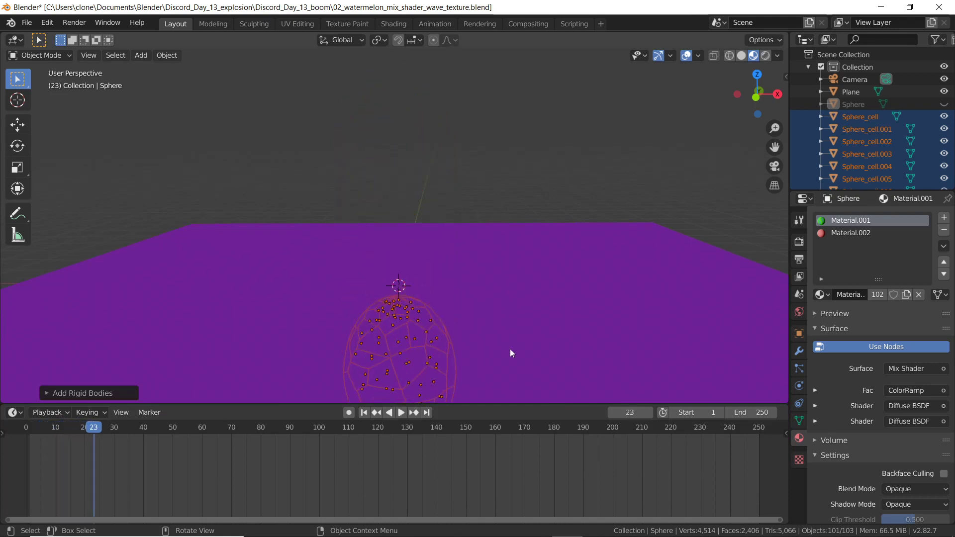
{"action": "left_click", "coordinate": [364, 411]}
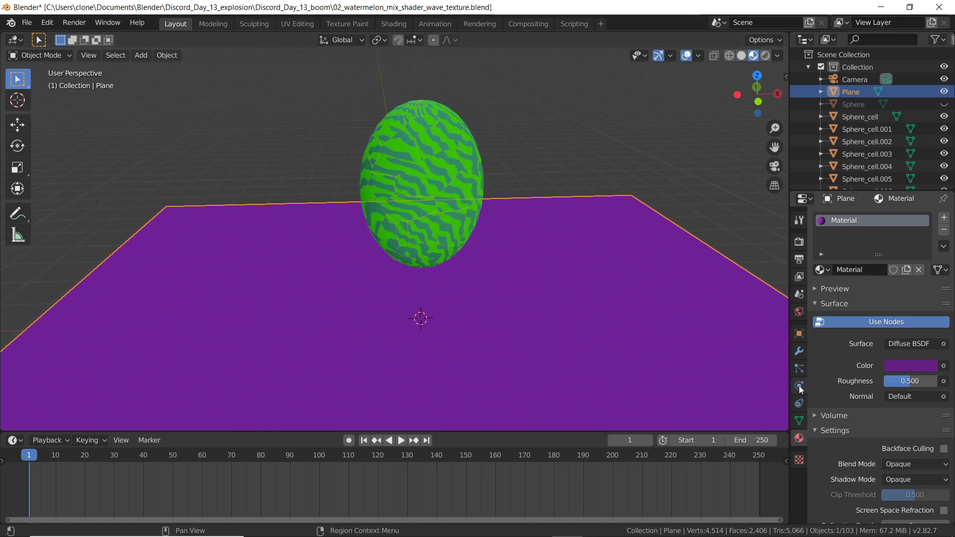
Give the Plane rigid body physics with Type set to Passive
{"action": "left_click", "coordinate": [798, 386]}
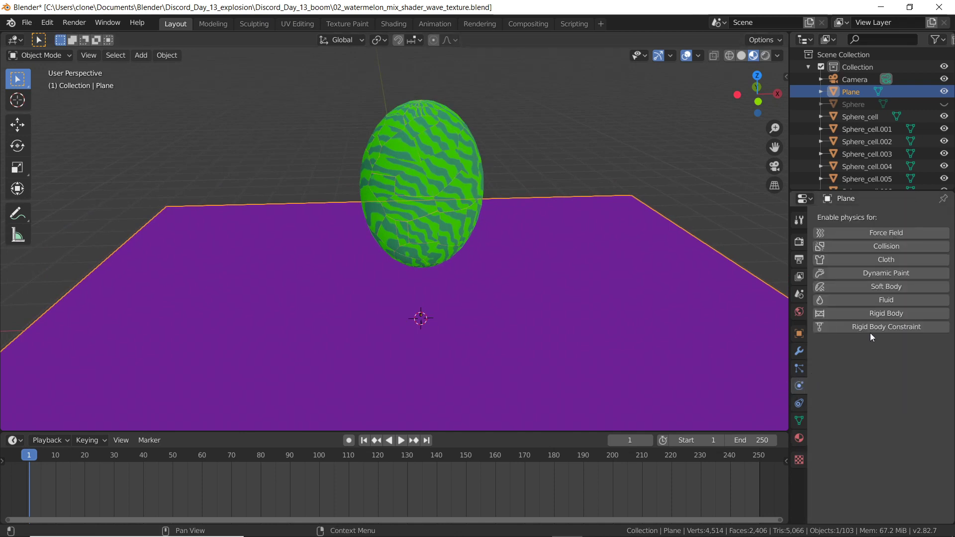
{"action": "left_click", "coordinate": [886, 313]}
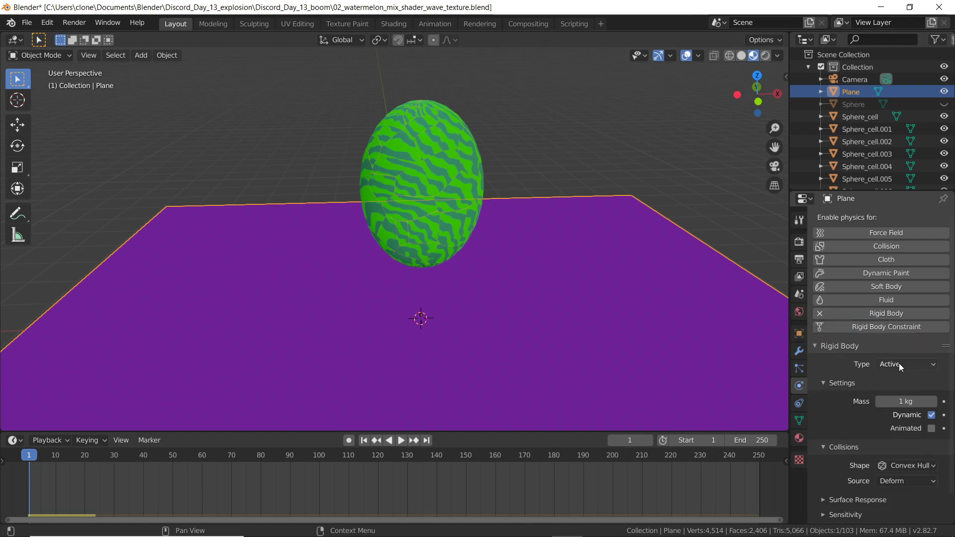
{"action": "left_click", "coordinate": [906, 364]}
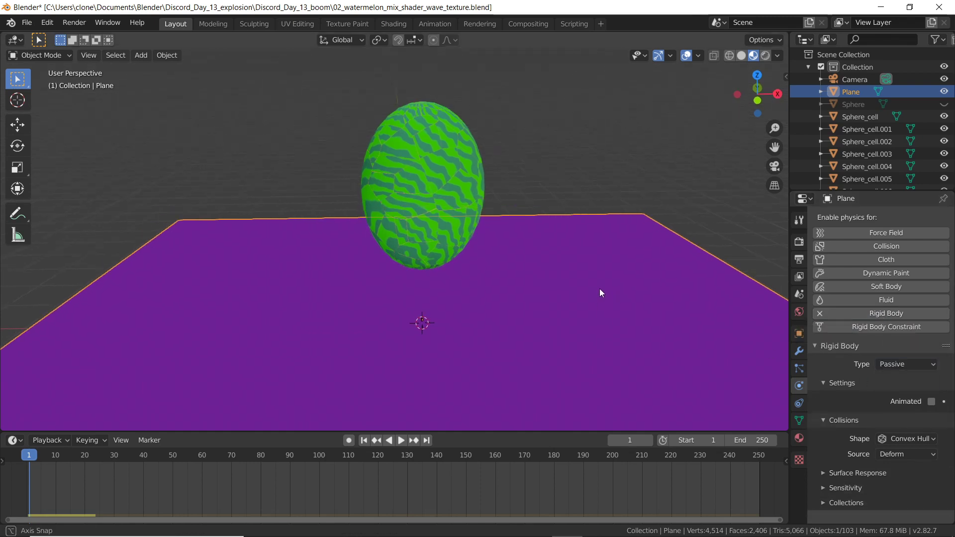
{"action": "left_click", "coordinate": [400, 440]}
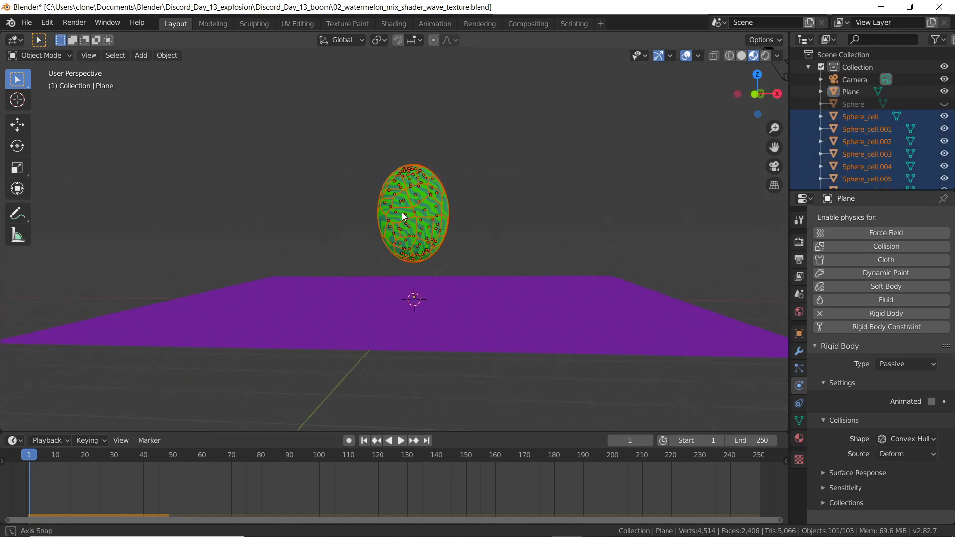
Place a point Force field inside the melon at Strength 1000 and play the explosion
{"action": "left_click", "coordinate": [140, 55]}
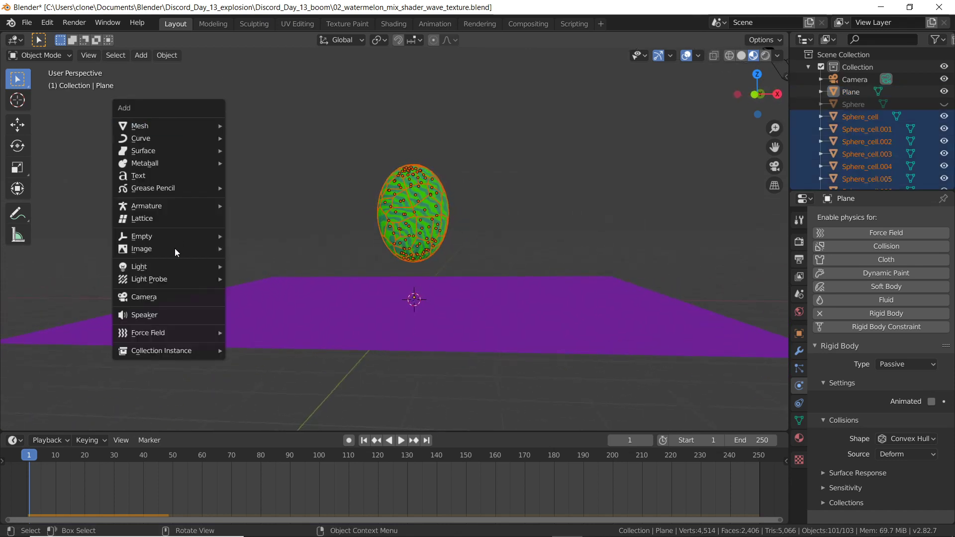
{"action": "mouse_move", "coordinate": [149, 332]}
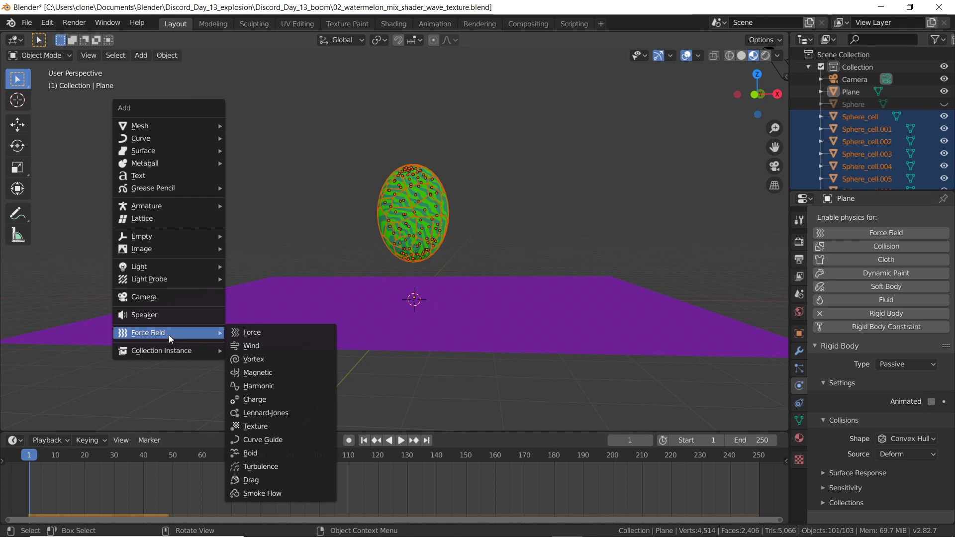
{"action": "left_click", "coordinate": [252, 332]}
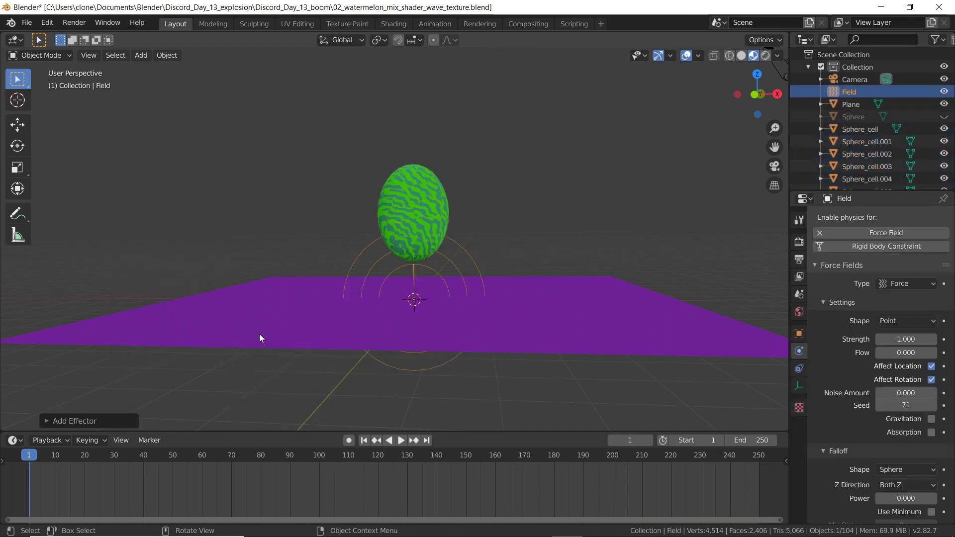
{"action": "key", "text": "g"}
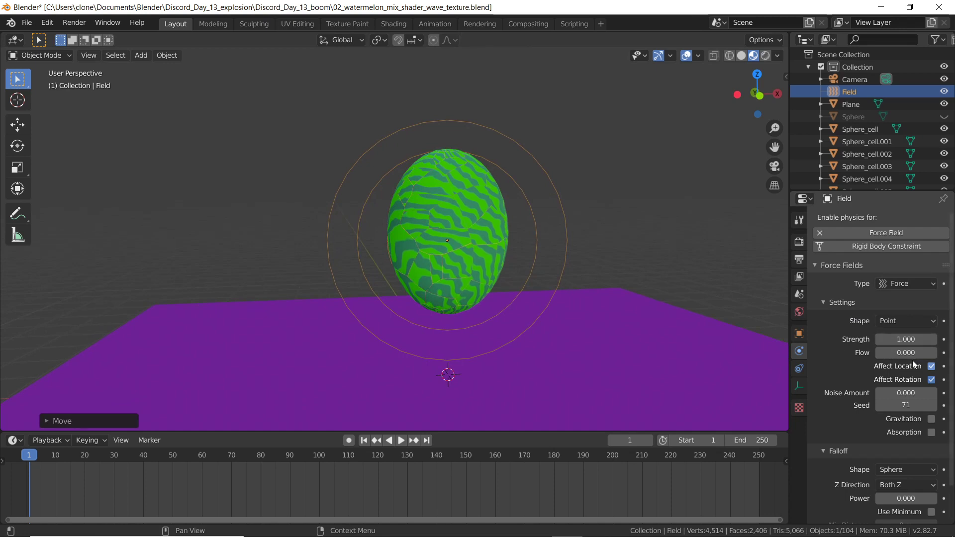
{"action": "double_click", "coordinate": [905, 339]}
{"action": "type", "text": "1000.000"}
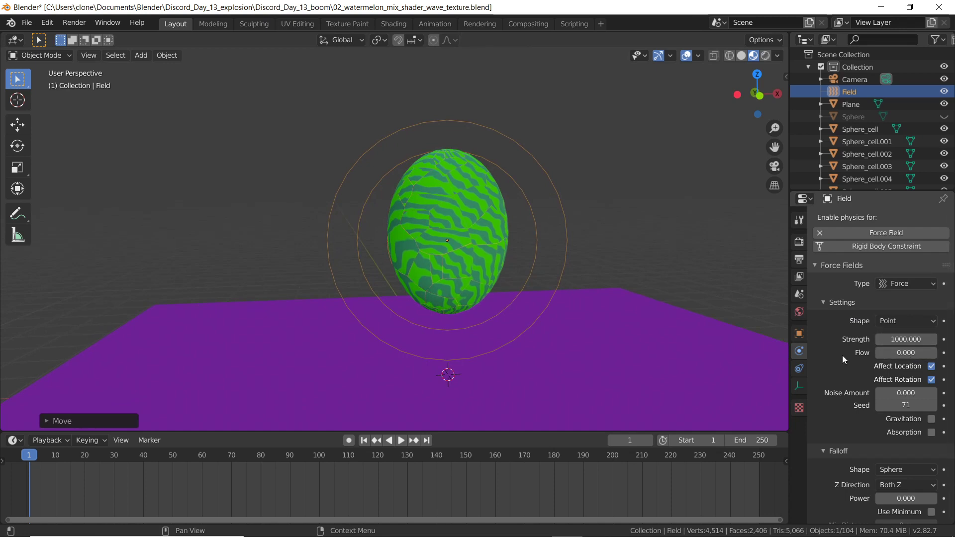
{"action": "left_click", "coordinate": [399, 439]}
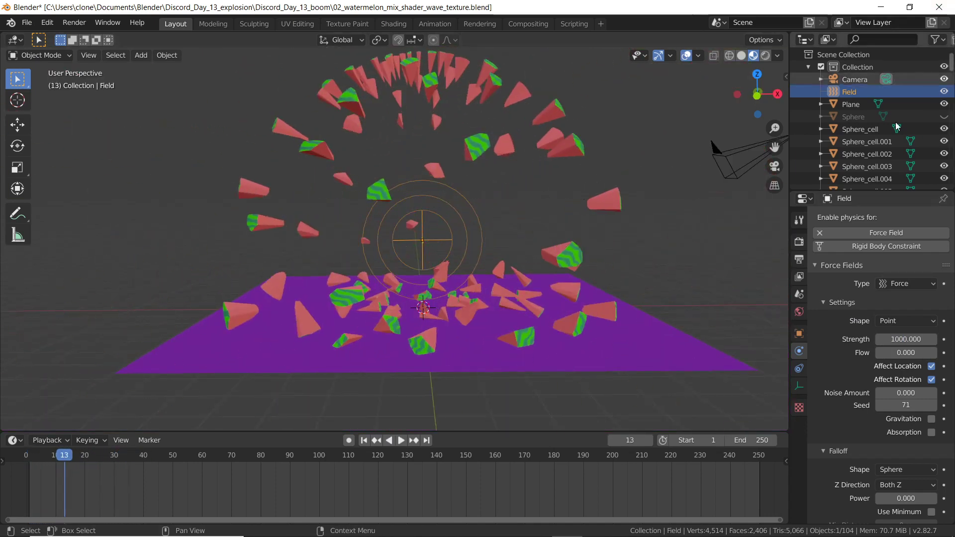
{"action": "scroll", "scroll_direction": "down", "scroll_amount": 3}
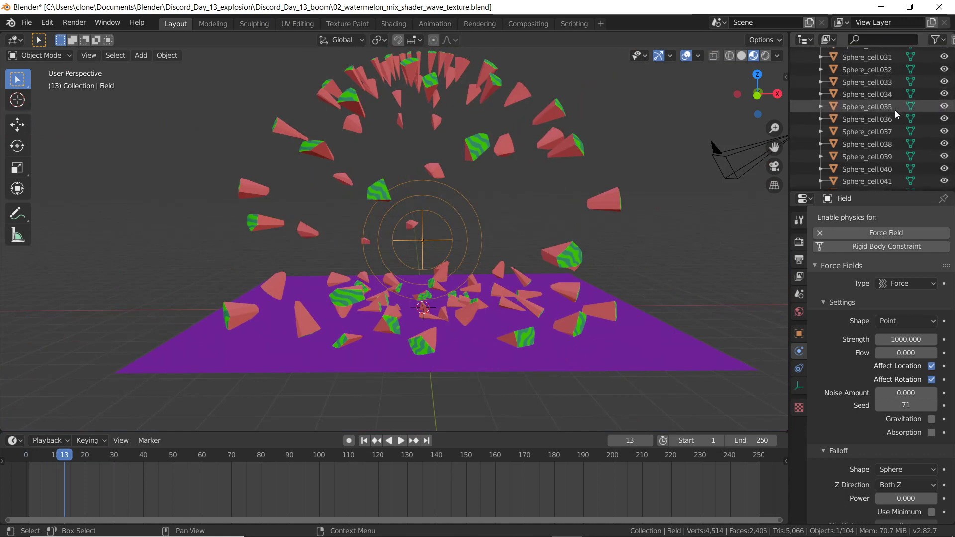
{"action": "left_click", "coordinate": [364, 439]}
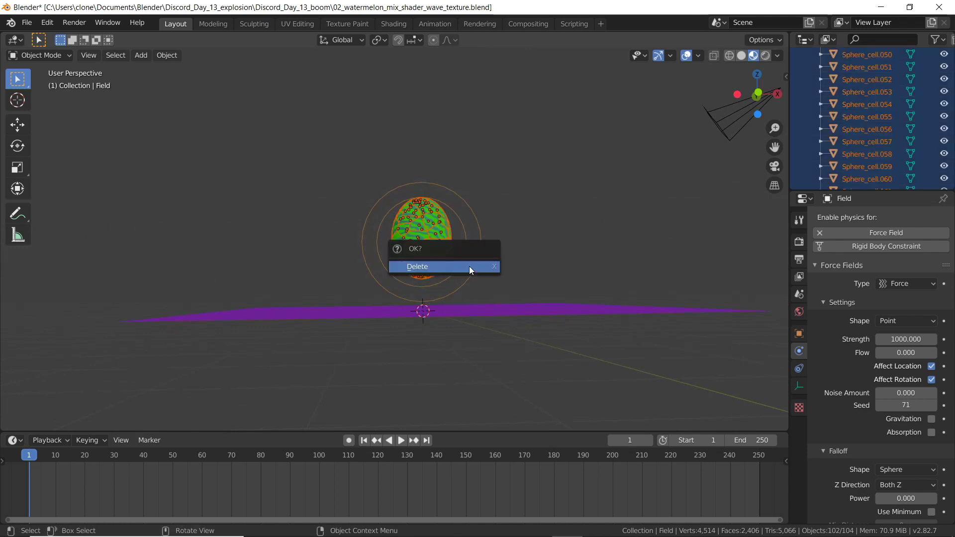
Delete the selected cells and force field, then toggle the text labels' visibility off
{"action": "left_click", "coordinate": [416, 268]}
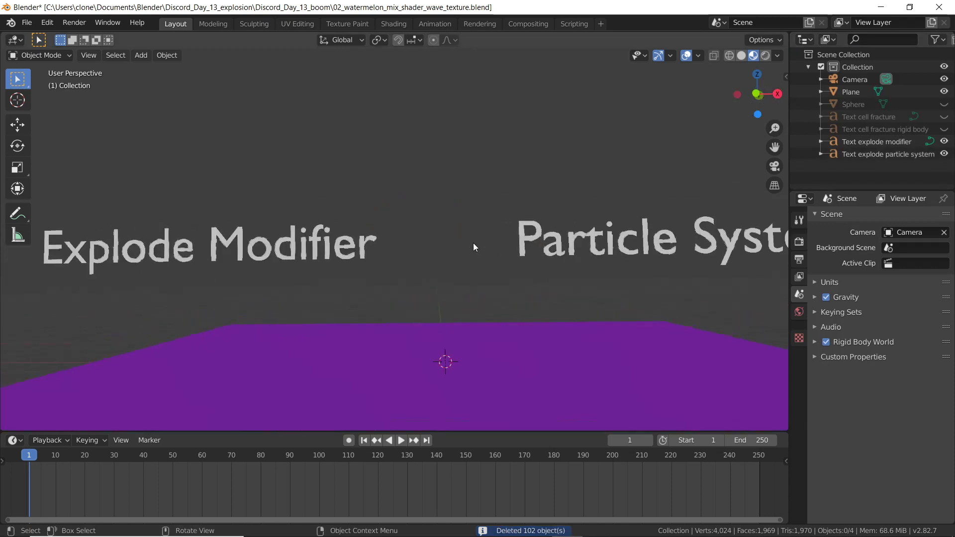
{"action": "left_click_drag", "start_coordinate": [475, 246], "coordinate": [456, 316]}
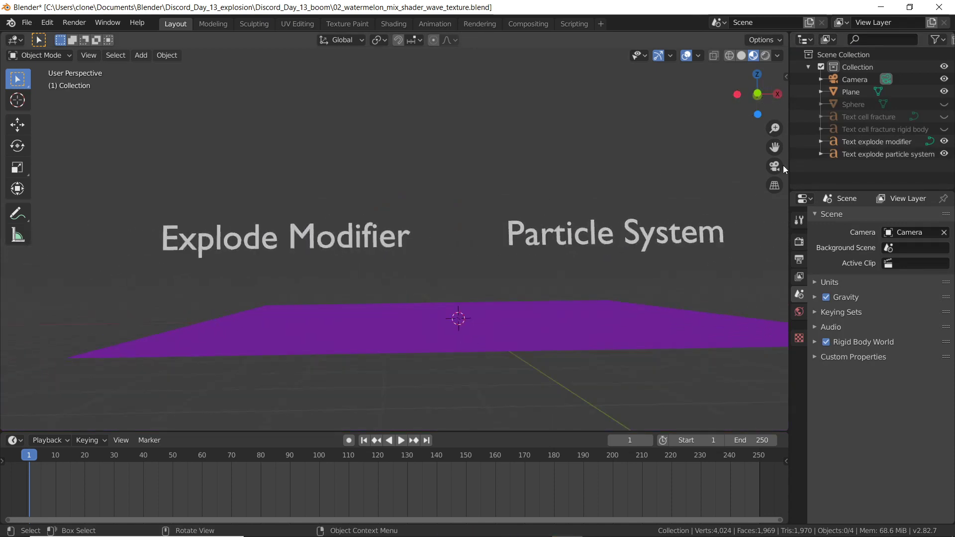
{"action": "left_click", "coordinate": [944, 116]}
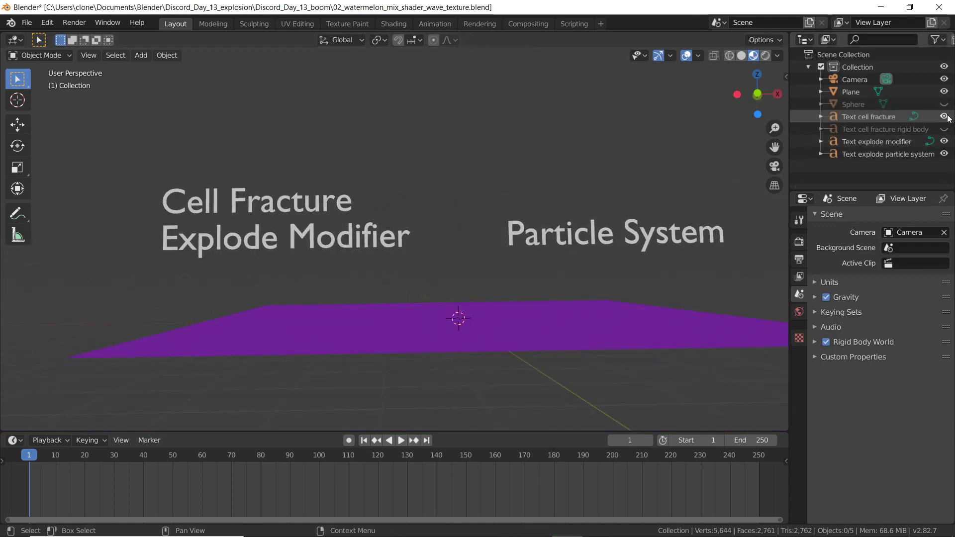
{"action": "left_click", "coordinate": [944, 116]}
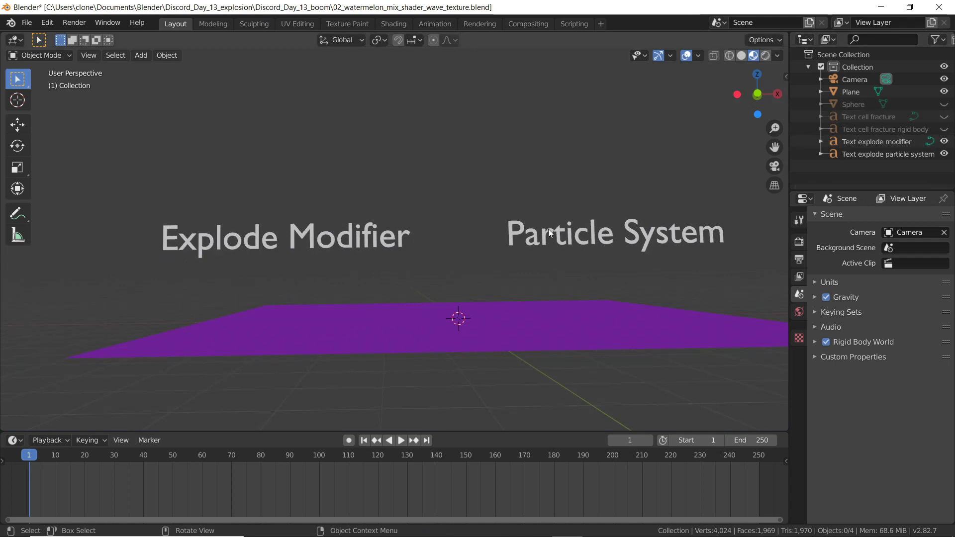
{"action": "left_click", "coordinate": [875, 141]}
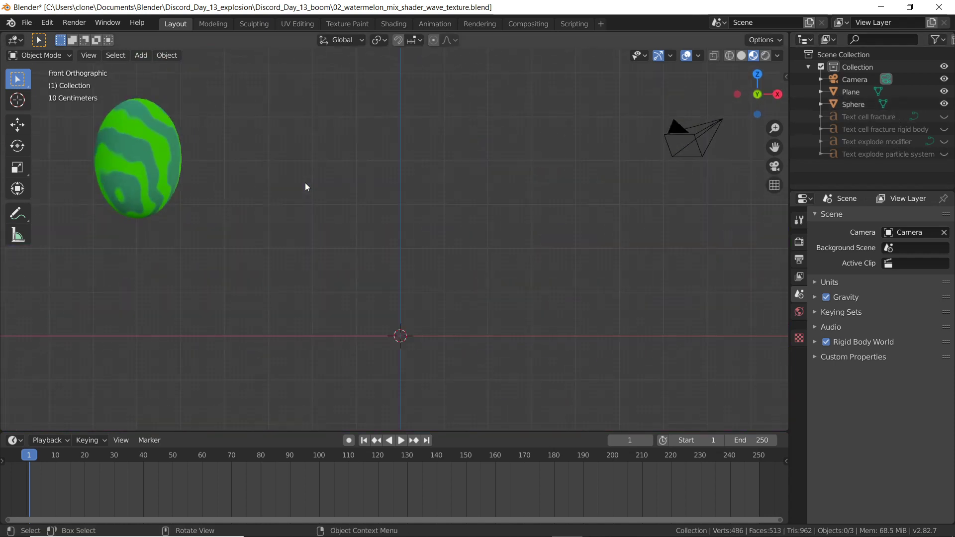
Split off a Shader Editor above the viewport and open the Sphere's particle settings
{"action": "left_click_drag", "start_coordinate": [137, 157], "coordinate": [396, 204]}
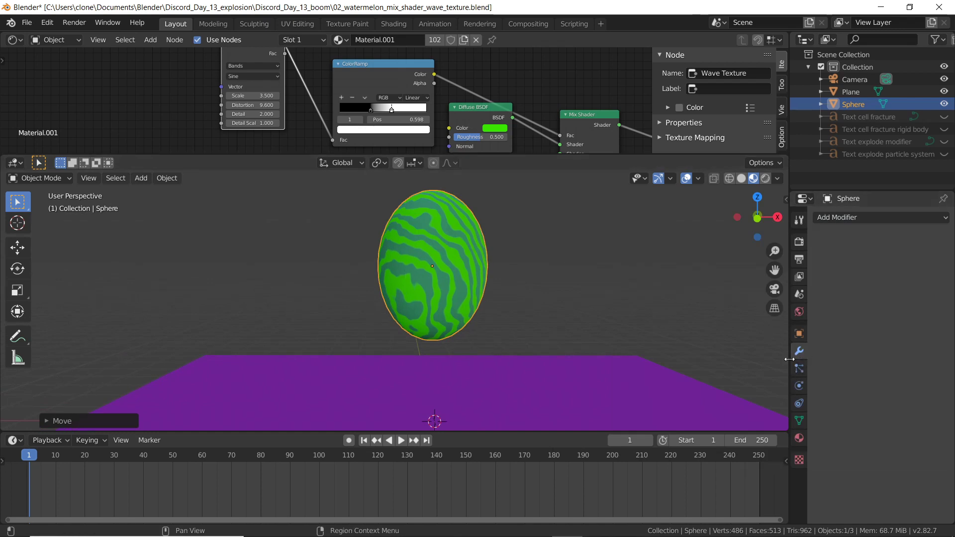
{"action": "left_click", "coordinate": [797, 351]}
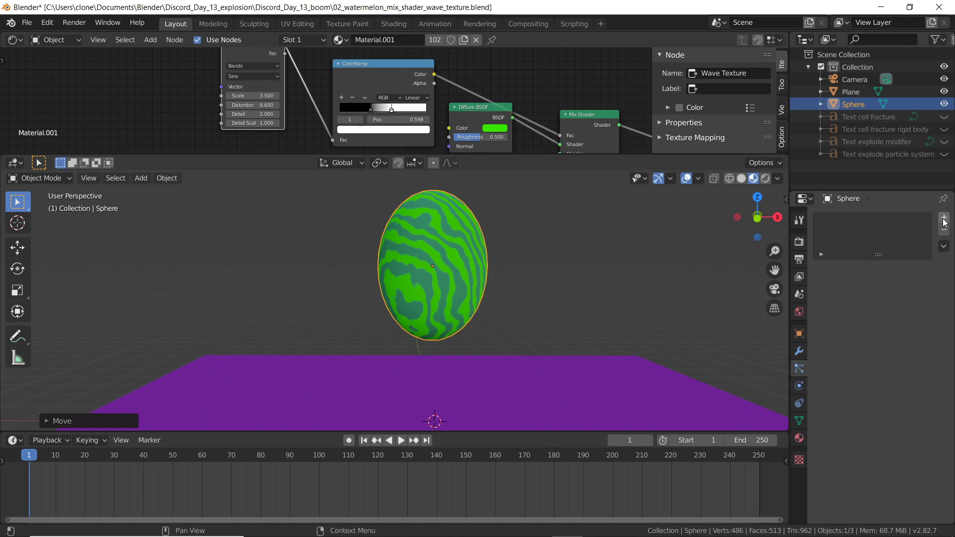
{"action": "mouse_move", "coordinate": [943, 221]}
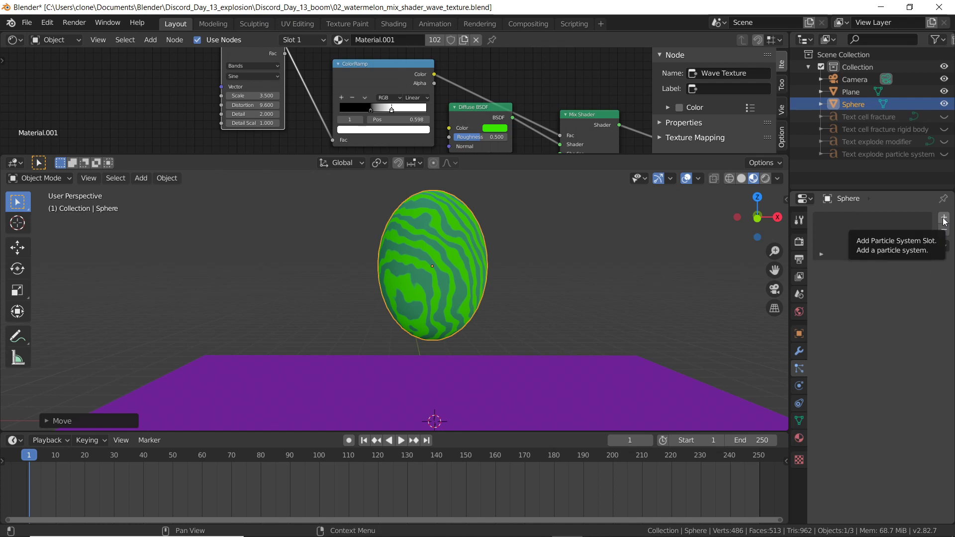
Add a particle system to the Sphere and play the timeline to preview green particles falling
{"action": "left_click", "coordinate": [943, 220]}
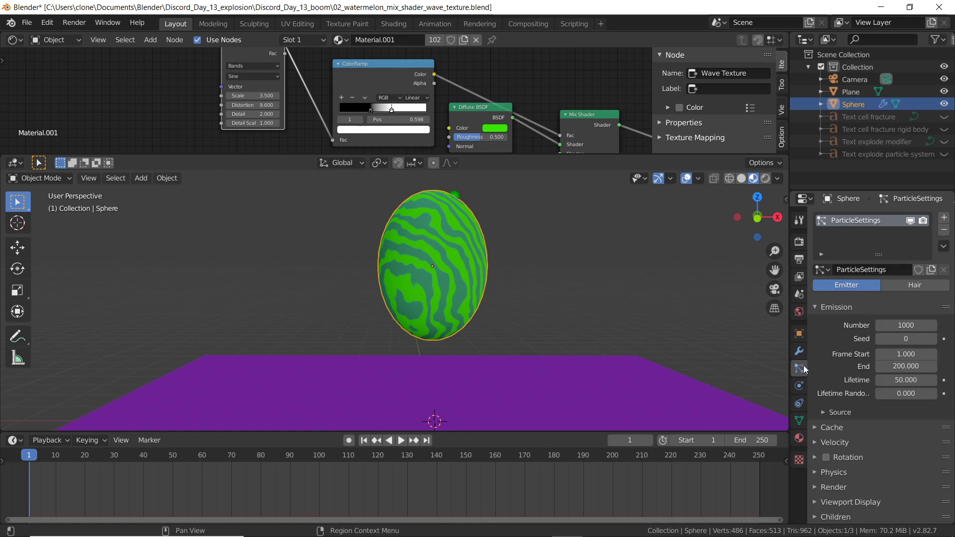
{"action": "left_click", "coordinate": [799, 385]}
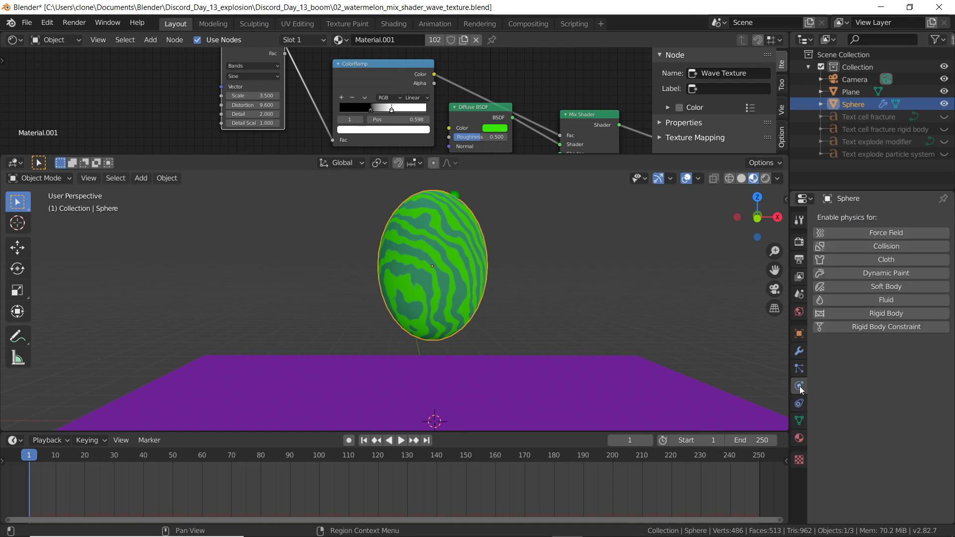
{"action": "left_click", "coordinate": [799, 368]}
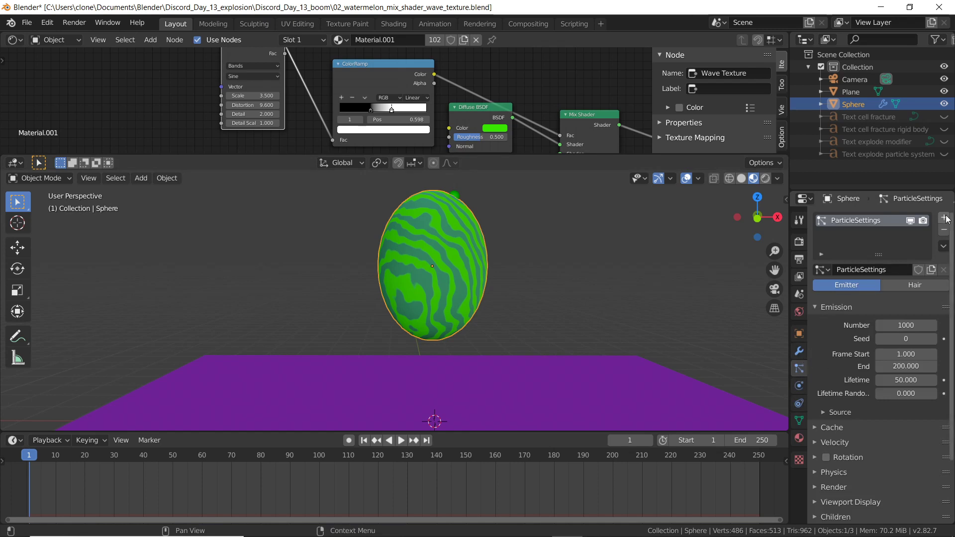
{"action": "left_click", "coordinate": [942, 218]}
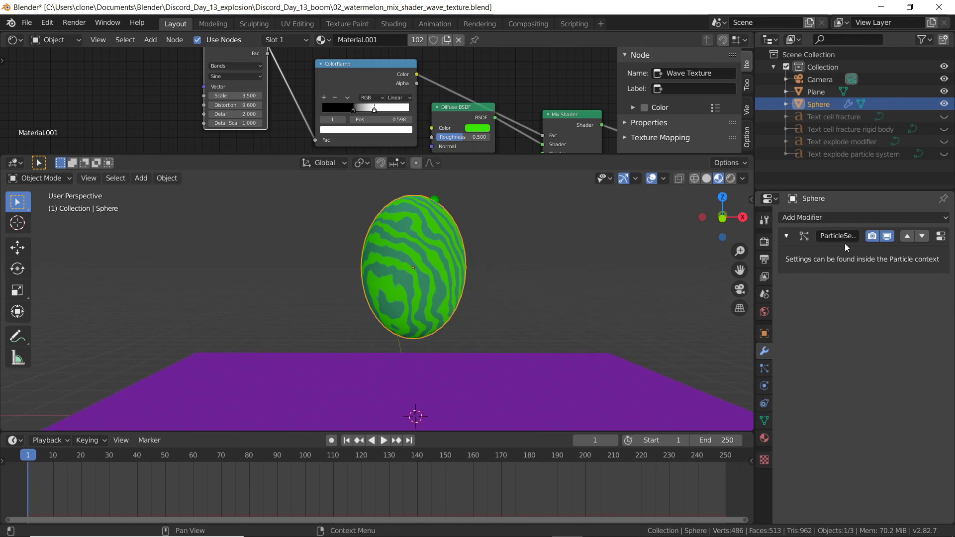
{"action": "mouse_move", "coordinate": [831, 249]}
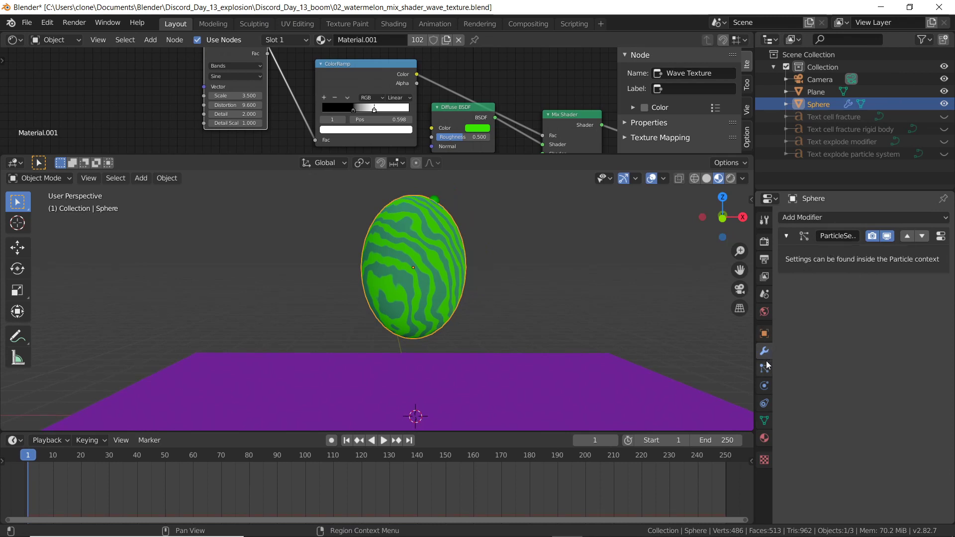
{"action": "left_click", "coordinate": [381, 439]}
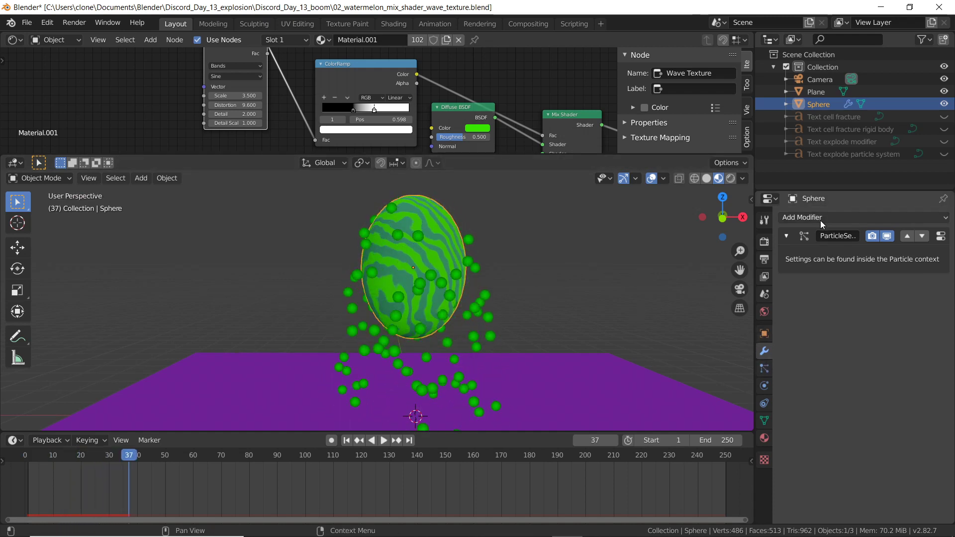
Add an Explode modifier under Simulate below the particle system and rewind to frame 1
{"action": "left_click", "coordinate": [801, 217]}
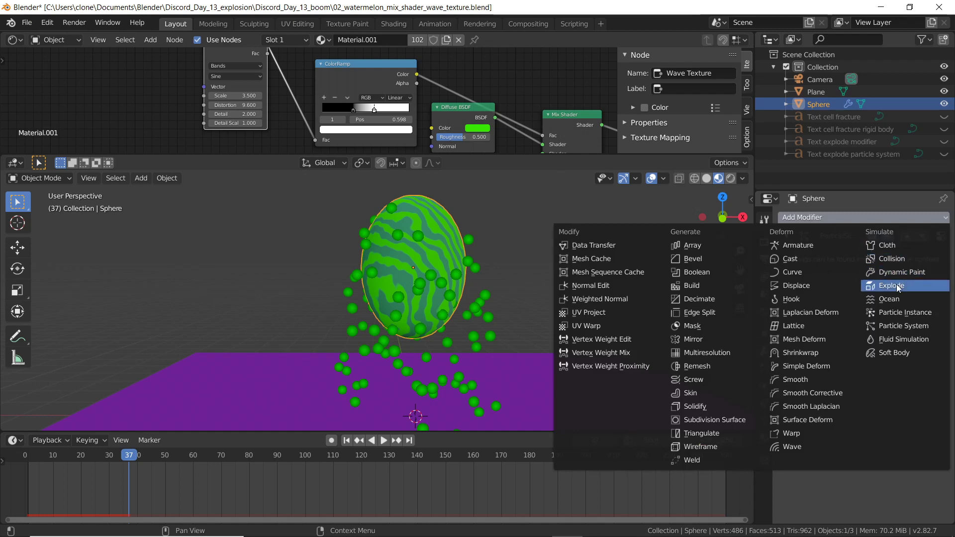
{"action": "left_click", "coordinate": [889, 286]}
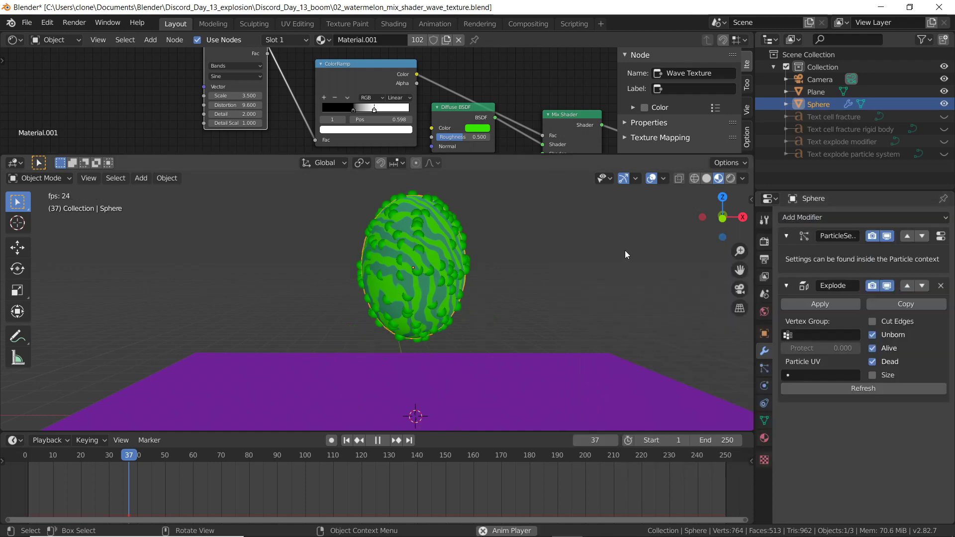
{"action": "left_click", "coordinate": [376, 440]}
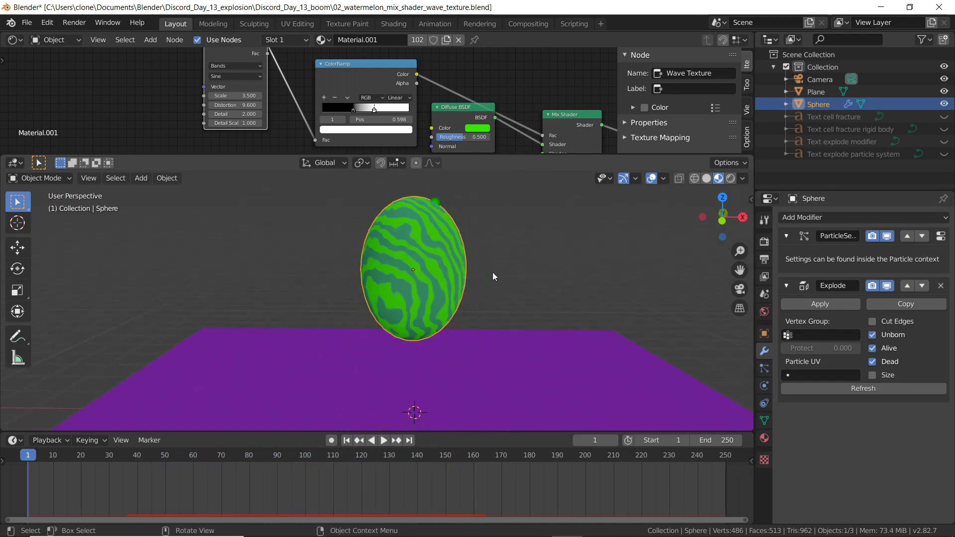
{"action": "mouse_move", "coordinate": [751, 261]}
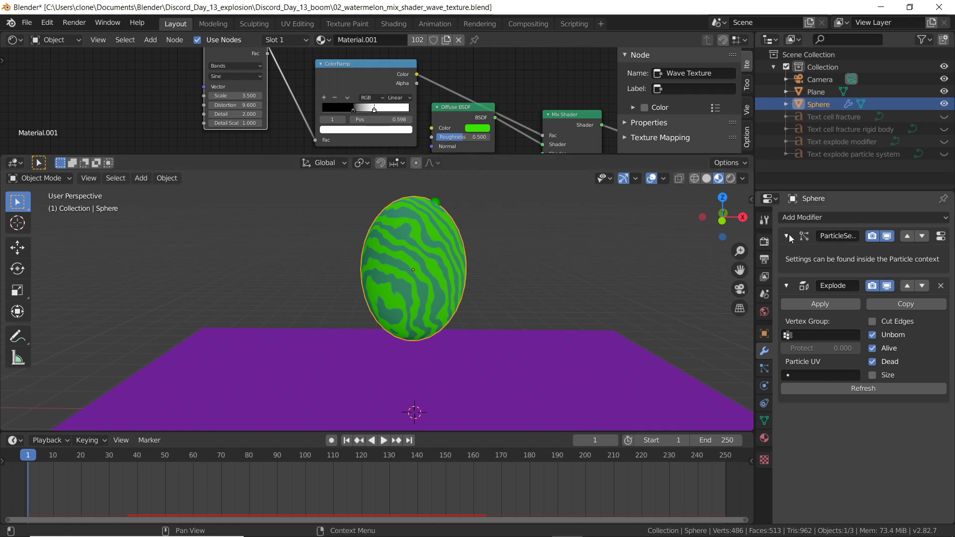
{"action": "mouse_move", "coordinate": [846, 243]}
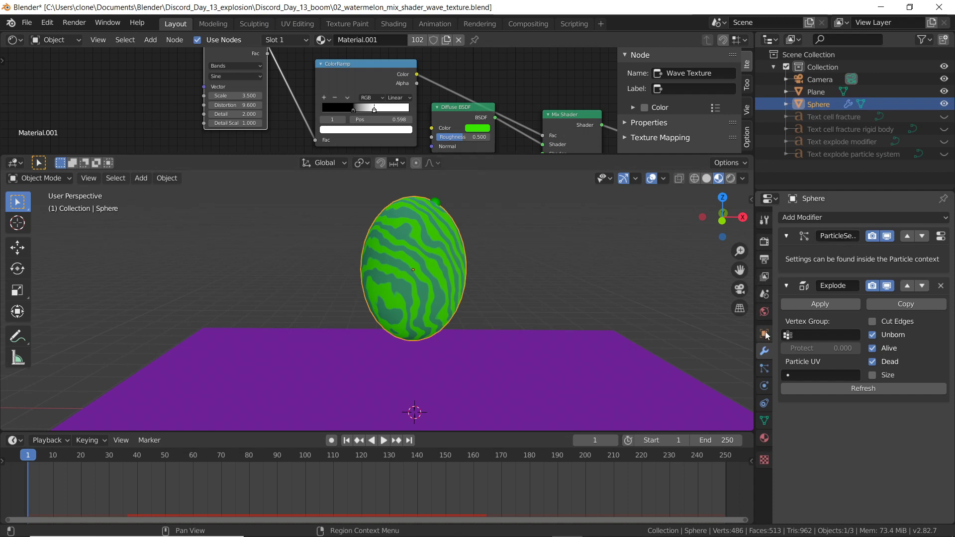
{"action": "mouse_move", "coordinate": [763, 373]}
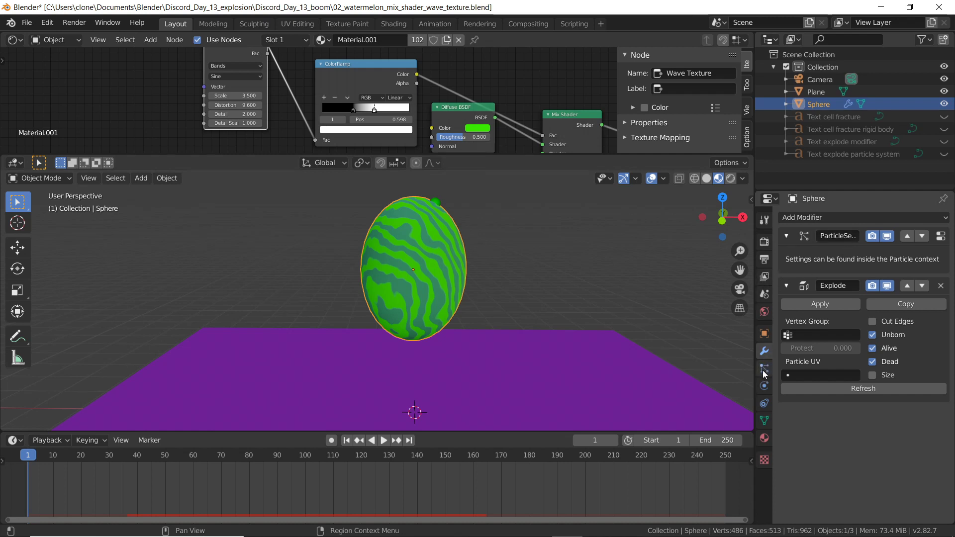
{"action": "mouse_move", "coordinate": [764, 370]}
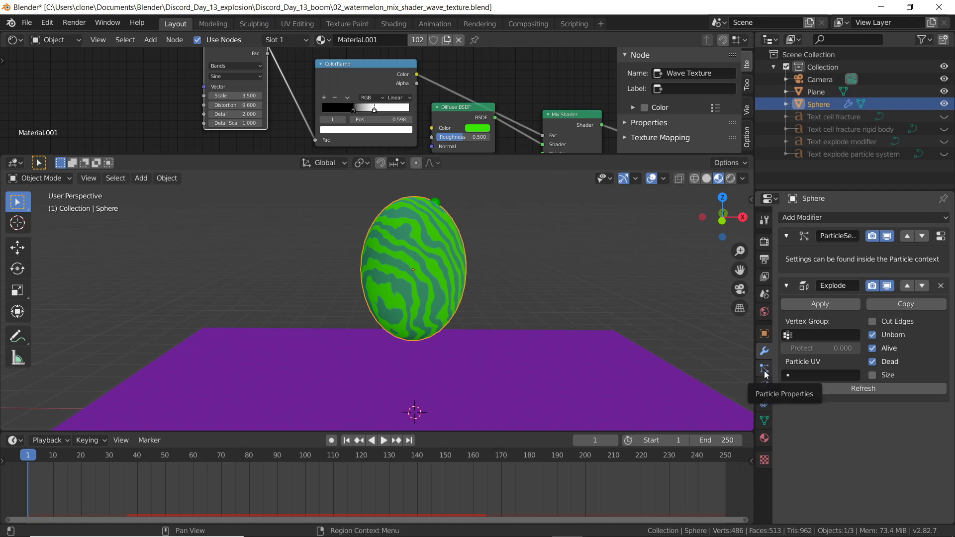
Set the sphere's emission to 513 particles ending at frame 5, play it and enable Rotation
{"action": "left_click", "coordinate": [763, 368]}
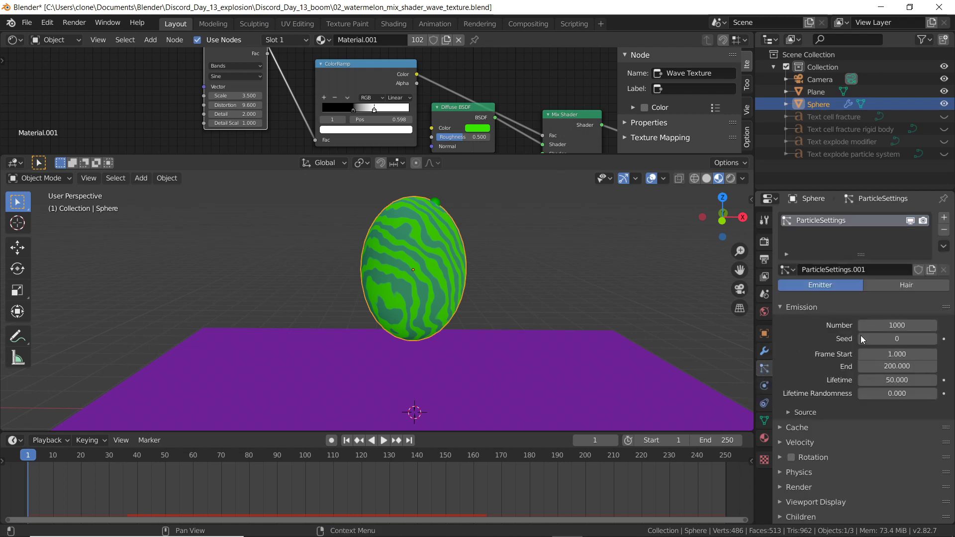
{"action": "mouse_move", "coordinate": [810, 457]}
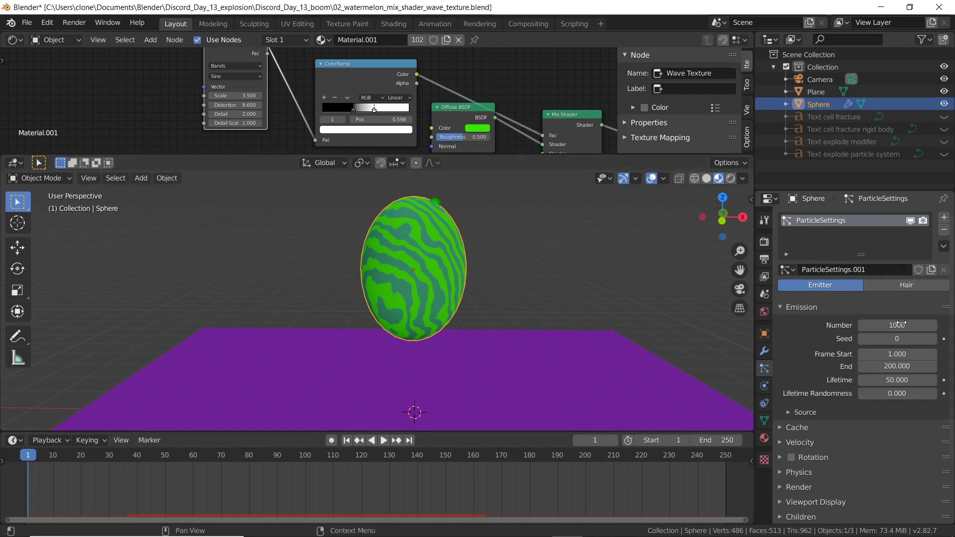
{"action": "type", "text": "513"}
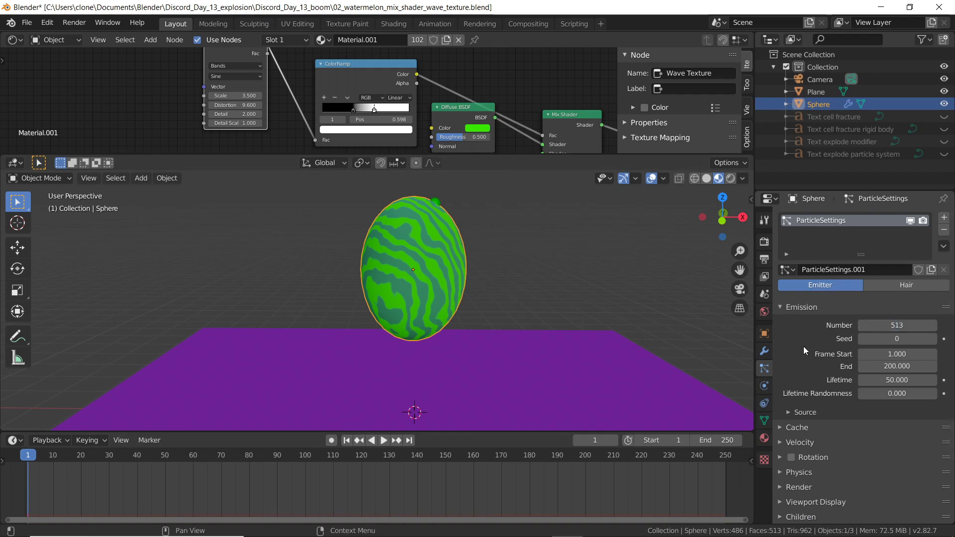
{"action": "mouse_move", "coordinate": [800, 401]}
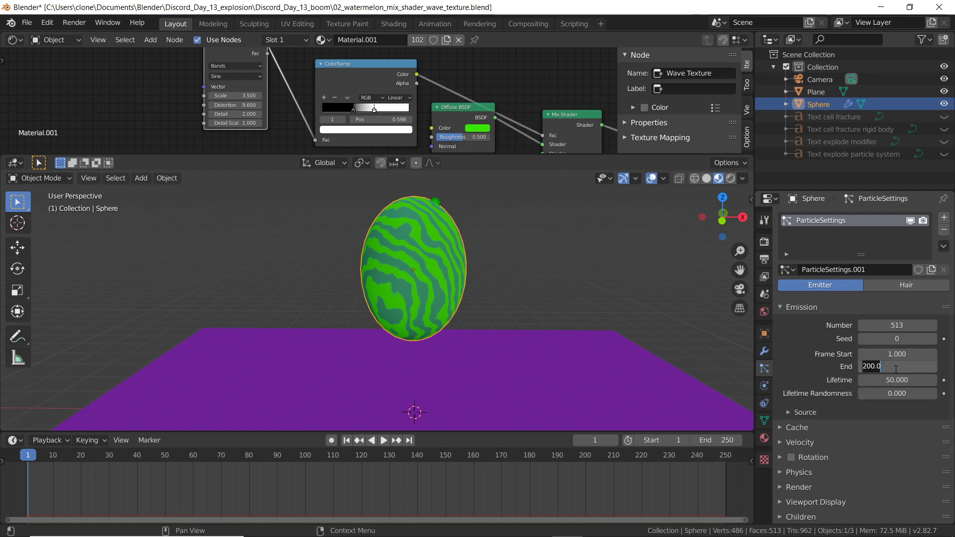
{"action": "type", "text": "5.000"}
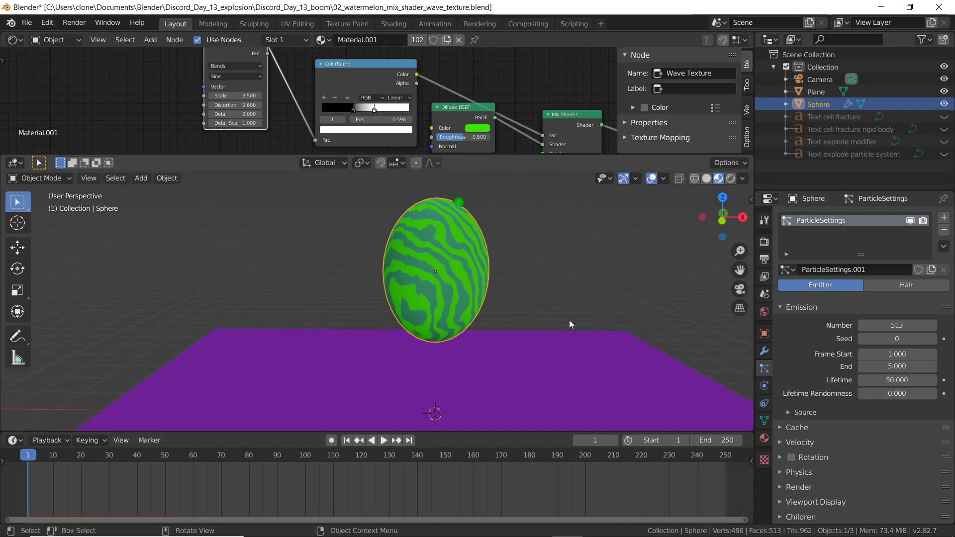
{"action": "left_click", "coordinate": [382, 439]}
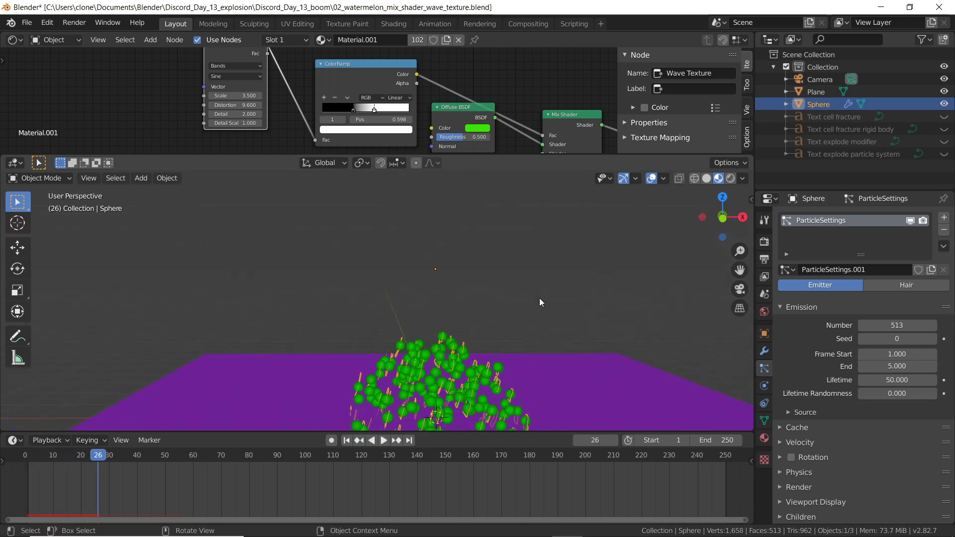
{"action": "left_click_drag", "start_coordinate": [539, 303], "coordinate": [481, 280]}
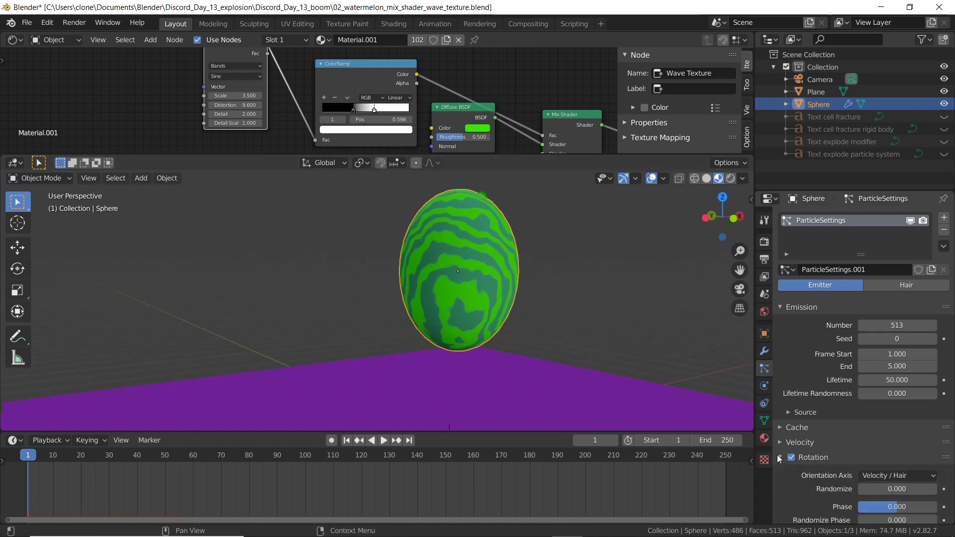
Make particle rotation dynamic and raise Velocity Randomize to 5, then select the Plane
{"action": "scroll", "scroll_direction": "down", "scroll_amount": 3}
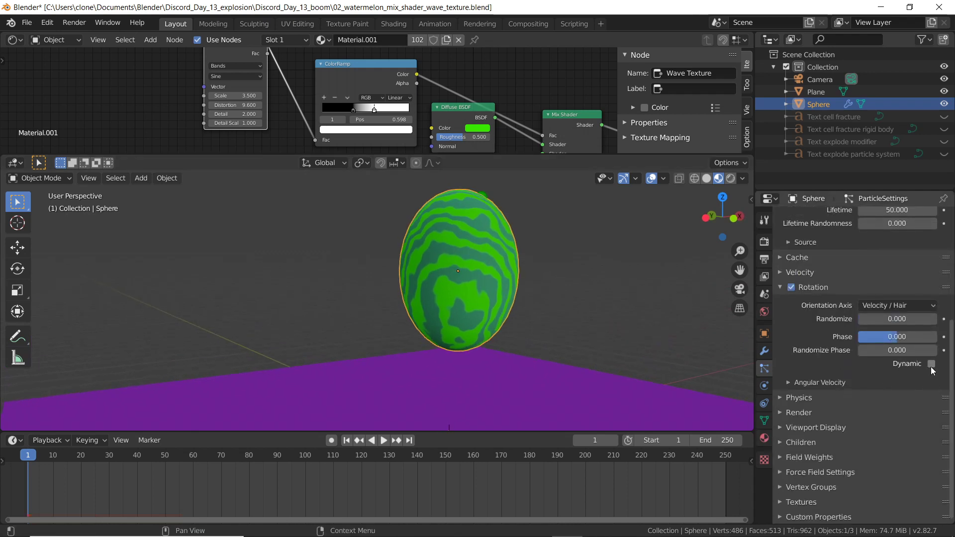
{"action": "left_click", "coordinate": [930, 364]}
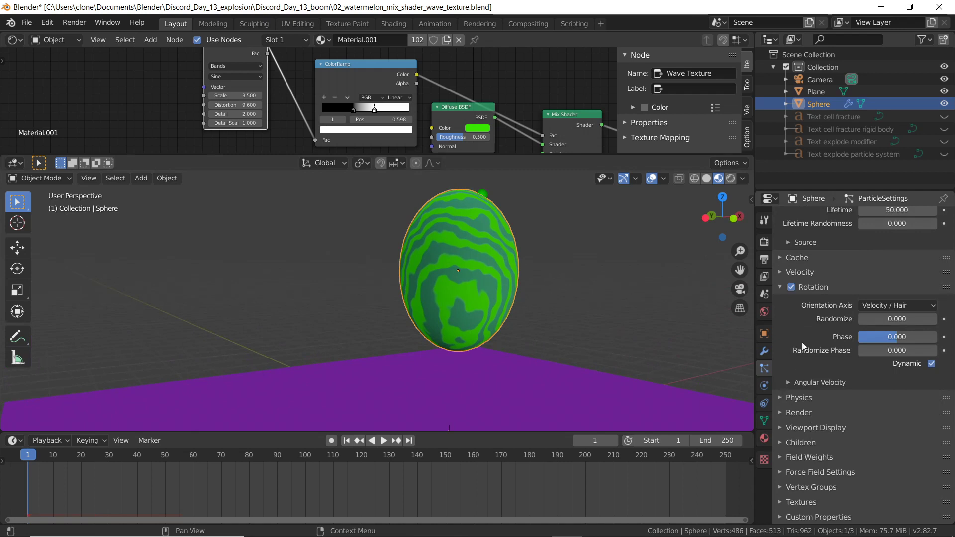
{"action": "left_click", "coordinate": [799, 272]}
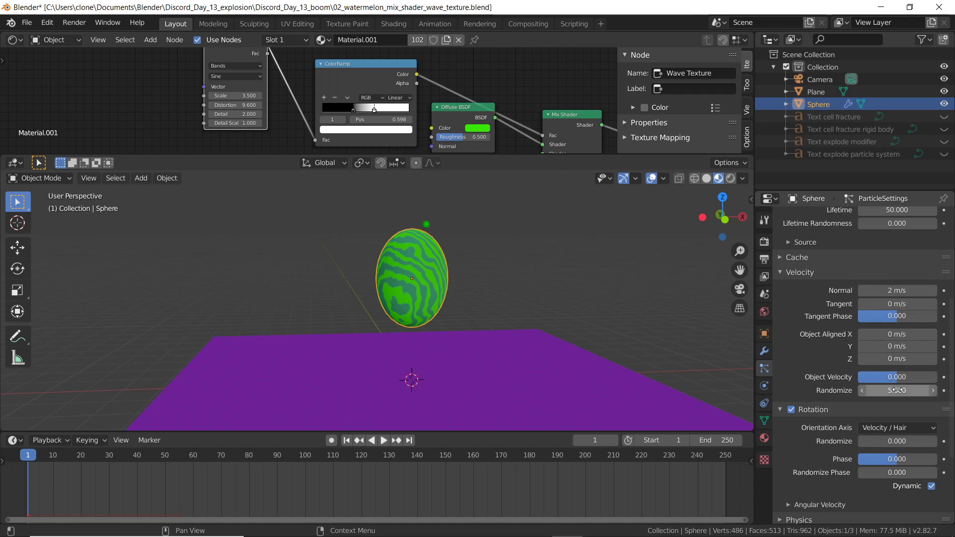
{"action": "left_click", "coordinate": [383, 440]}
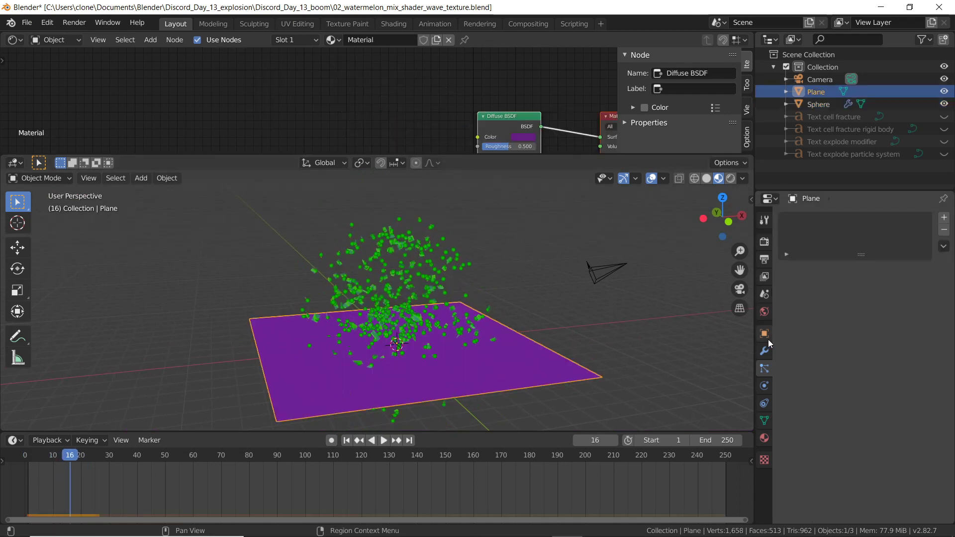
Open the plane's physics settings and reveal the Explode Modifier and Rigid Body System labels
{"action": "left_click", "coordinate": [763, 385]}
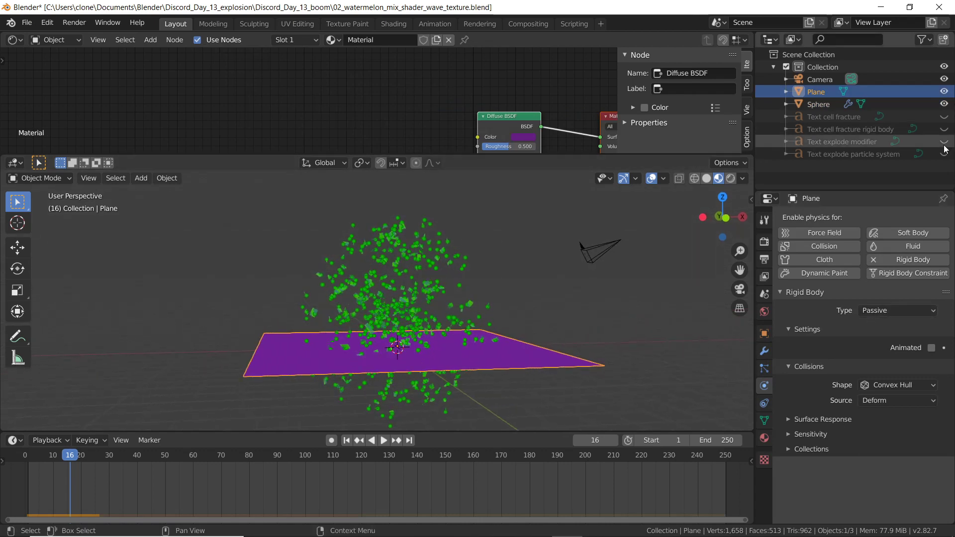
{"action": "left_click", "coordinate": [942, 153]}
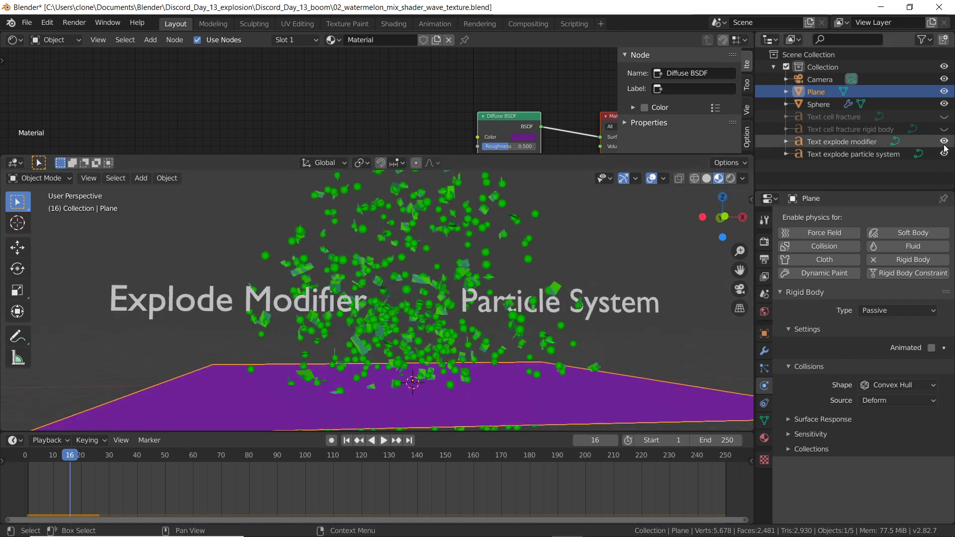
{"action": "left_click", "coordinate": [943, 141]}
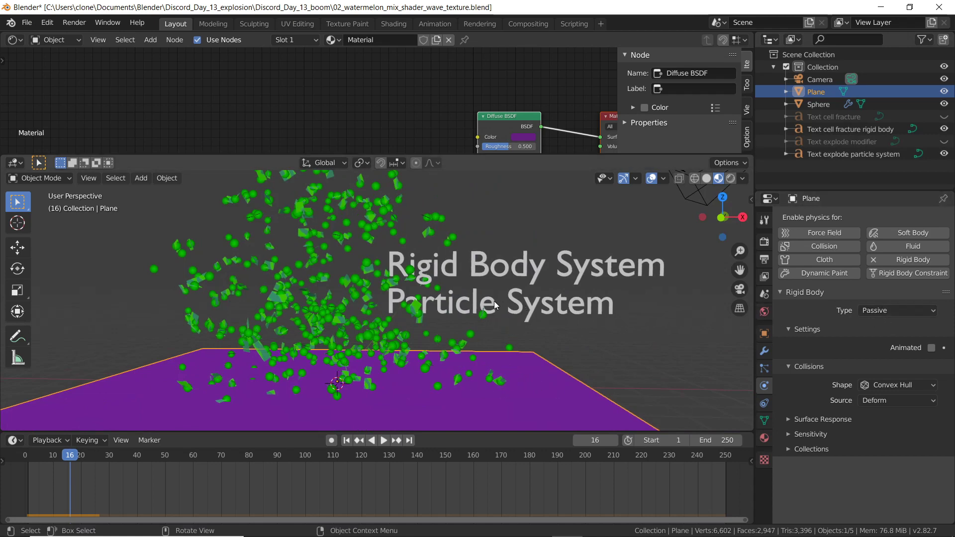
{"action": "mouse_move", "coordinate": [557, 311]}
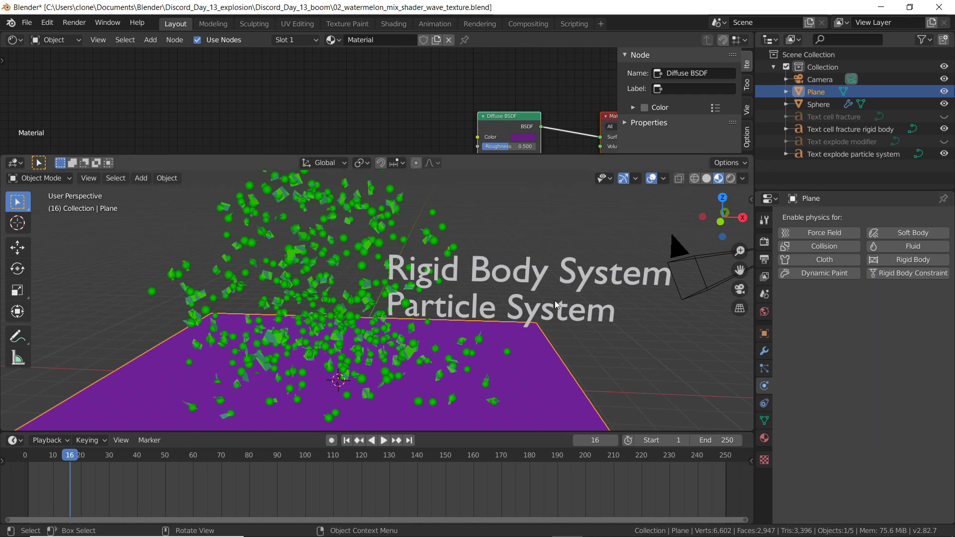
Enable Collision physics on the plane and raise particle damping to 0.646
{"action": "left_click", "coordinate": [346, 440]}
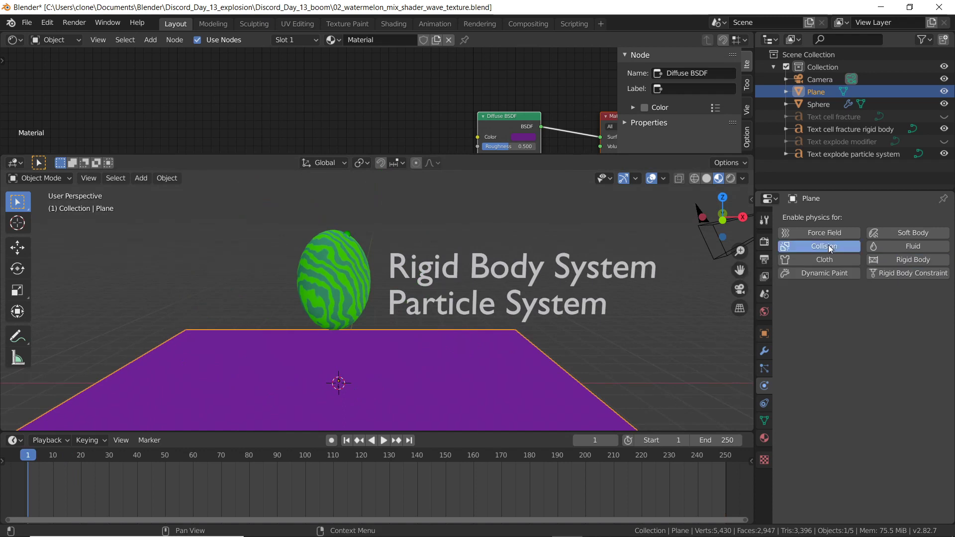
{"action": "left_click", "coordinate": [825, 245]}
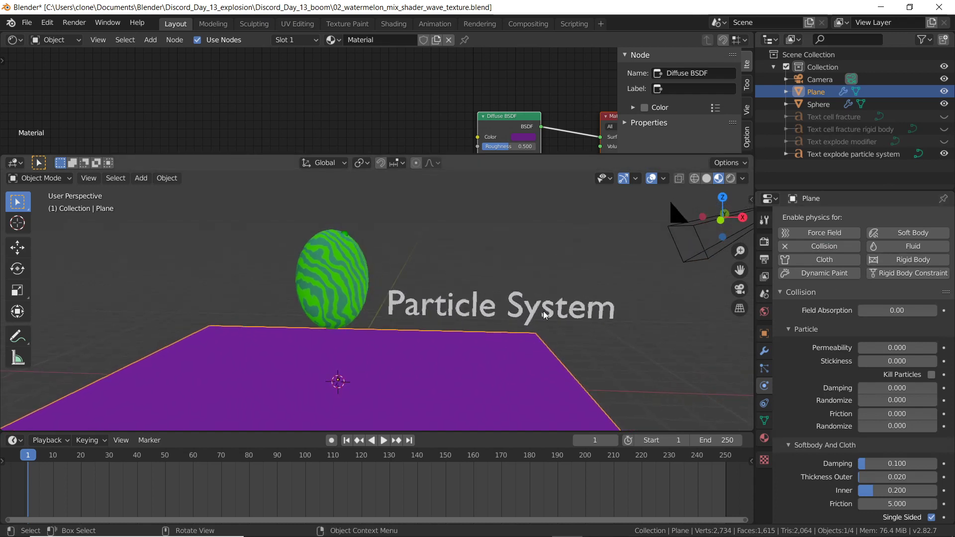
{"action": "mouse_move", "coordinate": [818, 245]}
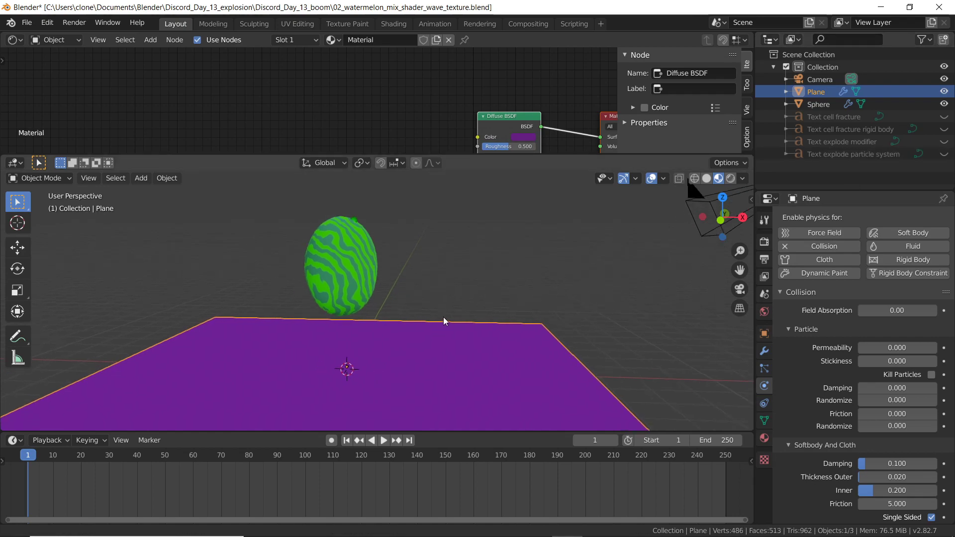
{"action": "left_click", "coordinate": [383, 440]}
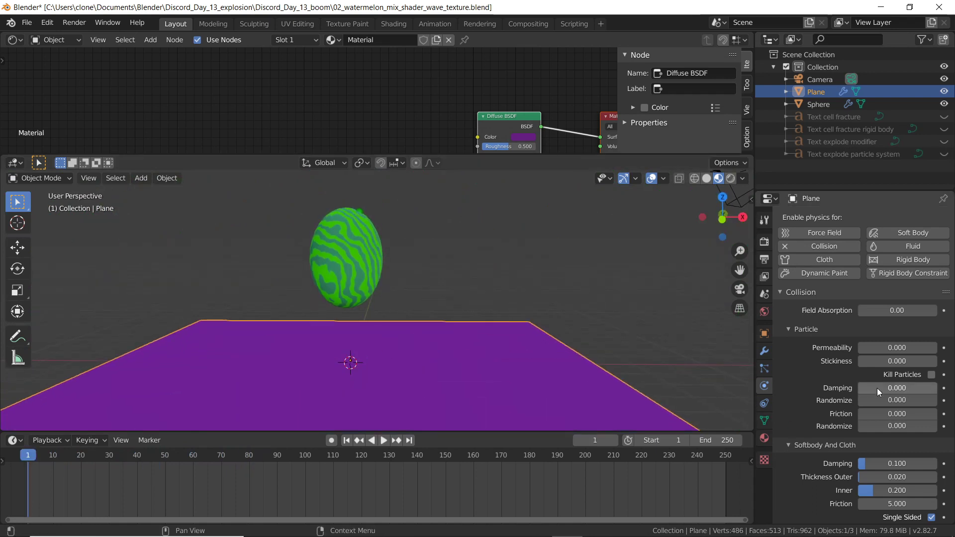
{"action": "left_click_drag", "start_coordinate": [895, 388], "coordinate": [898, 388]}
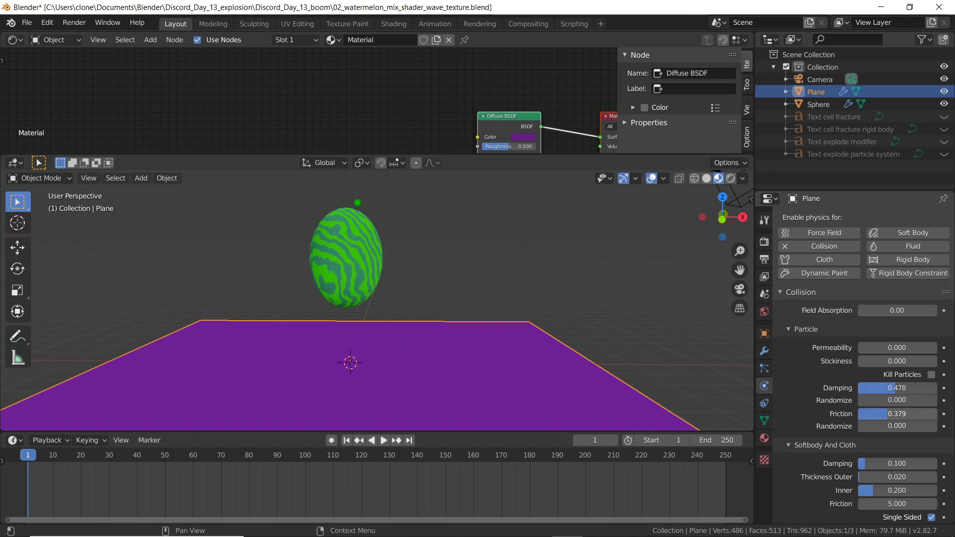
Set the plane's friction to 0.317 and stickiness to 1.7, replaying to watch particles land
{"action": "left_click", "coordinate": [382, 440]}
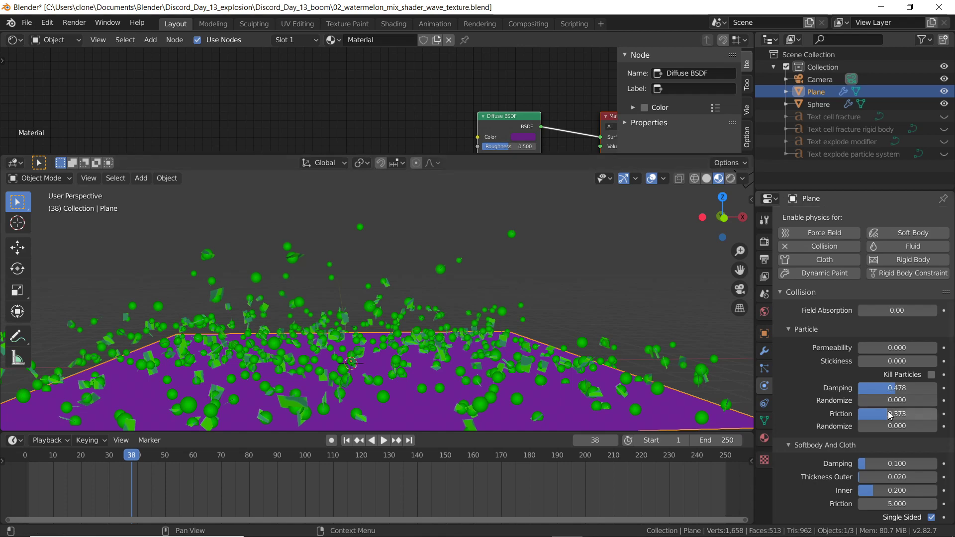
{"action": "left_click_drag", "start_coordinate": [907, 414], "coordinate": [895, 414]}
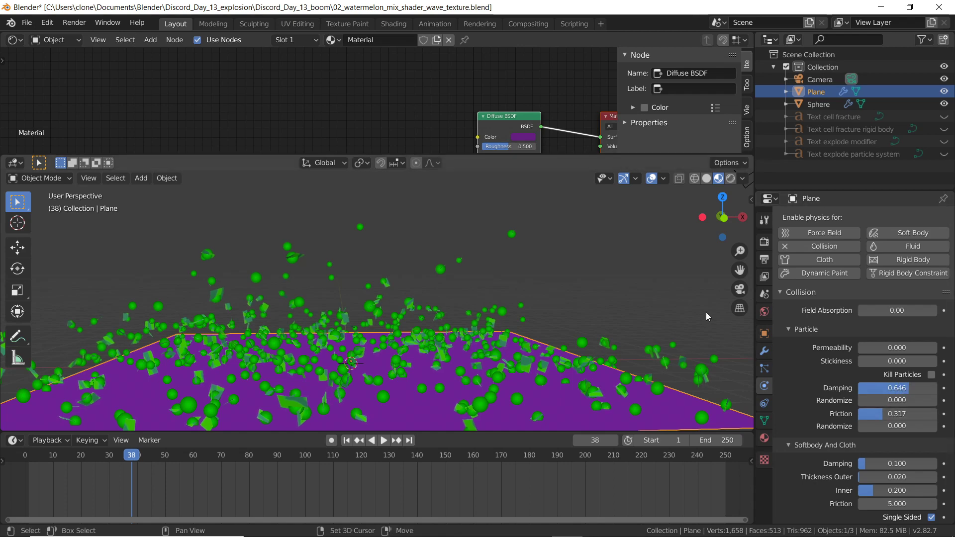
{"action": "left_click", "coordinate": [346, 439]}
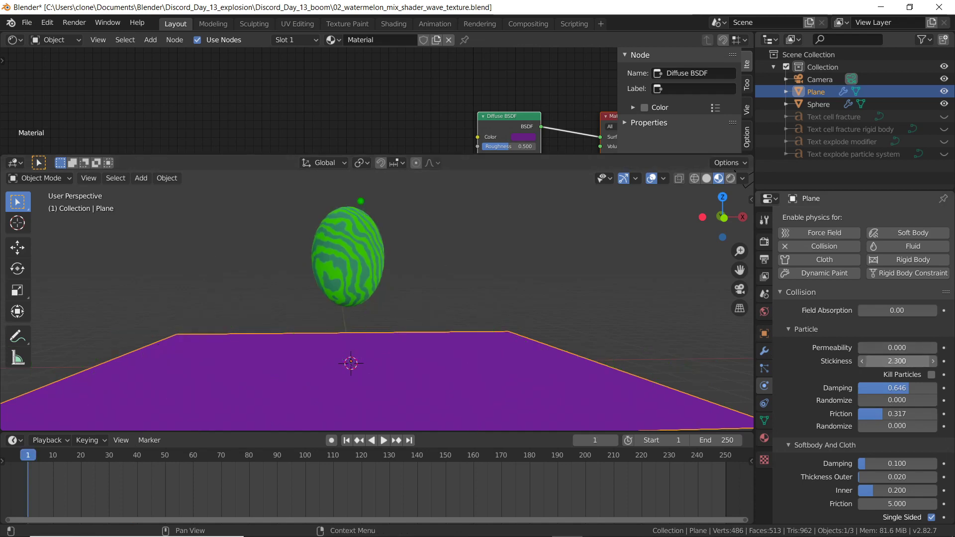
{"action": "left_click", "coordinate": [383, 440]}
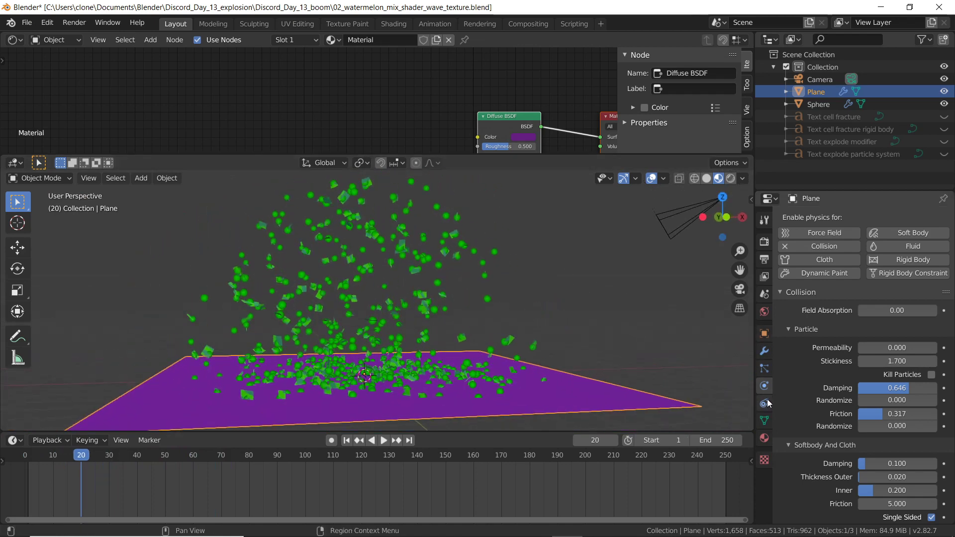
Select the sphere and set its particle Viewport Display As to None
{"action": "left_click", "coordinate": [762, 368]}
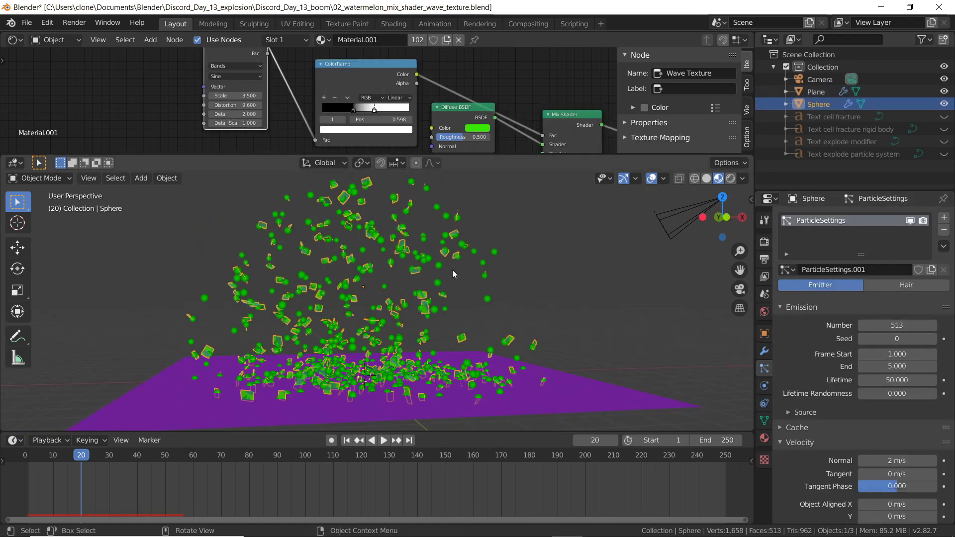
{"action": "scroll", "scroll_direction": "down", "scroll_amount": 3}
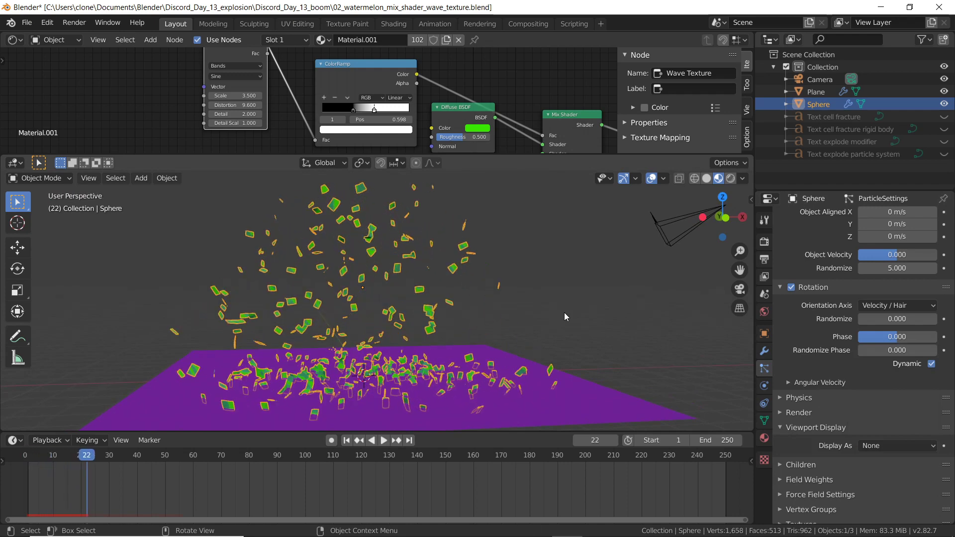
{"action": "mouse_move", "coordinate": [525, 308]}
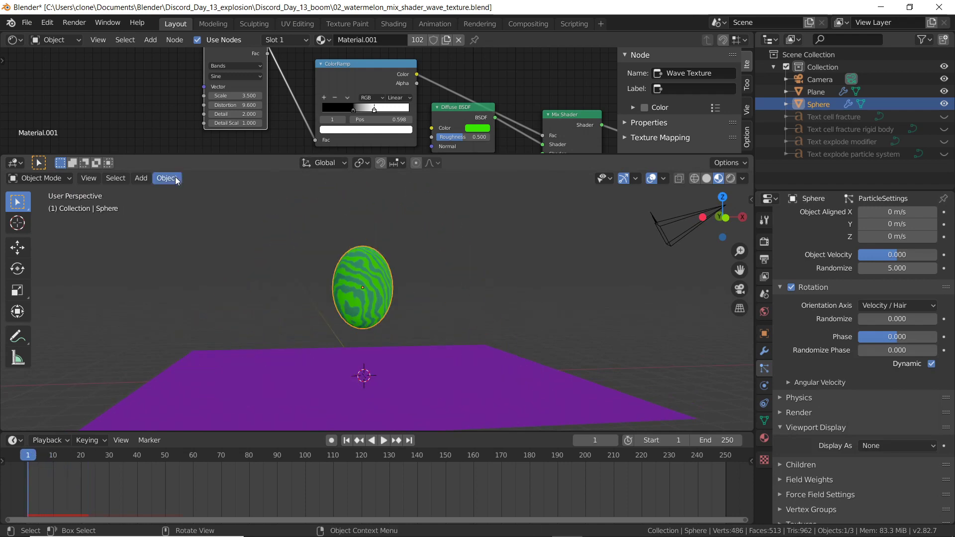
Remove the Explode modifier and particle system from the sphere and maximize the 3D view
{"action": "left_click", "coordinate": [166, 178]}
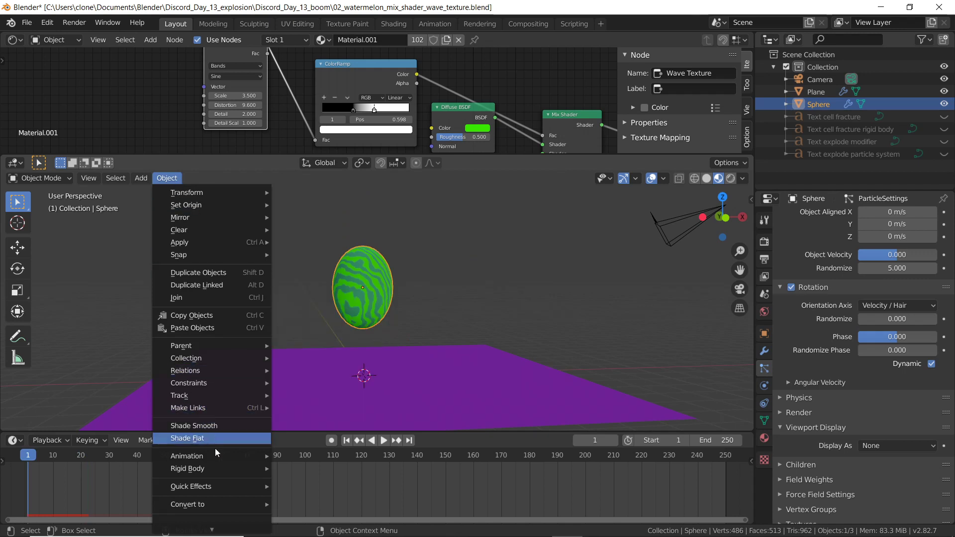
{"action": "mouse_move", "coordinate": [191, 486]}
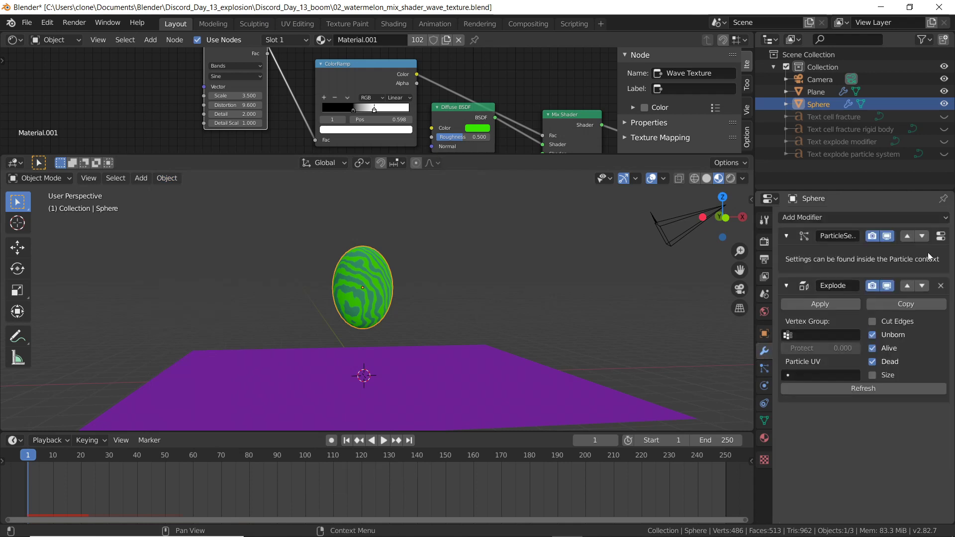
{"action": "left_click", "coordinate": [786, 285]}
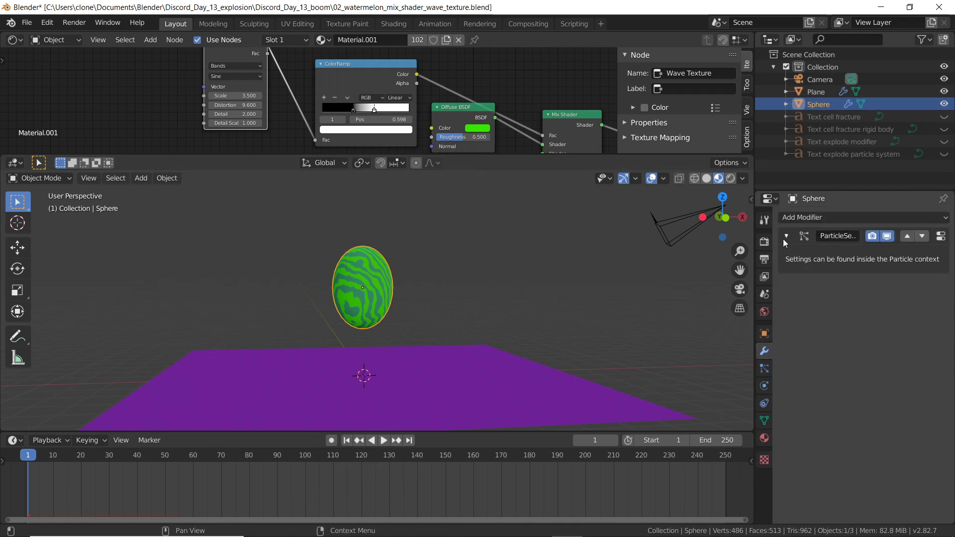
{"action": "mouse_move", "coordinate": [928, 287]}
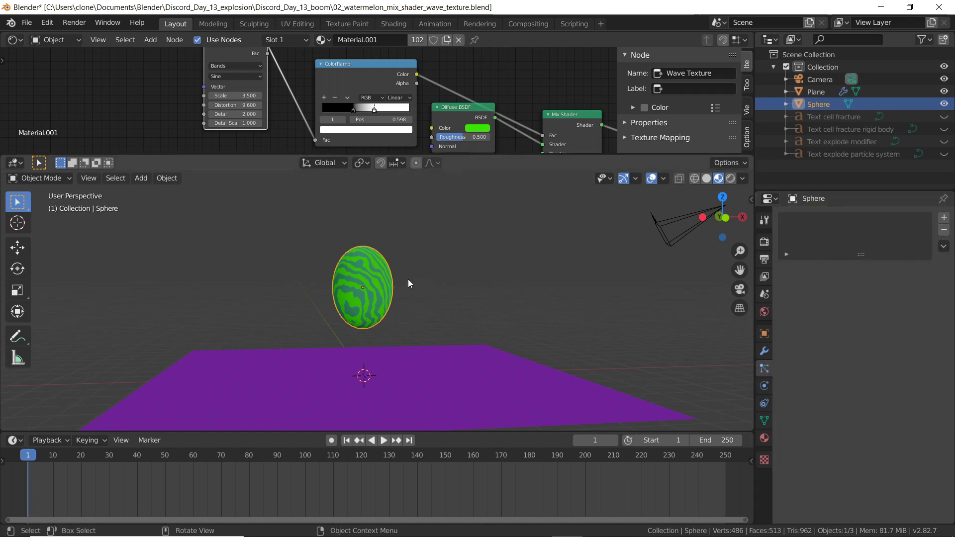
{"action": "key", "text": "Tab"}
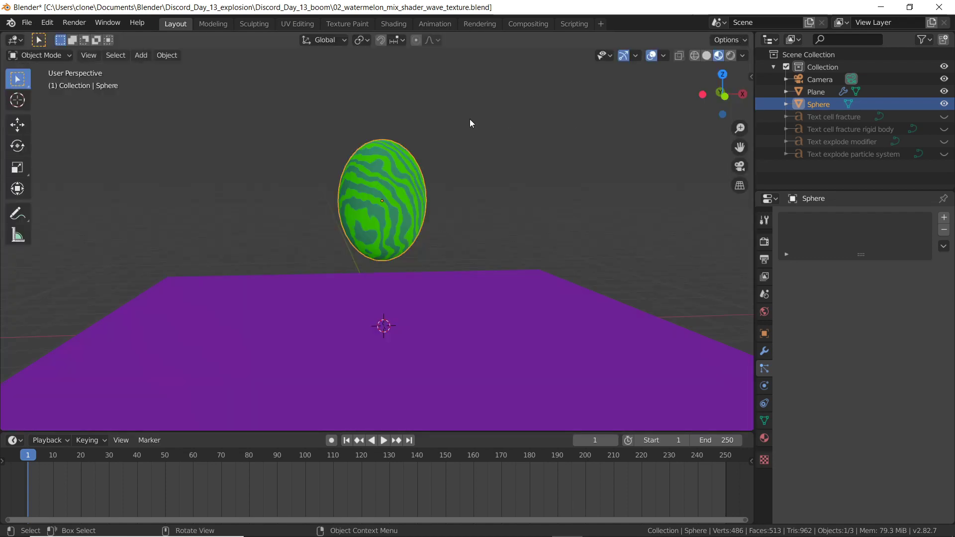
{"action": "mouse_move", "coordinate": [205, 79]}
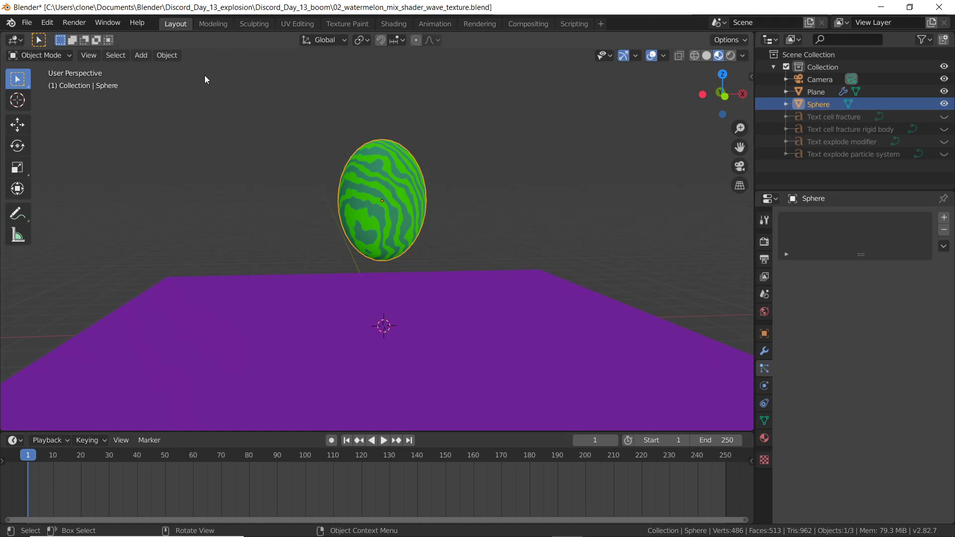
Apply Quick Explode from the Object quick effects, adding a 100-particle system to the sphere
{"action": "left_click", "coordinate": [166, 55]}
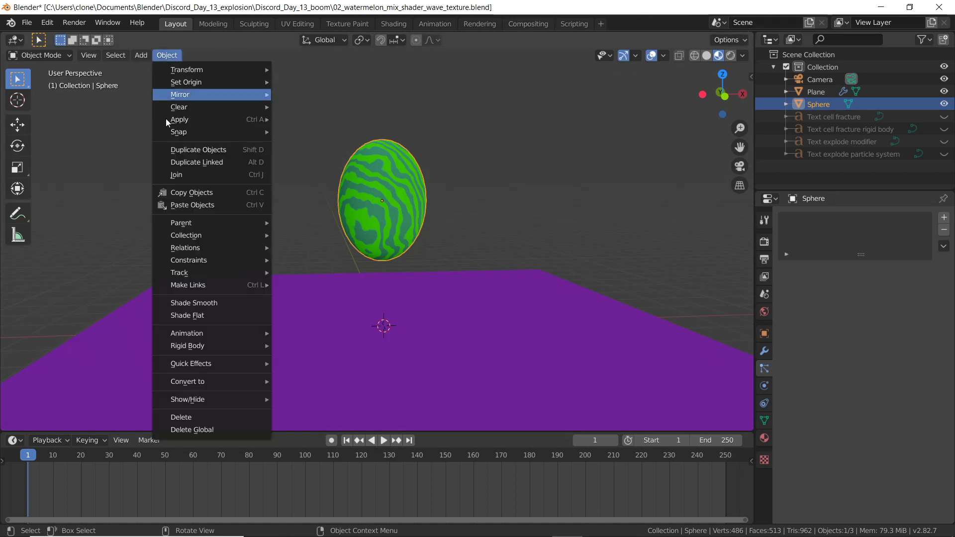
{"action": "mouse_move", "coordinate": [188, 346]}
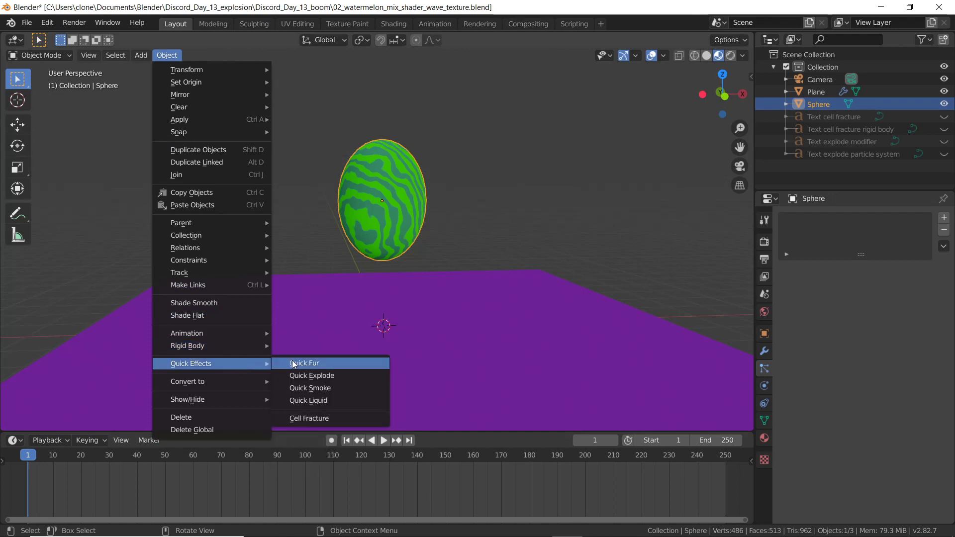
{"action": "left_click", "coordinate": [311, 375]}
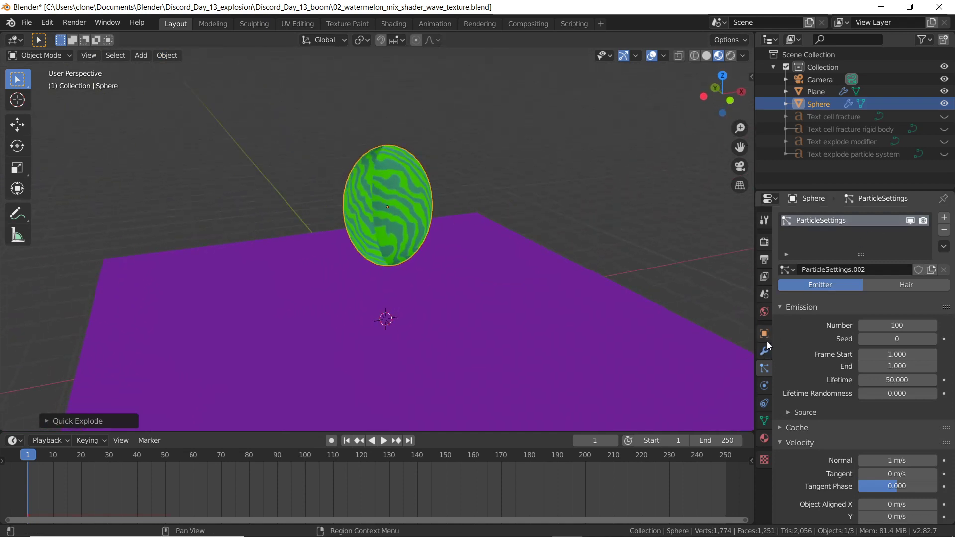
{"action": "mouse_move", "coordinate": [896, 324]}
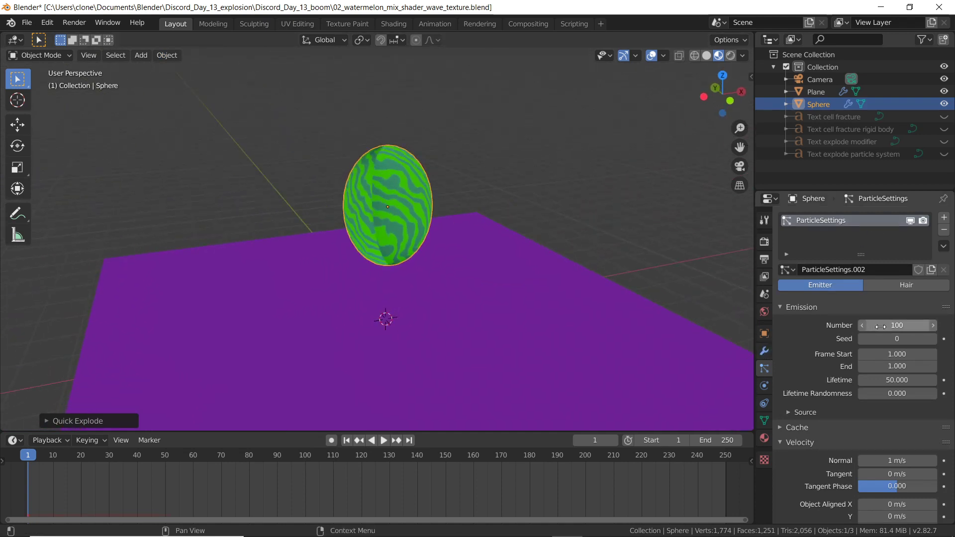
{"action": "mouse_move", "coordinate": [896, 325]}
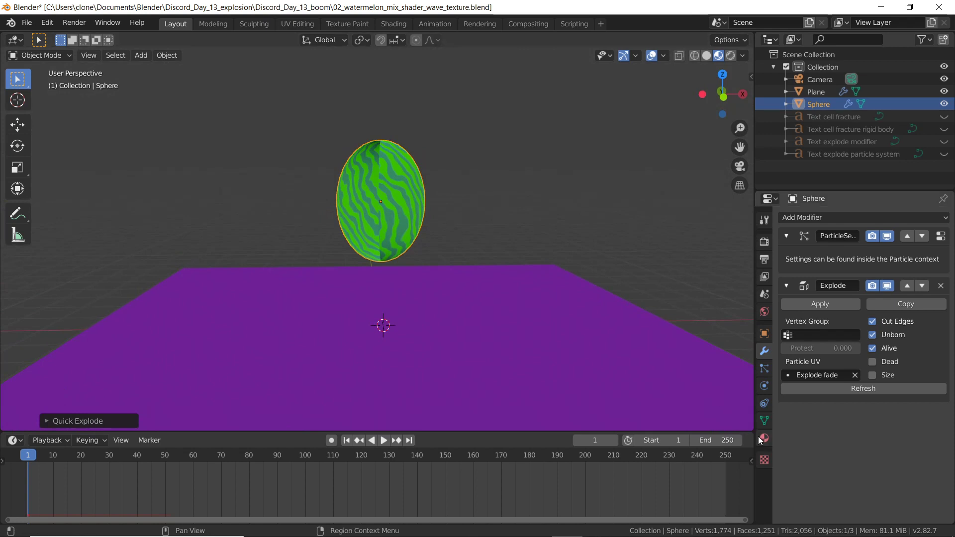
Set the watermelon material's Blend Mode and Shadow Mode to Opaque and play the shatter
{"action": "left_click", "coordinate": [763, 439]}
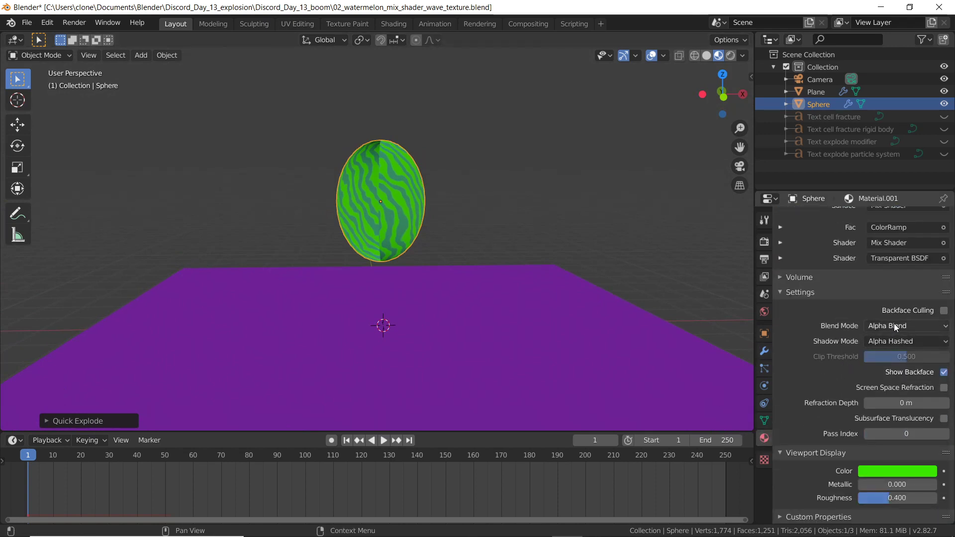
{"action": "left_click", "coordinate": [905, 326]}
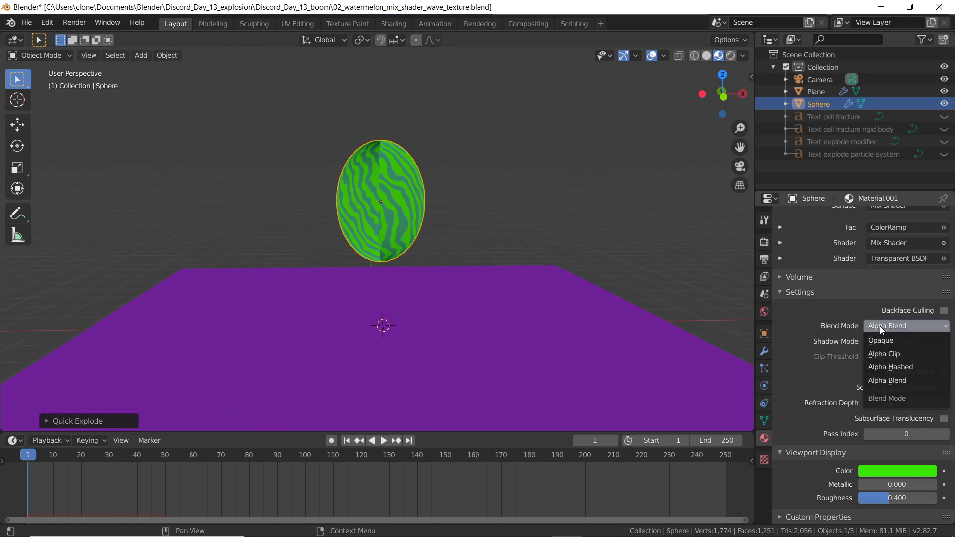
{"action": "left_click", "coordinate": [880, 340]}
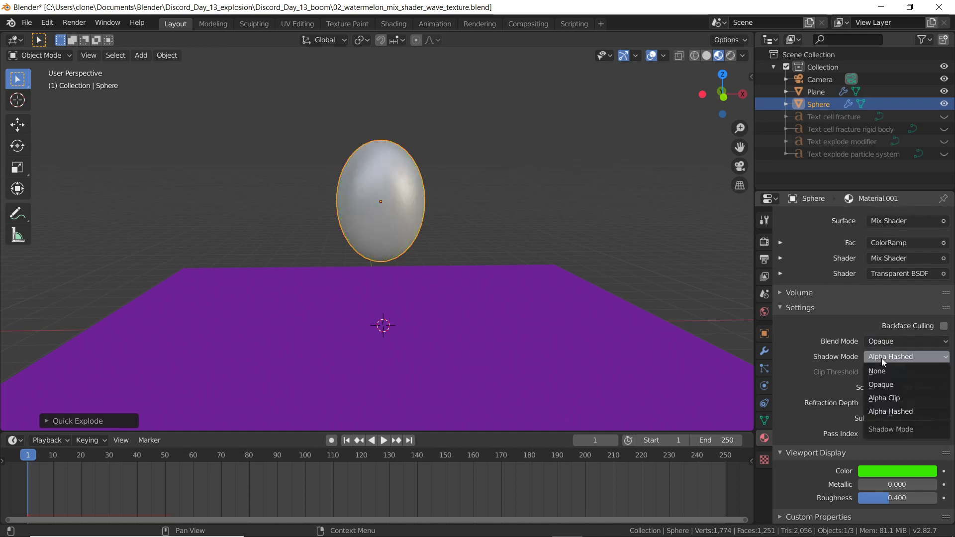
{"action": "left_click", "coordinate": [880, 384]}
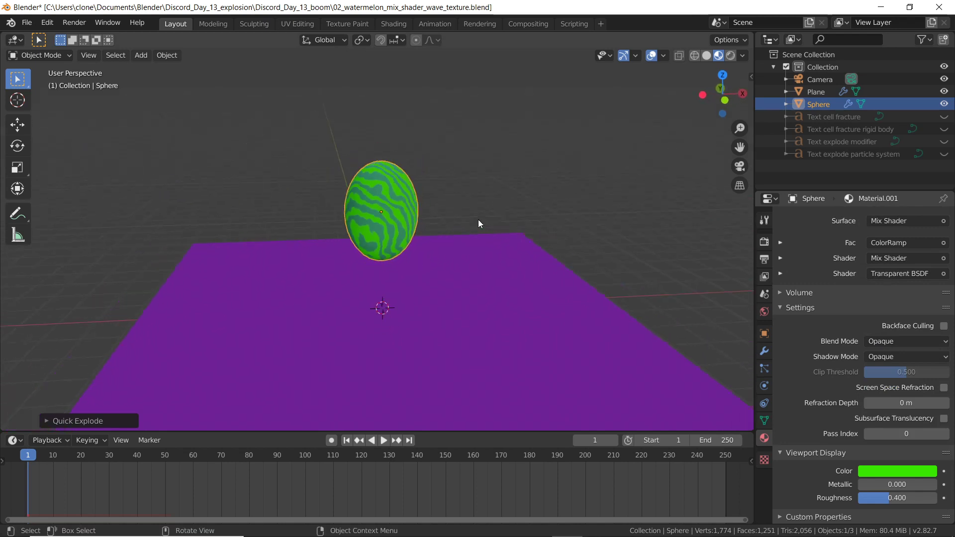
{"action": "left_click", "coordinate": [382, 440]}
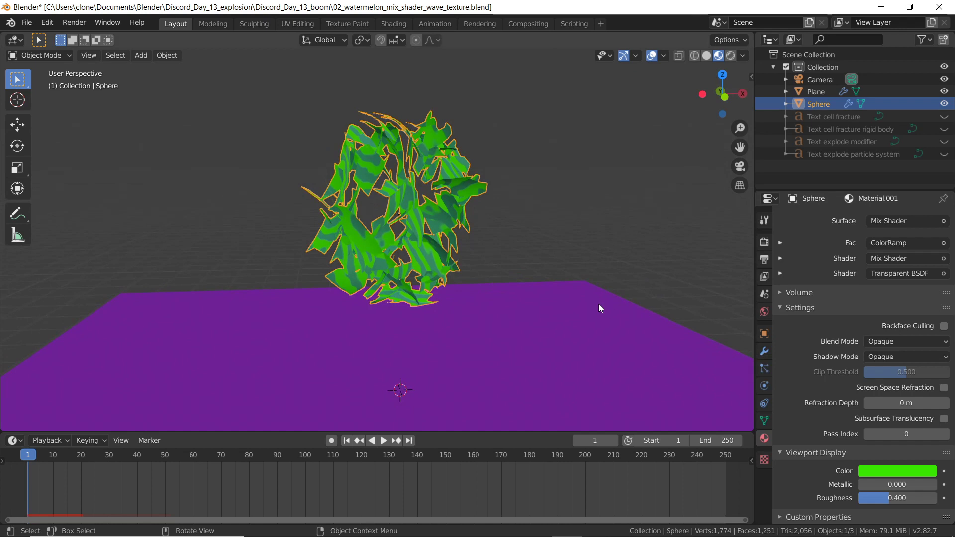
{"action": "mouse_move", "coordinate": [395, 259]}
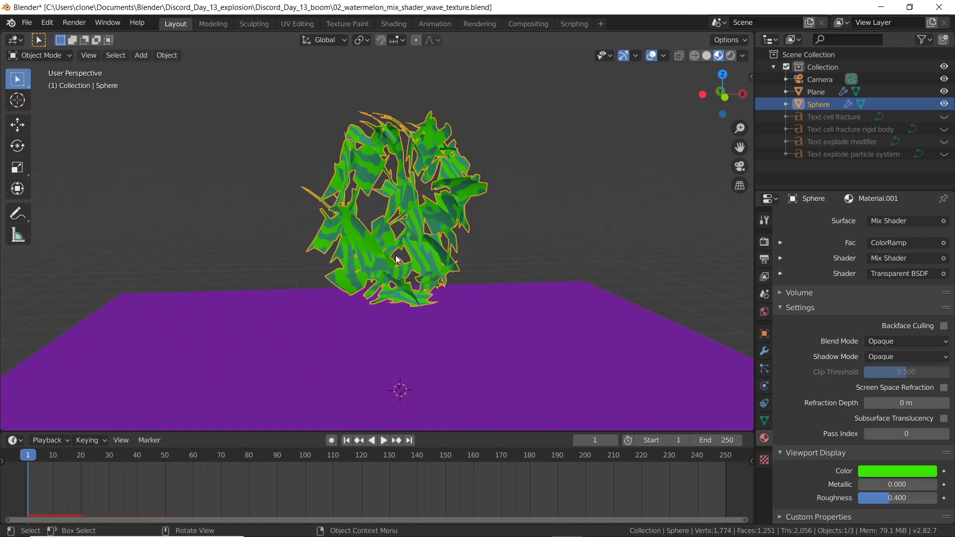
{"action": "mouse_move", "coordinate": [730, 317]}
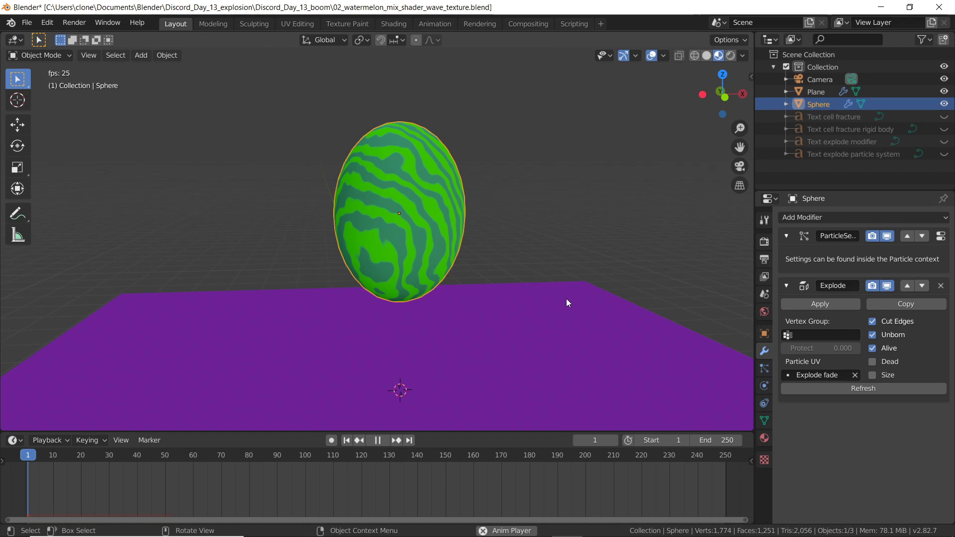
Play the explosion to frame 47, stop it and return to frame 1
{"action": "left_click", "coordinate": [377, 440]}
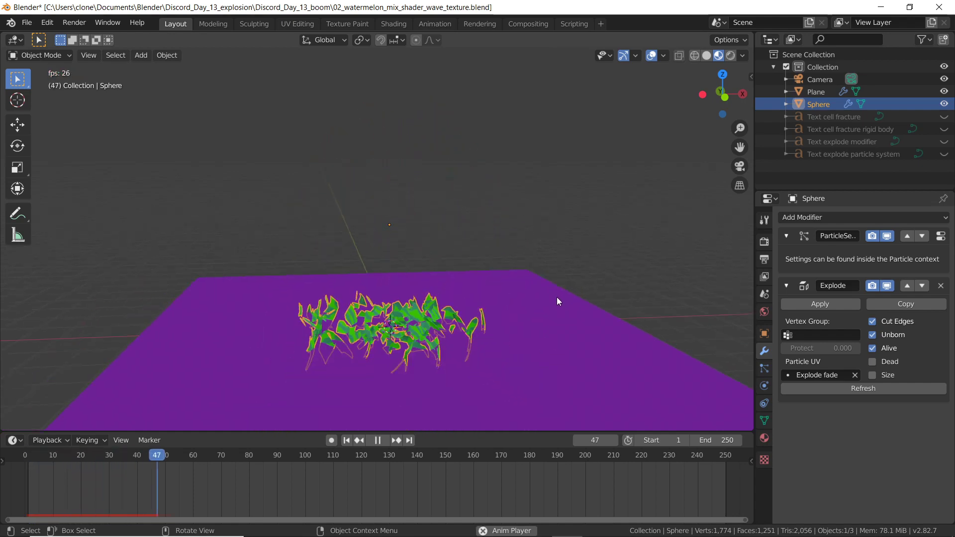
{"action": "left_click", "coordinate": [376, 440]}
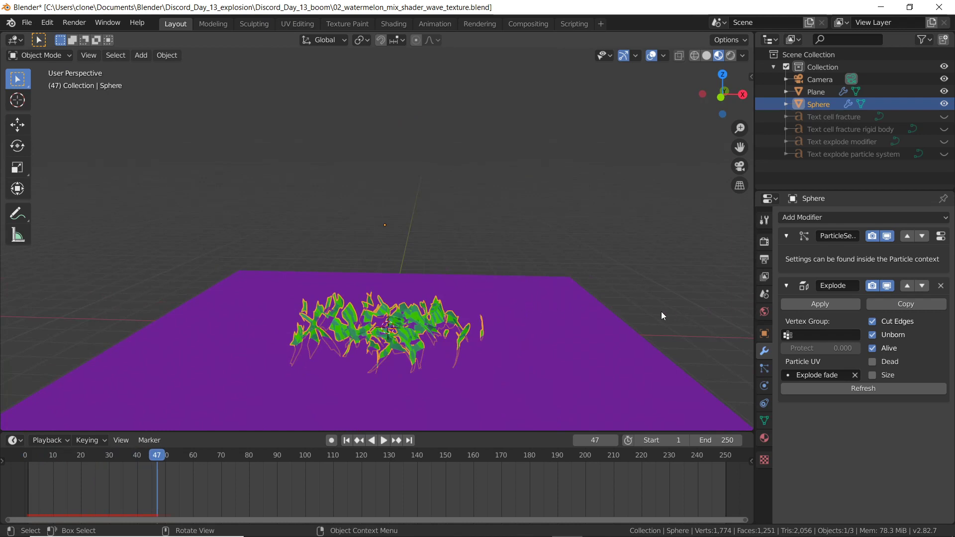
{"action": "mouse_move", "coordinate": [419, 249]}
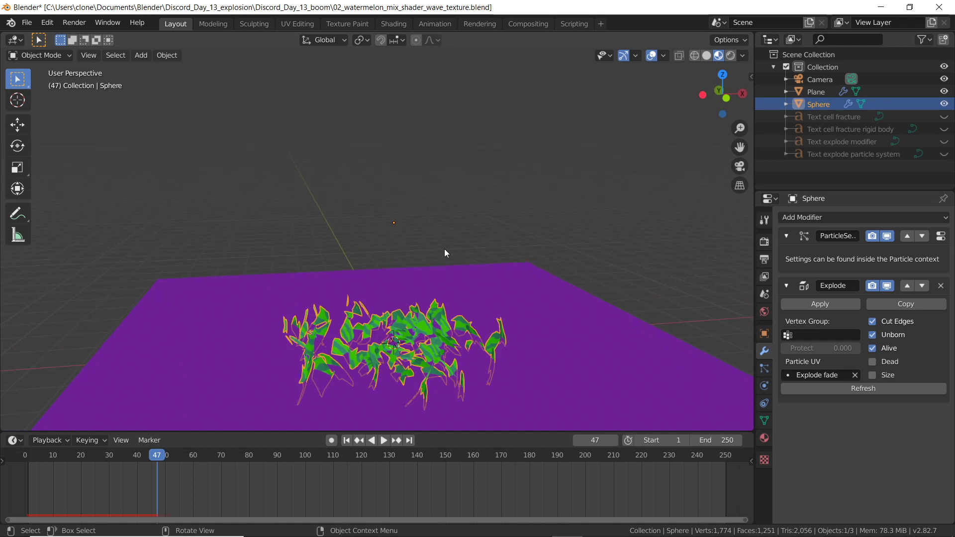
{"action": "mouse_move", "coordinate": [619, 278]}
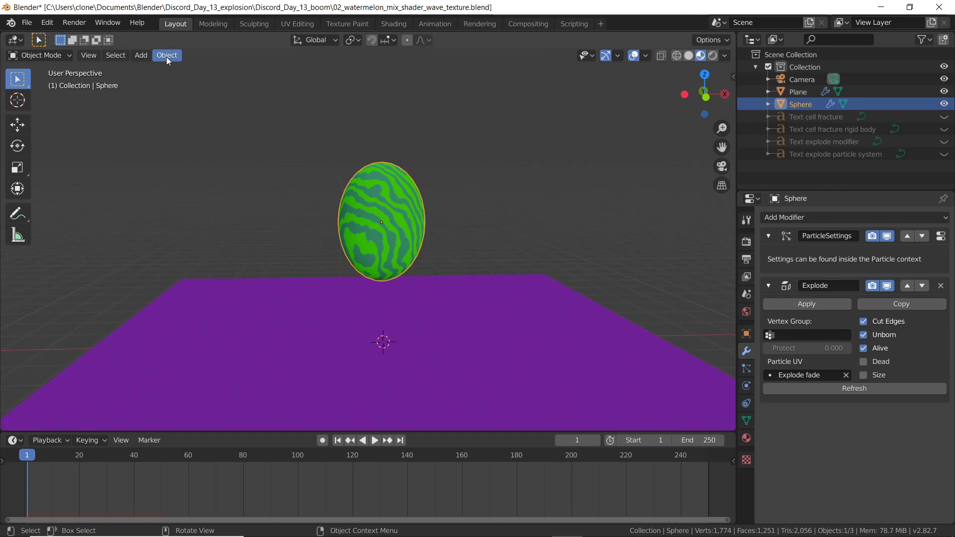
{"action": "mouse_move", "coordinate": [413, 245]}
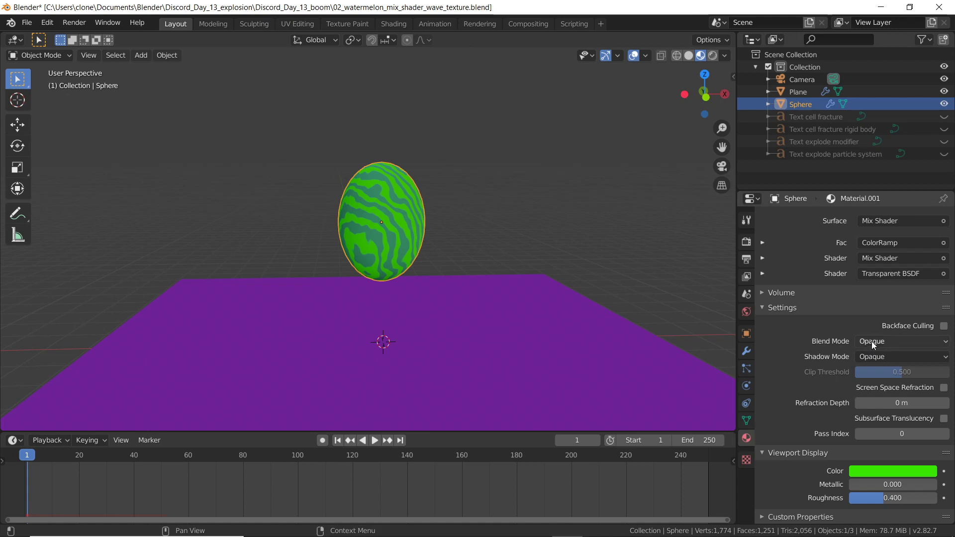
{"action": "mouse_move", "coordinate": [825, 341]}
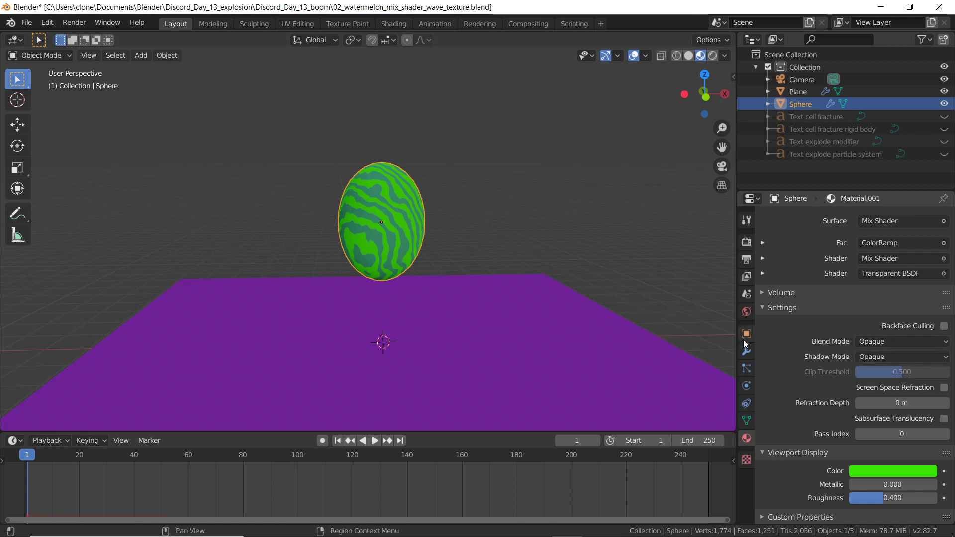
{"action": "left_click", "coordinate": [745, 368]}
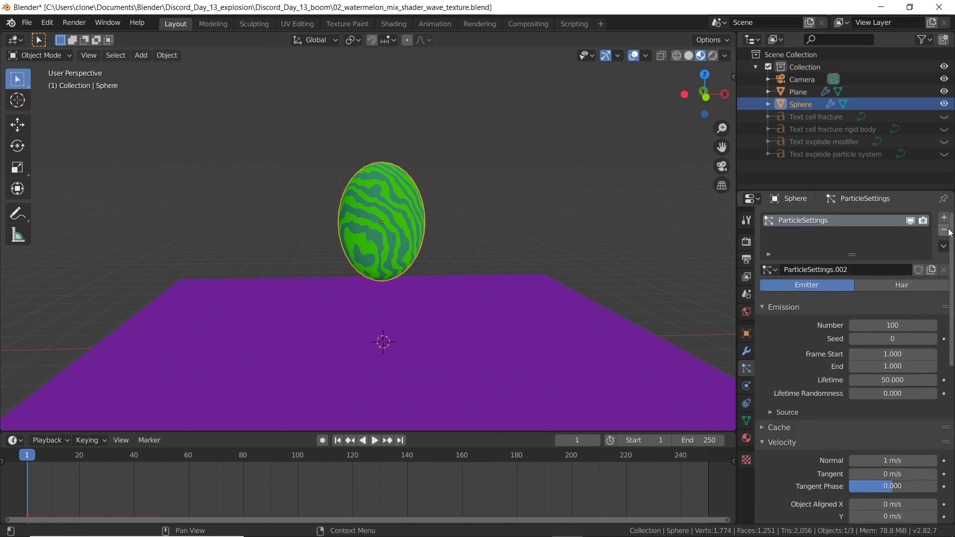
{"action": "left_click", "coordinate": [745, 351]}
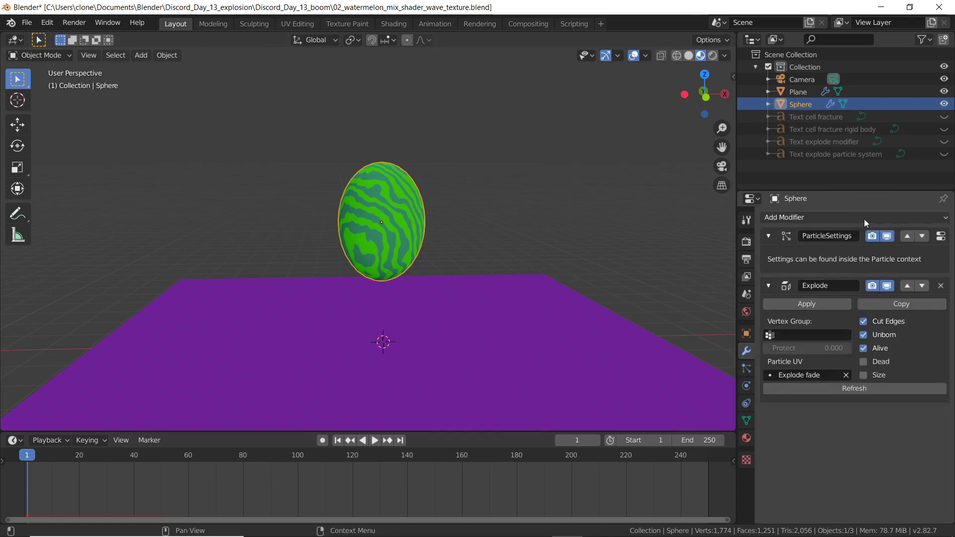
{"action": "left_click", "coordinate": [804, 217]}
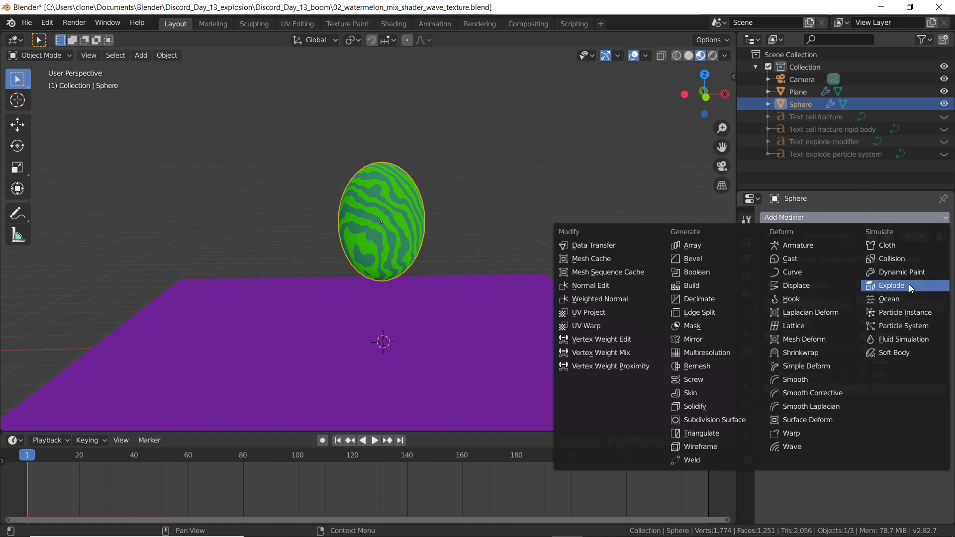
{"action": "left_click", "coordinate": [891, 286]}
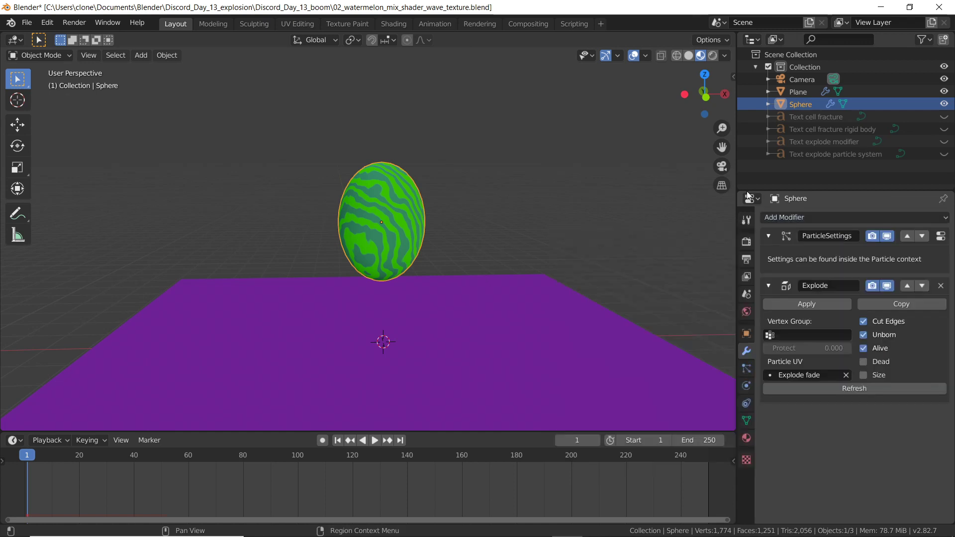
{"action": "mouse_move", "coordinate": [586, 170]}
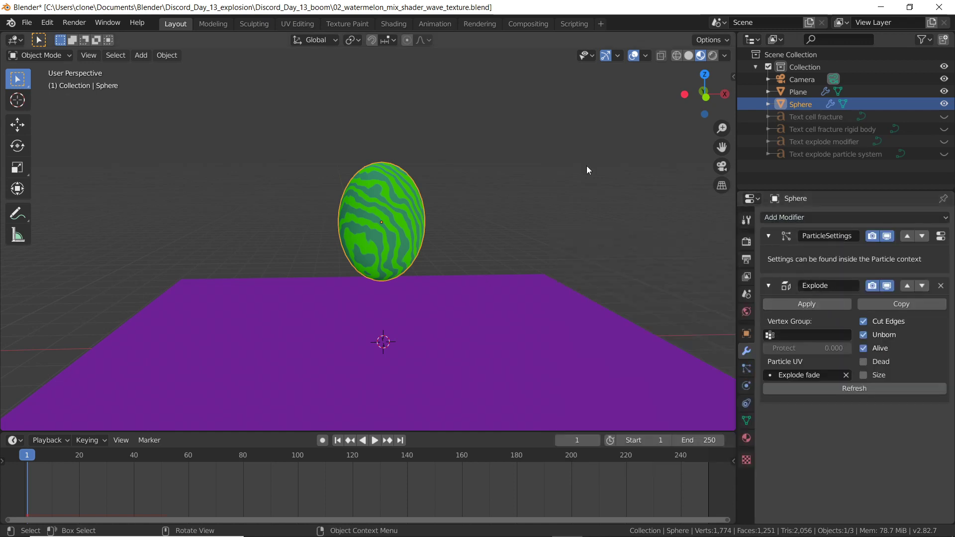
{"action": "mouse_move", "coordinate": [528, 229]}
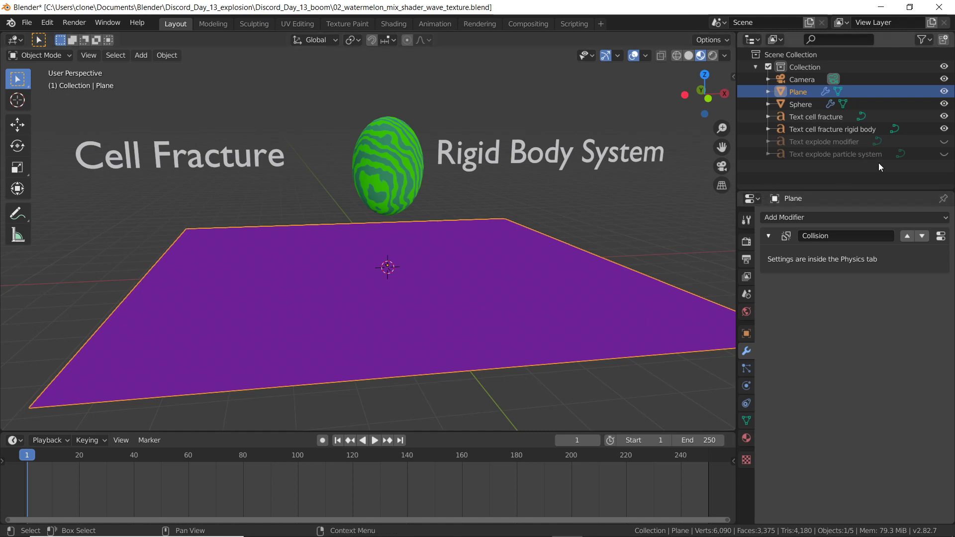
{"action": "mouse_move", "coordinate": [913, 129]}
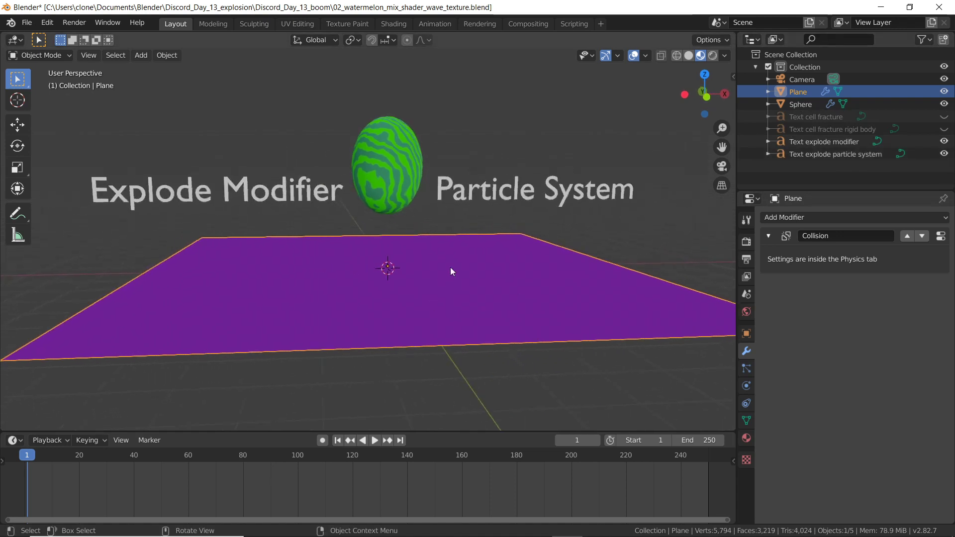
{"action": "mouse_move", "coordinate": [528, 247]}
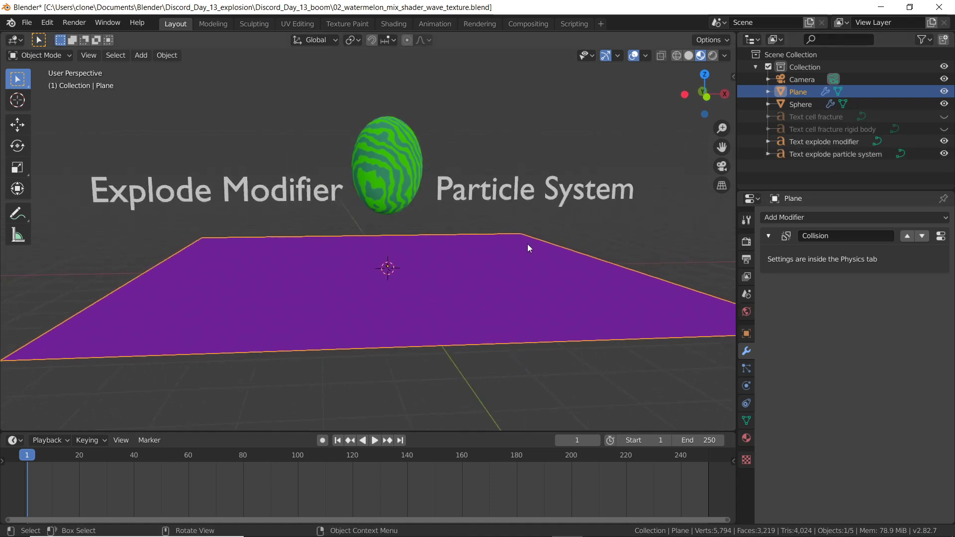
{"action": "mouse_move", "coordinate": [718, 277]}
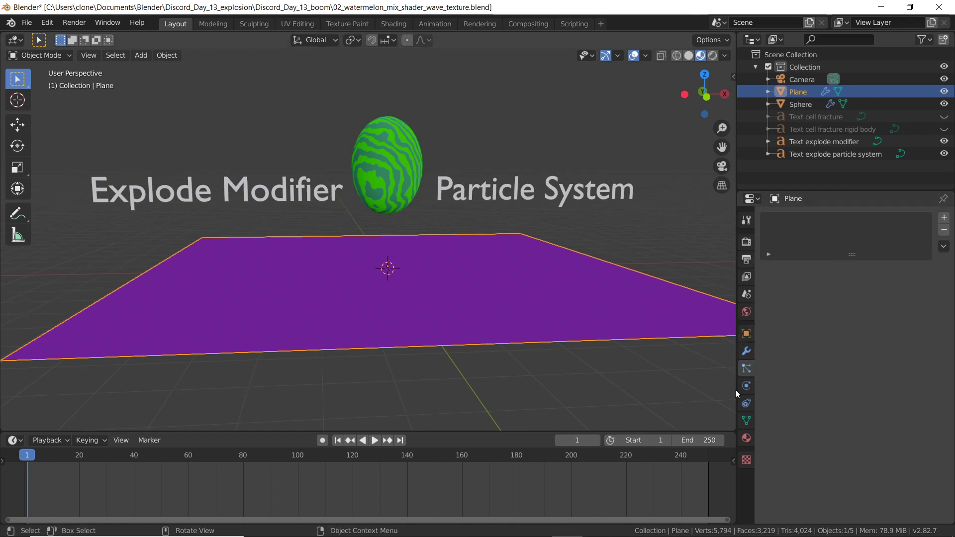
Select the plane and show its collision physics settings beside the visible labels
{"action": "left_click", "coordinate": [746, 384]}
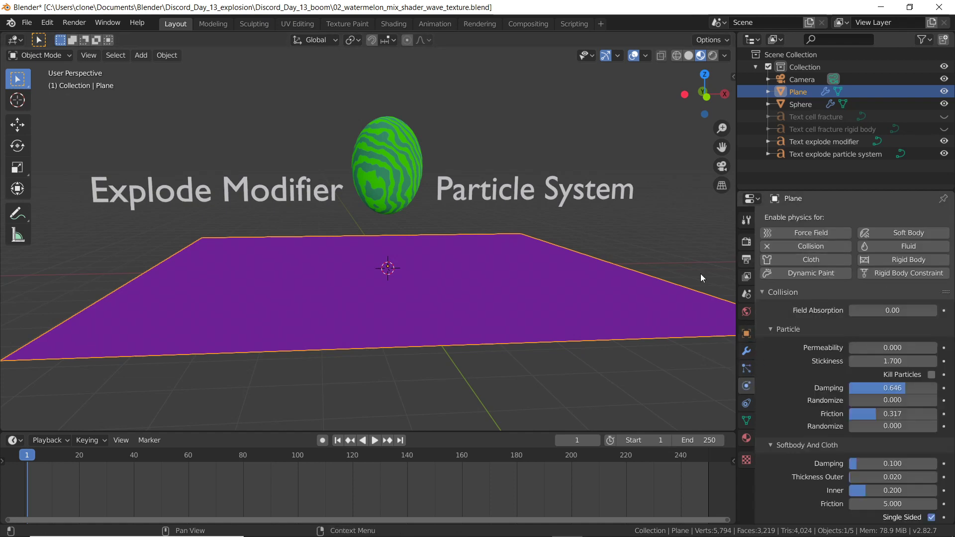